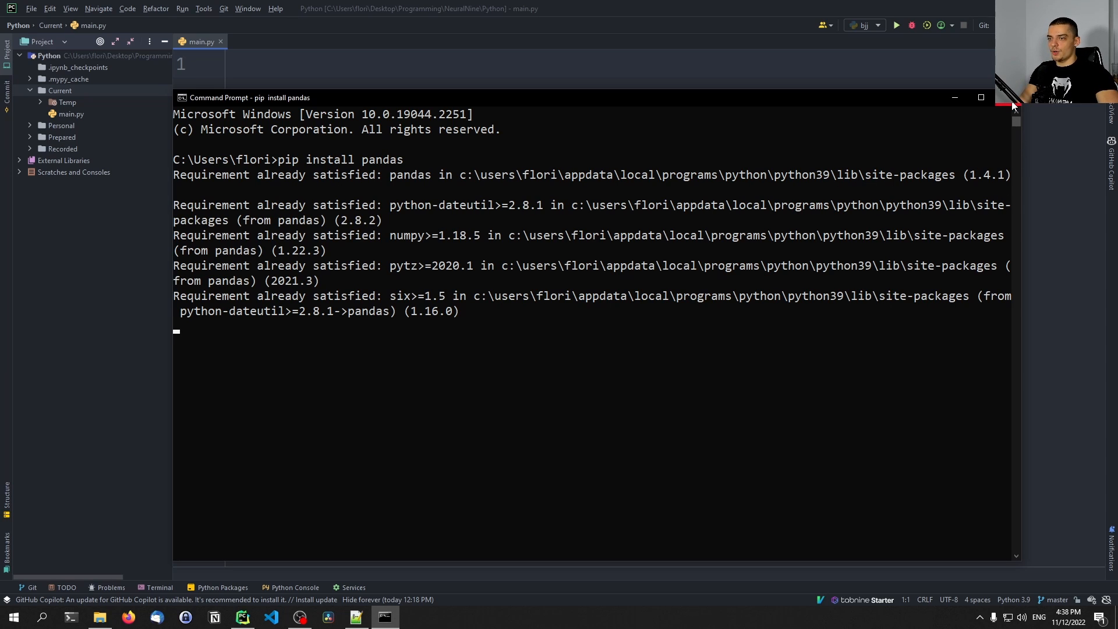
- Dismiss the install console and write import pandas as pd in main.py
click(954, 98)
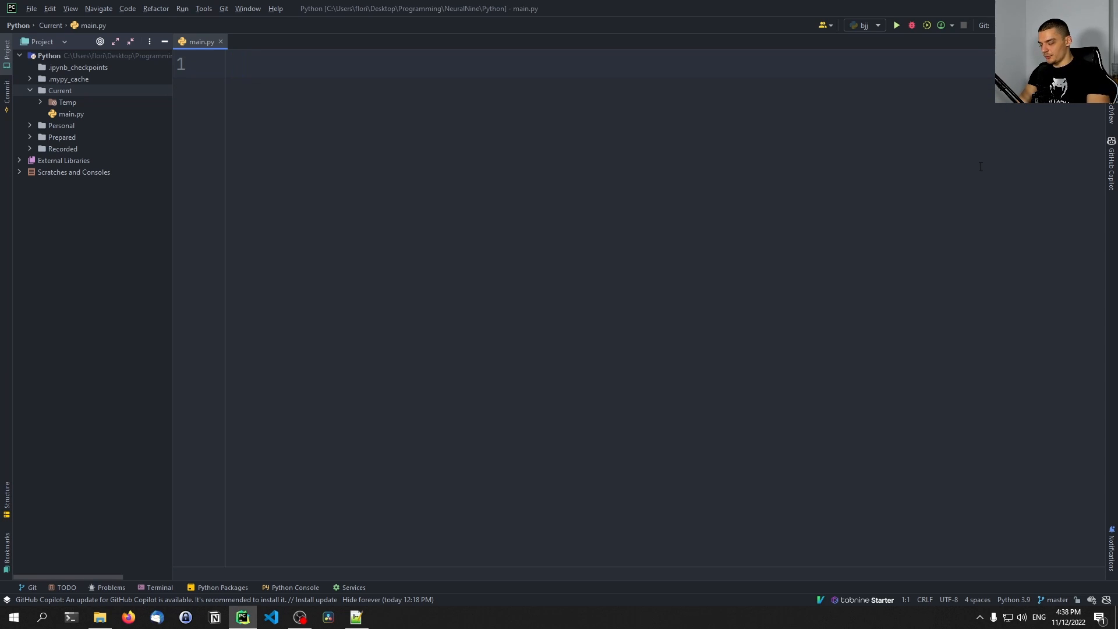
text(import pandas)
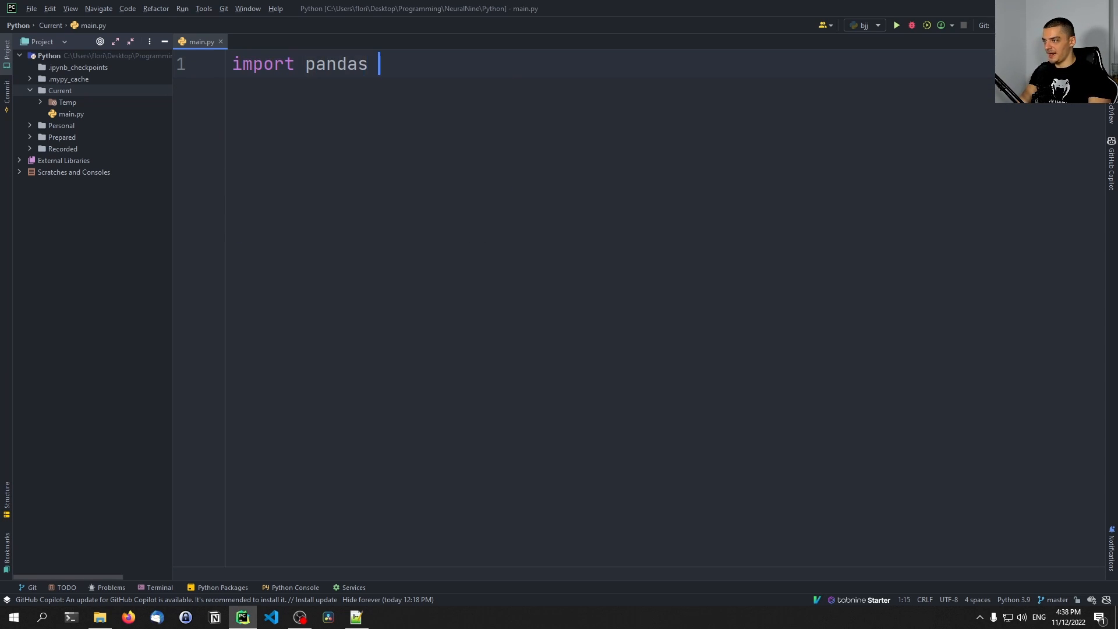
text(as)
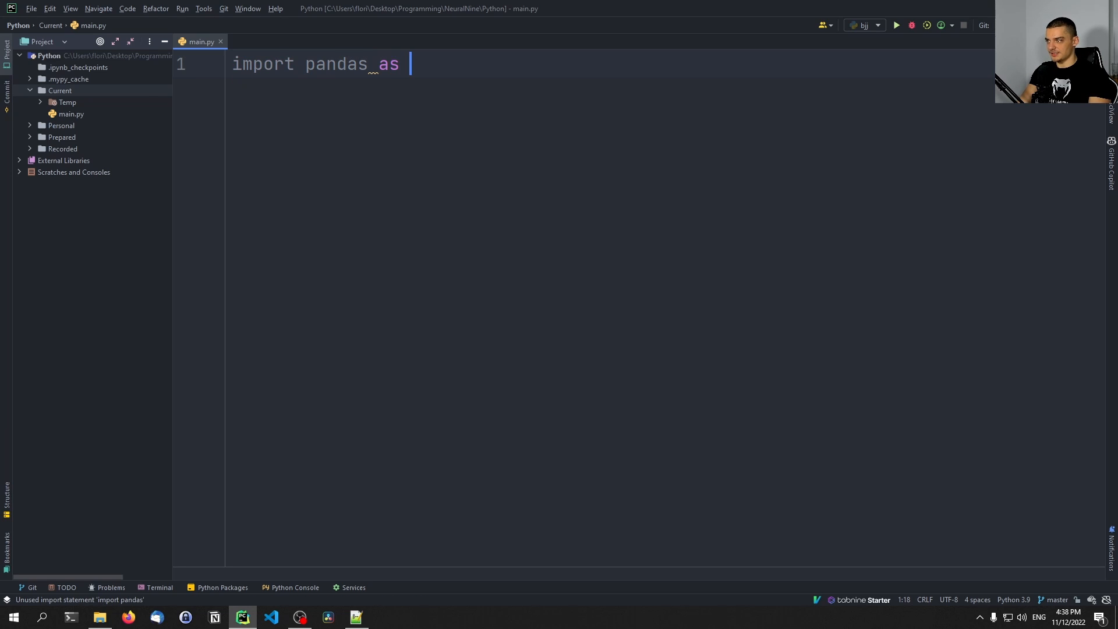
text(pd)
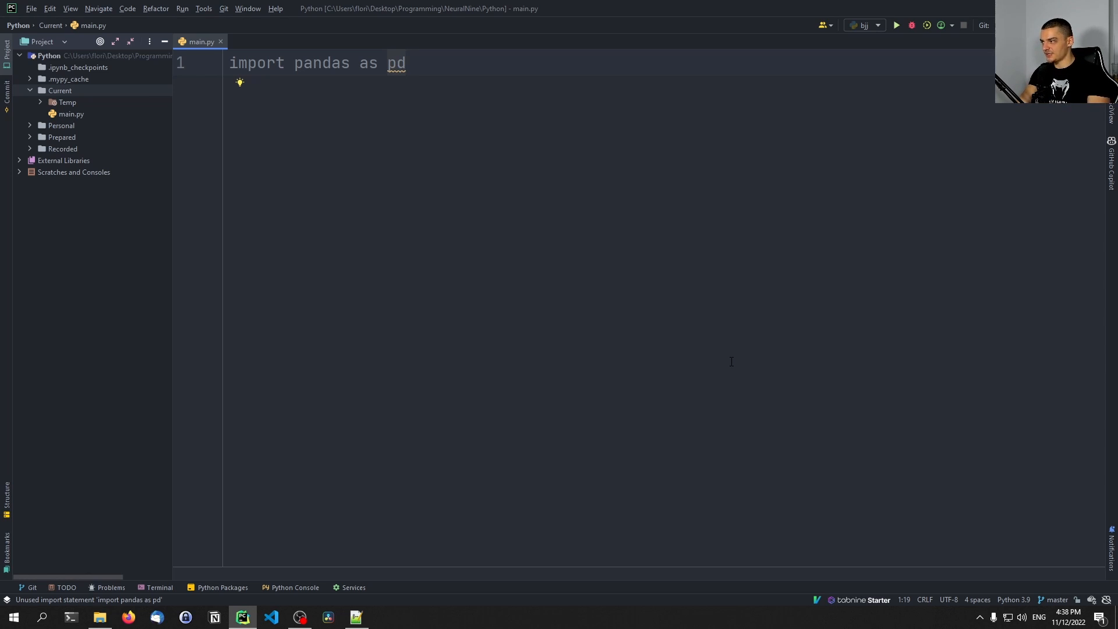
- Add import sqlite3 above the pandas import, leaving blank lines below
text(import sq)
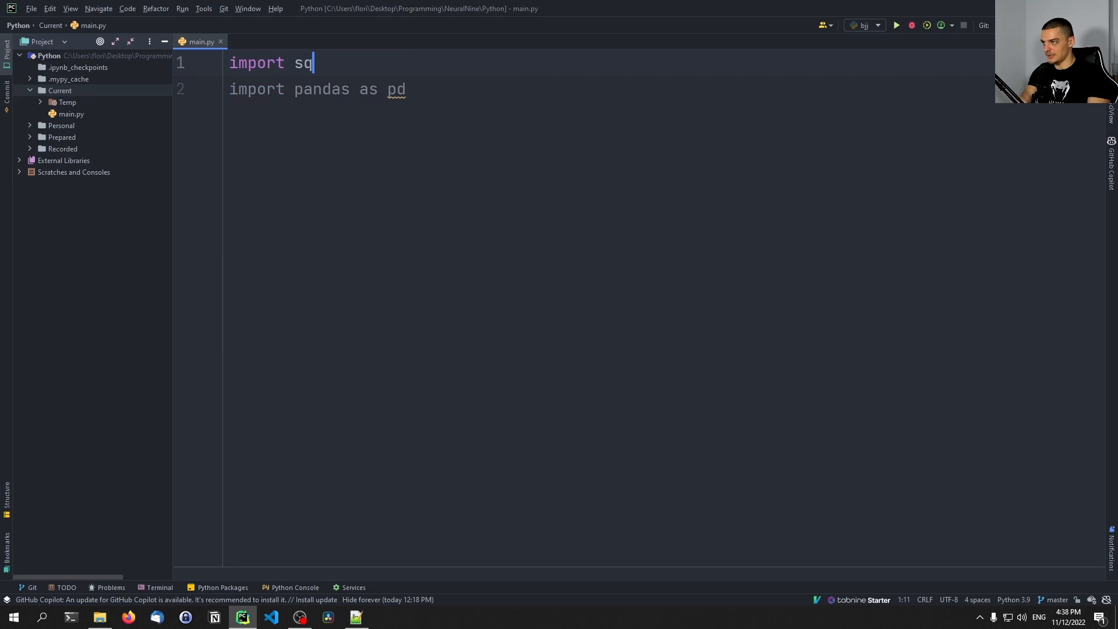
text(lite3)
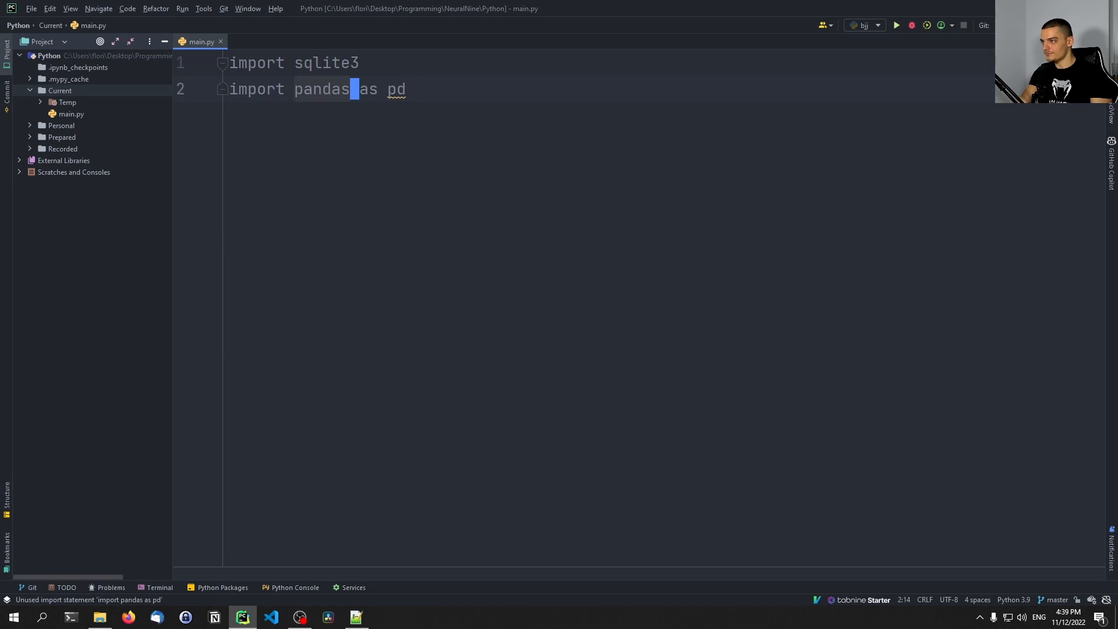
key(enter)
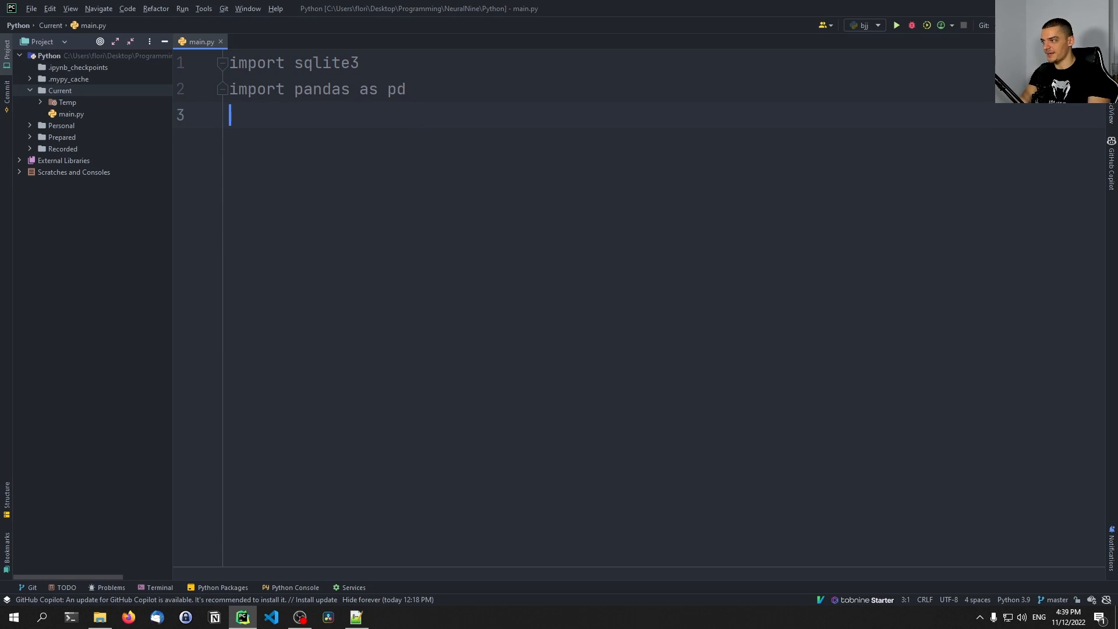
key(enter)
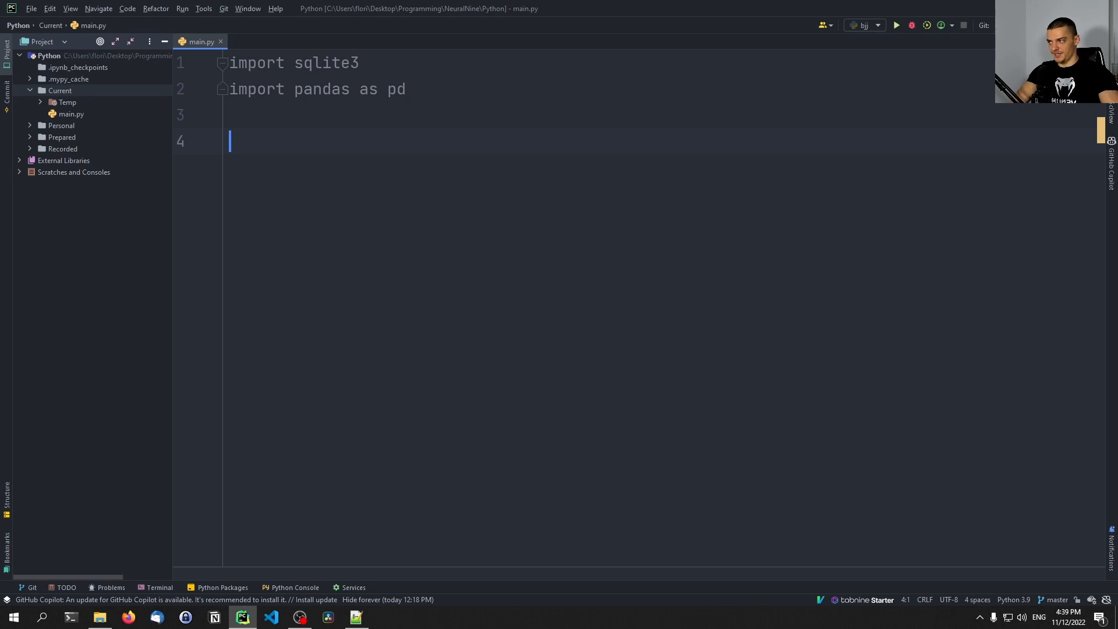
- Write conn = sqlite3.connect("mydb.db") to open the database connection
text(conn)
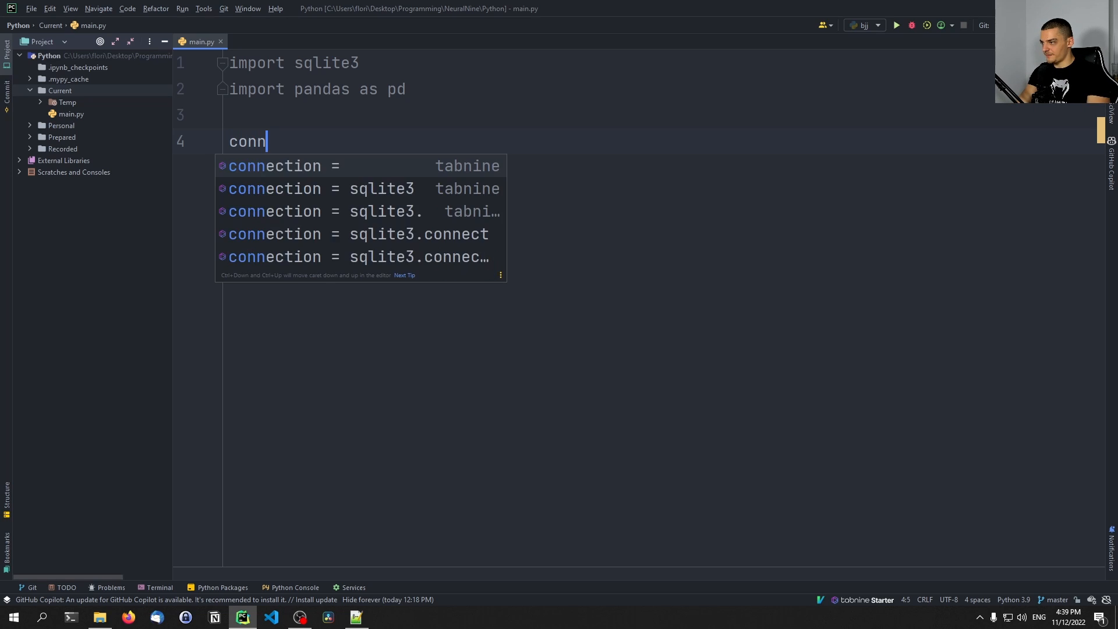
text(= sqlite3.connect(")
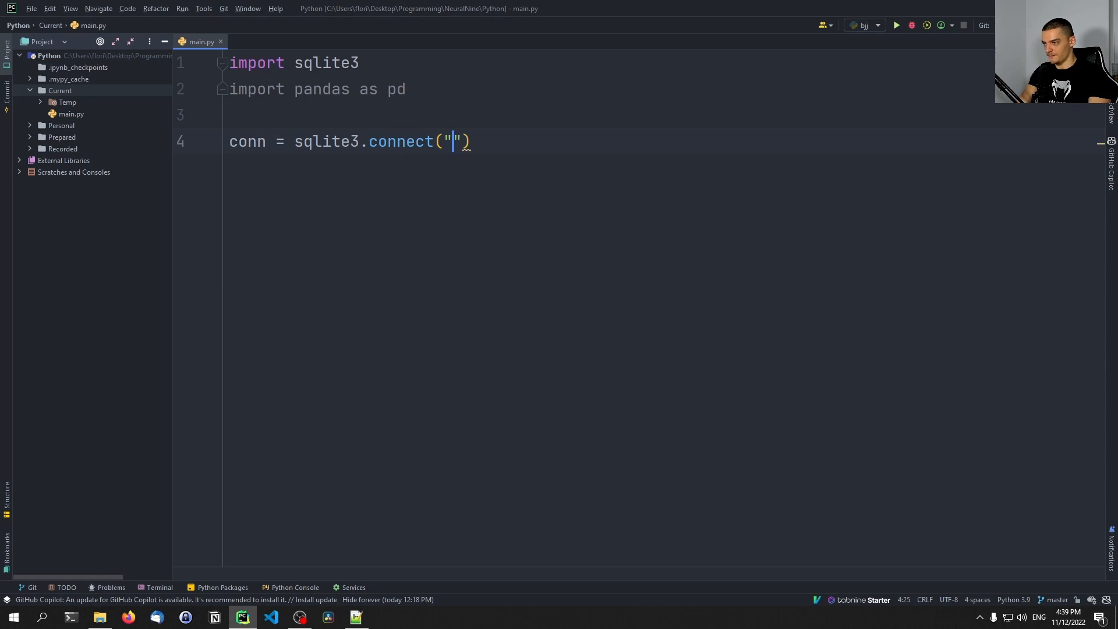
text(mydb.)
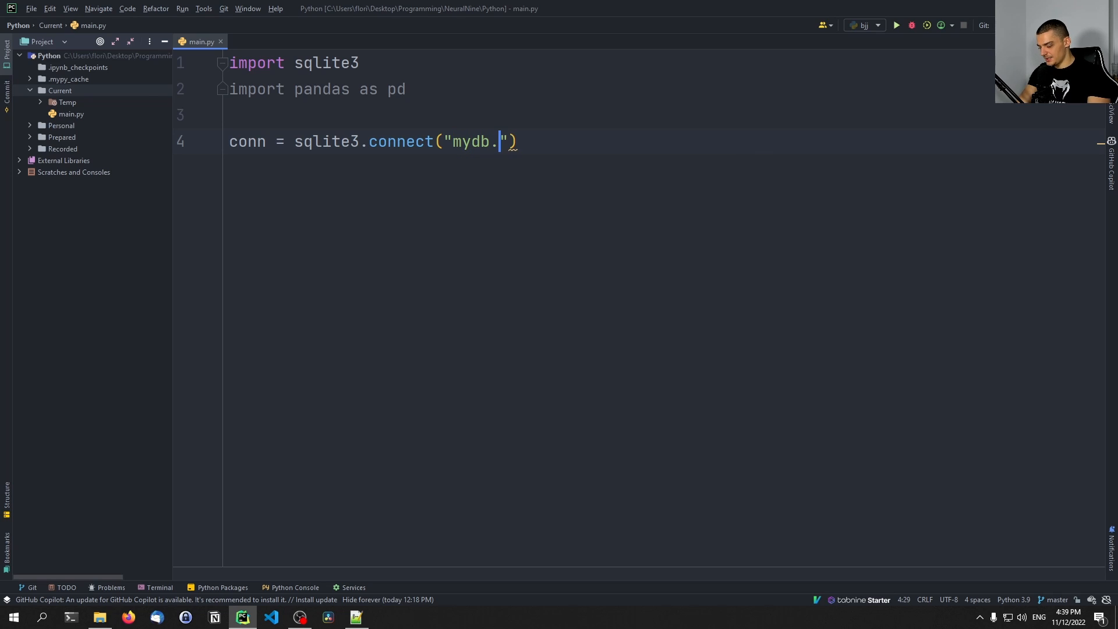
text(db)
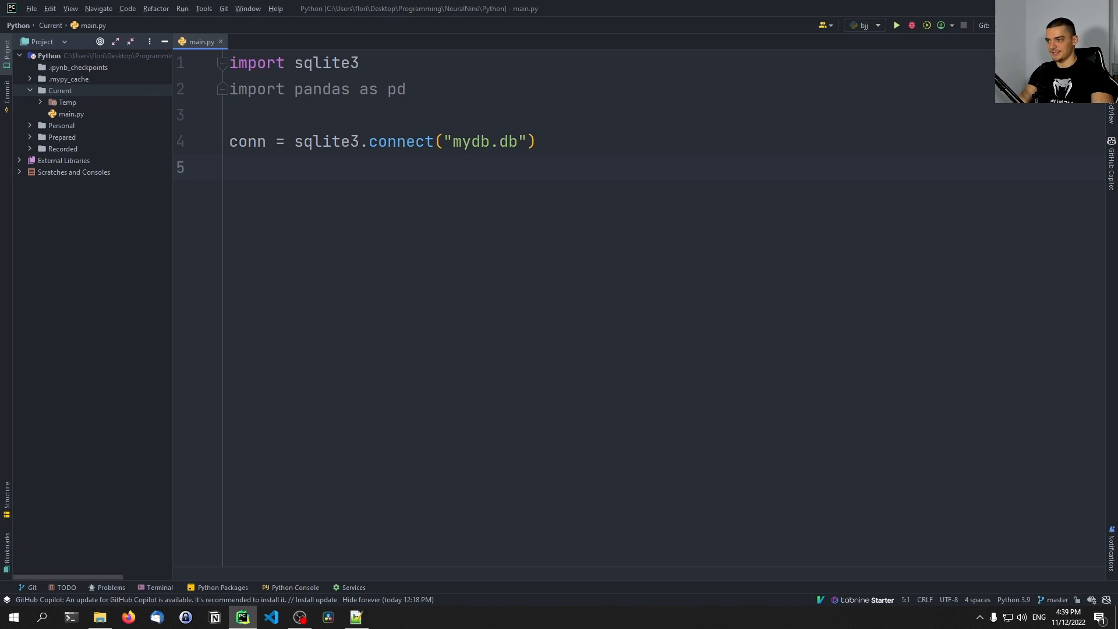
mouse_move(757, 346)
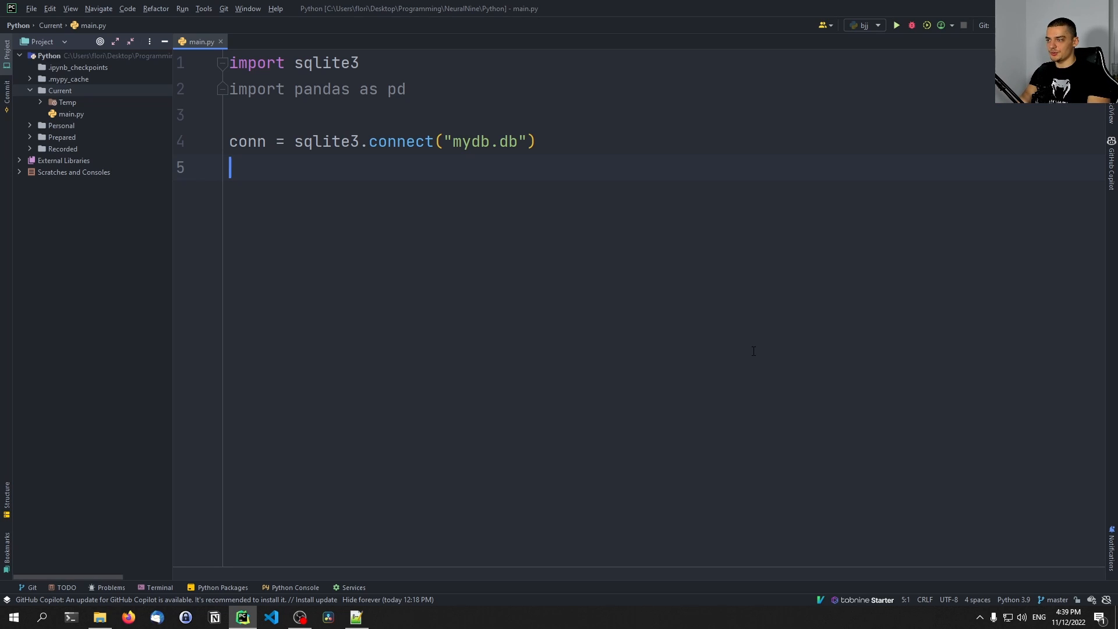
- Create the cursor with cur = conn.cursor() and begin a cur.execute call
text(cur =)
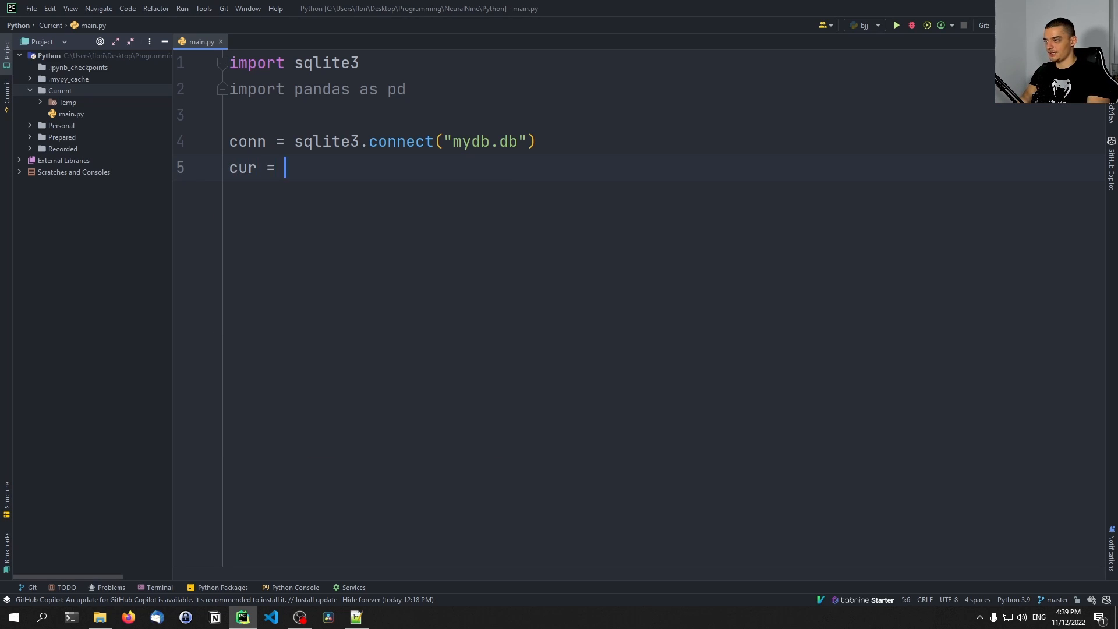
text(conn.cursor()
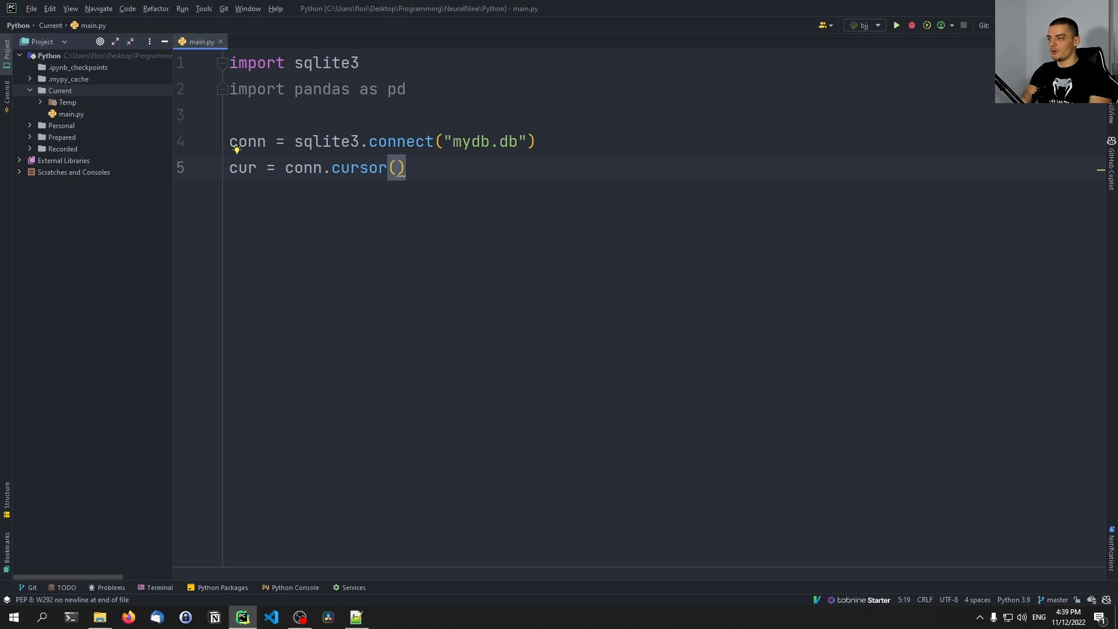
text(cur.execute(")
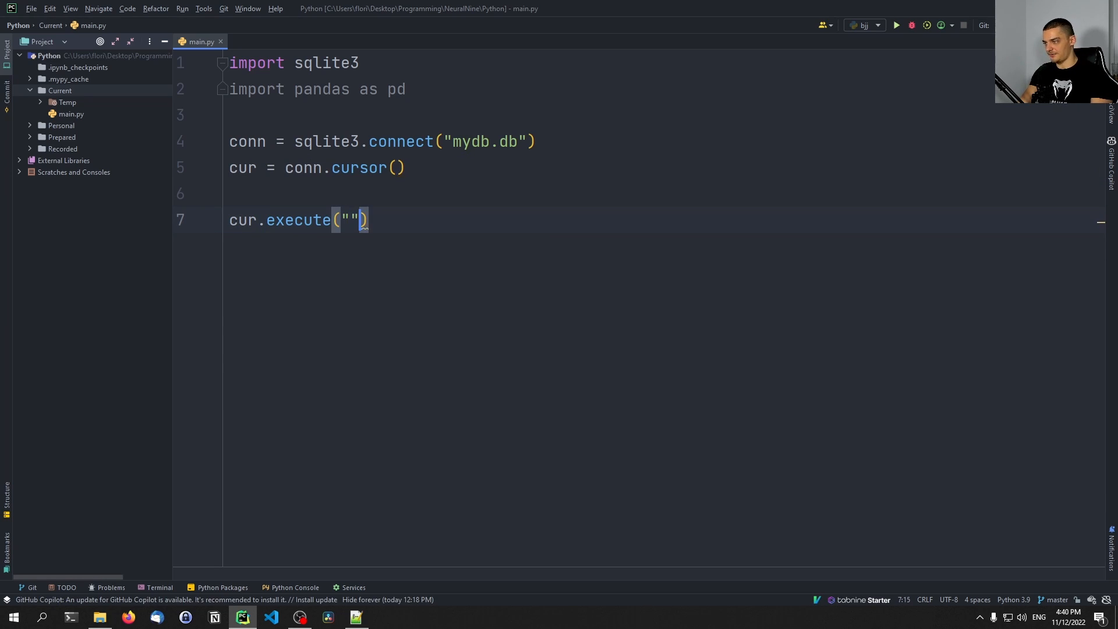
- Start a triple-quoted CREATE TABLE people ( statement inside cur.execute
text(""")
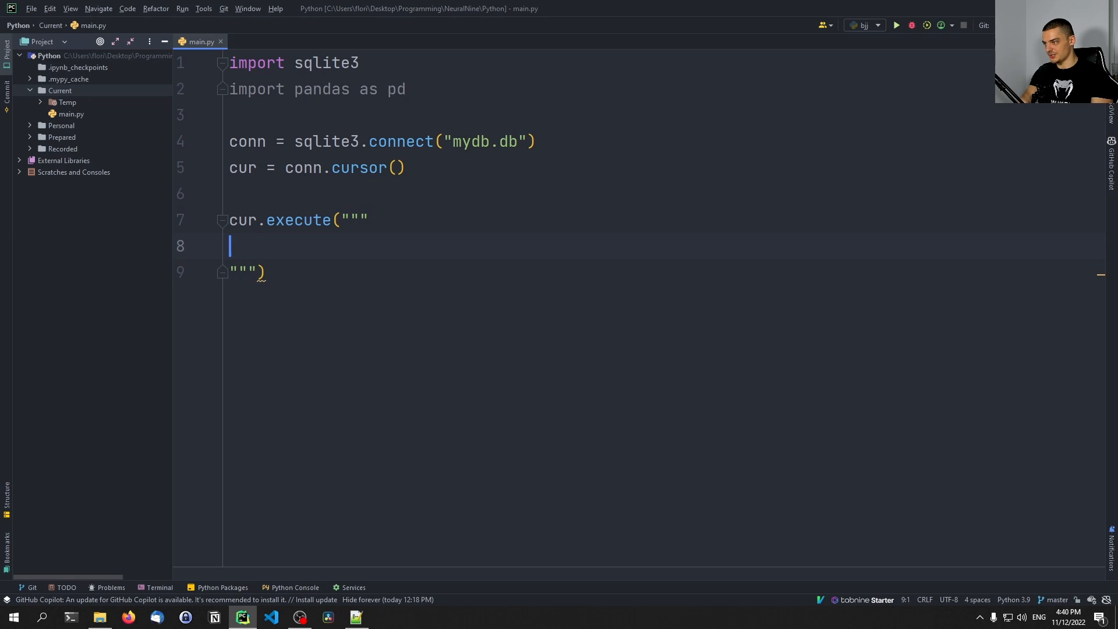
text(CREATE TZABLE IF NOT EXISTS)
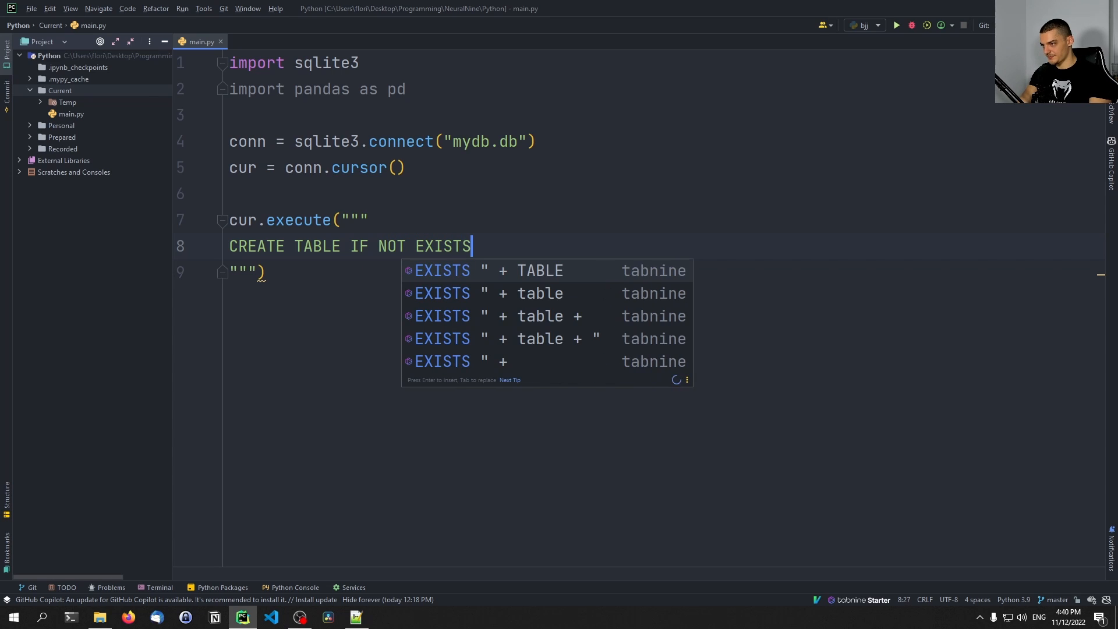
text(people)
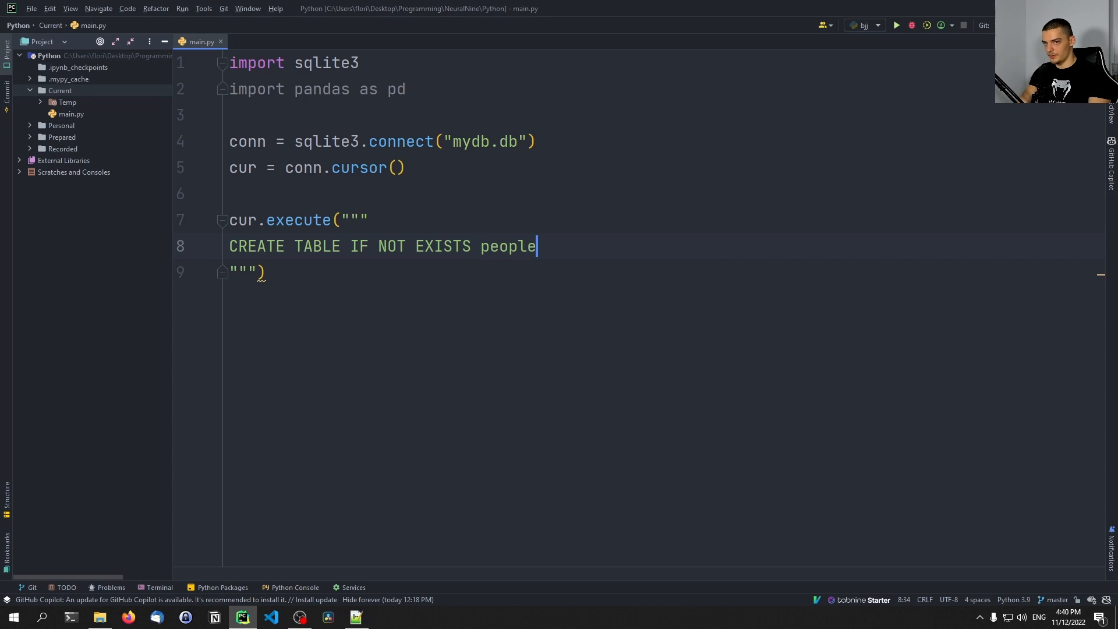
text(()
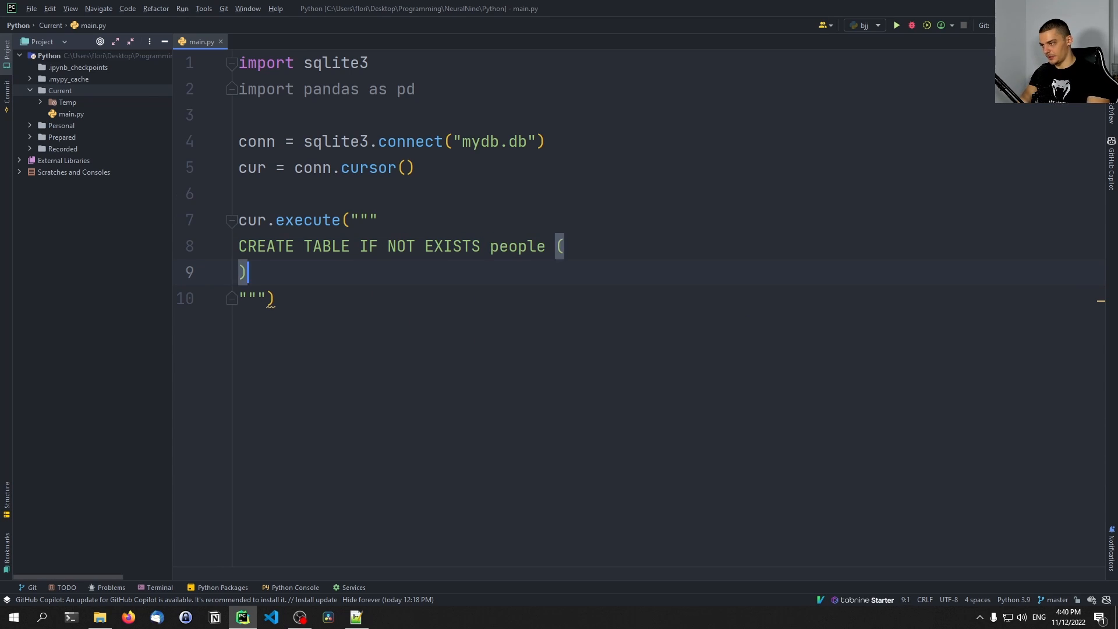
key(enter)
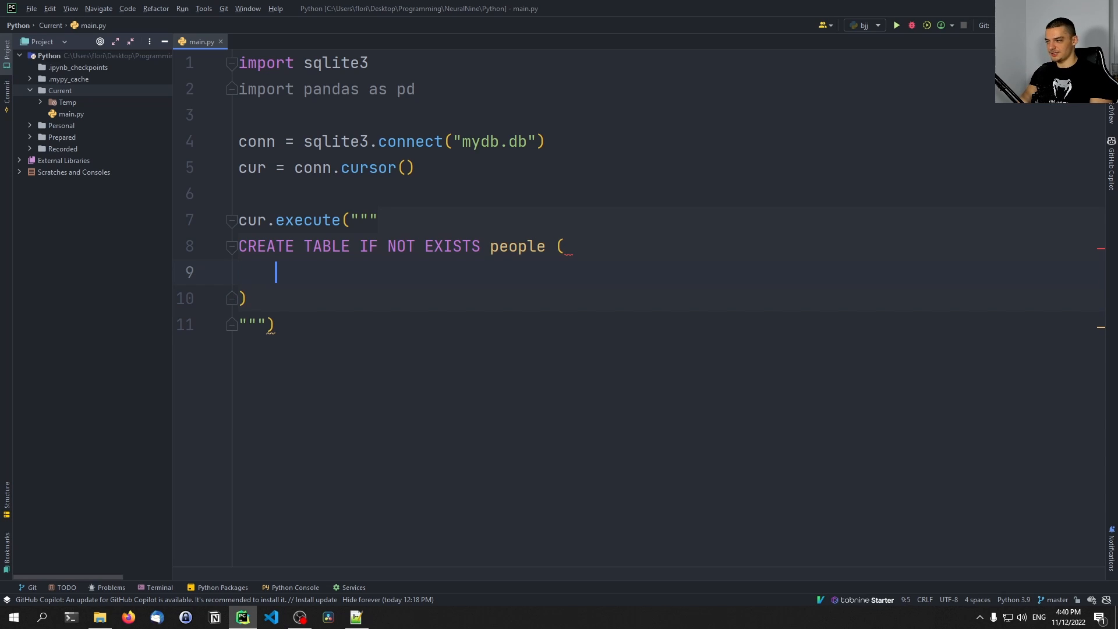
- Define columns ssn INTEGER PRIMARY KEY, name VARCHAR NOT NULL and age INTEGER
text(ssn)
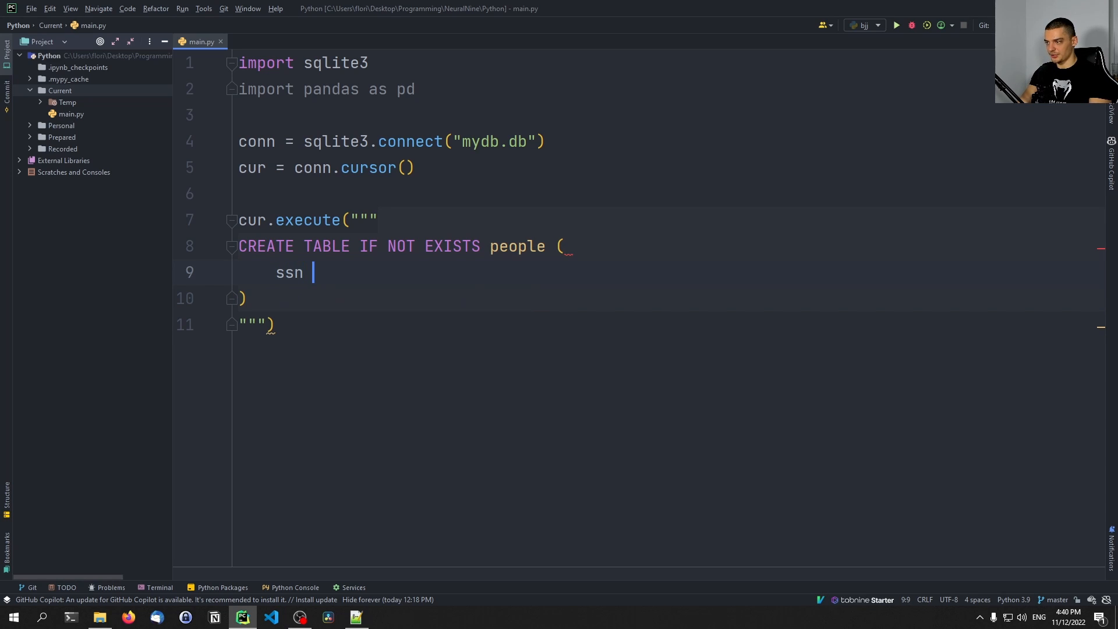
text(INT)
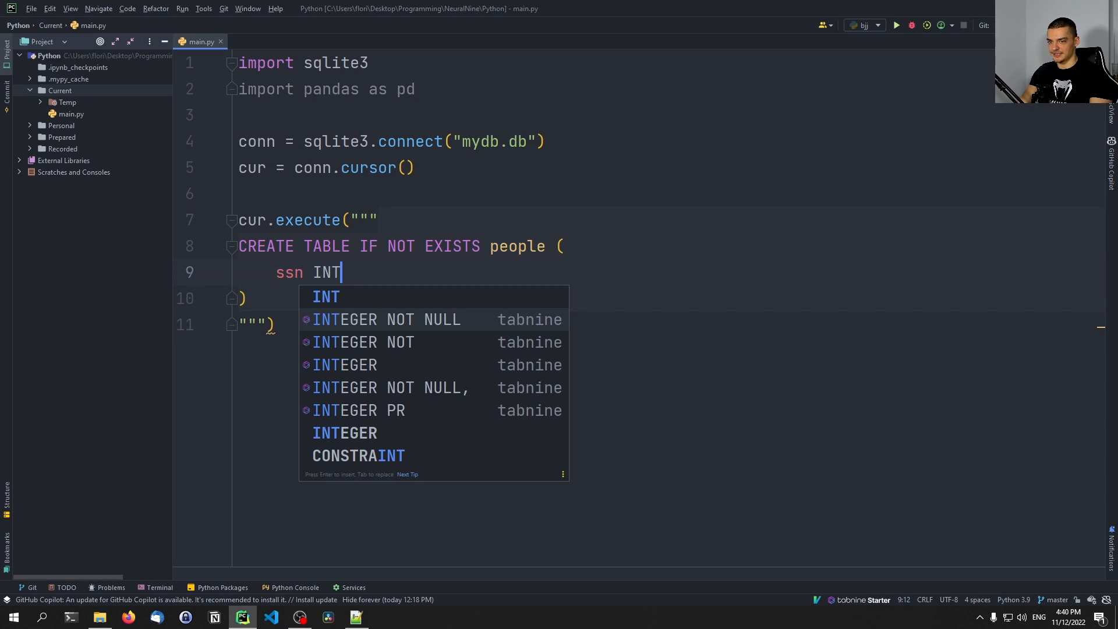
text(EGER PRIMA)
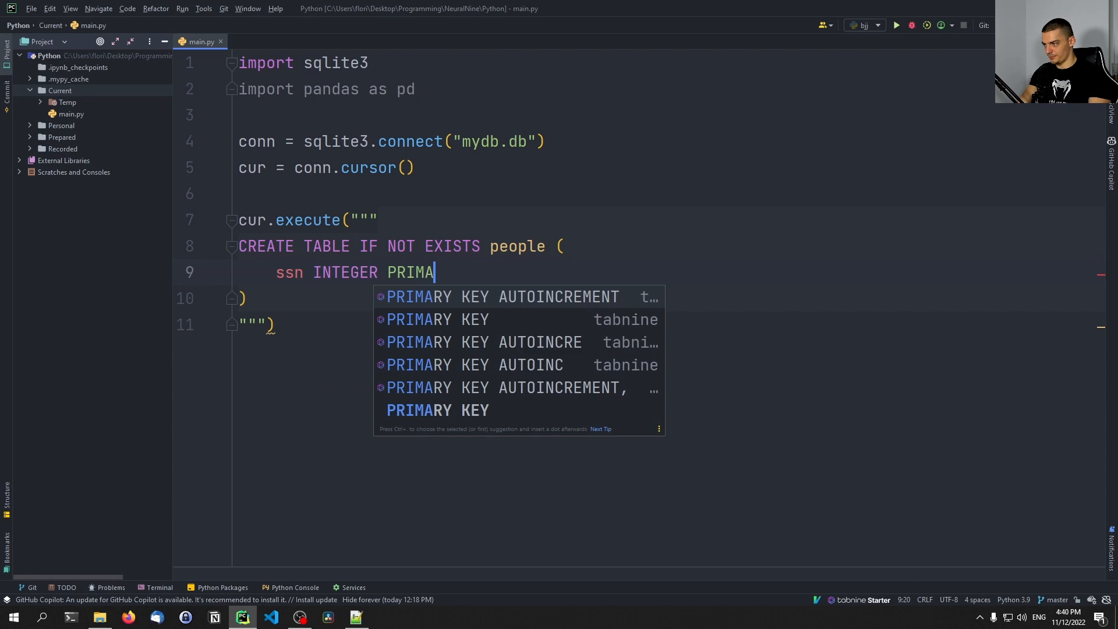
text(RY KEY AU)
text(na)
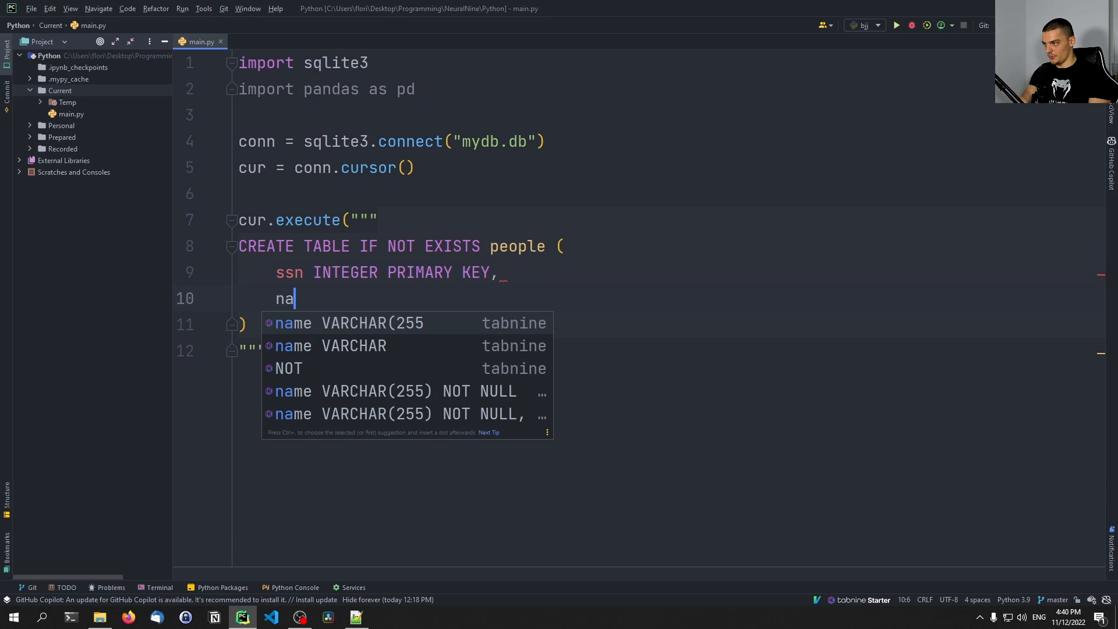
text(me VARCHAR(255) NOT NULL)
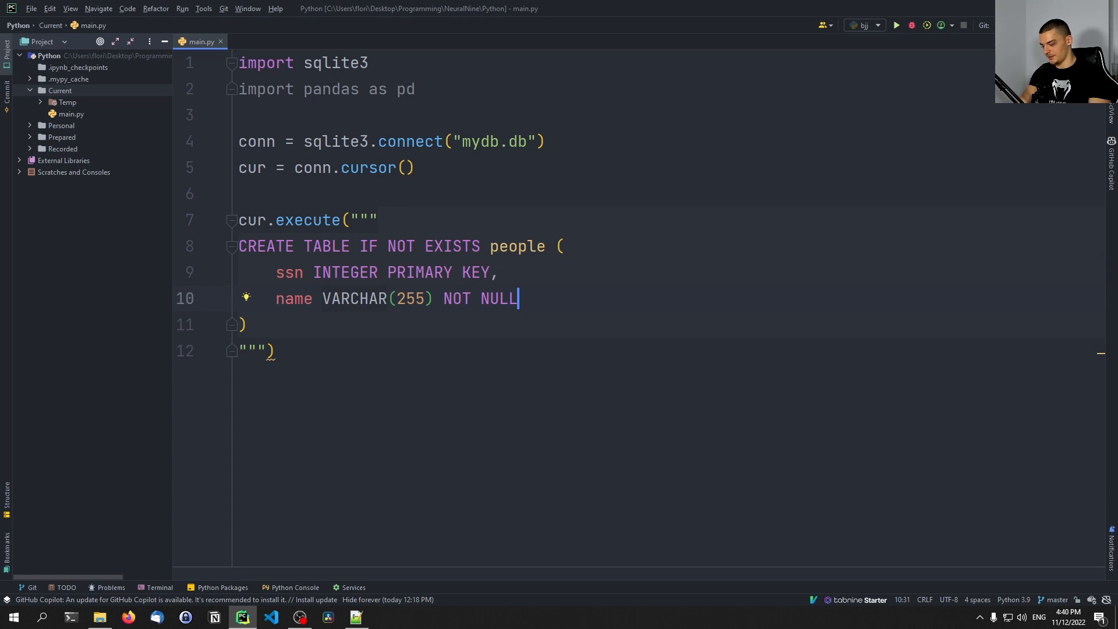
text(,)
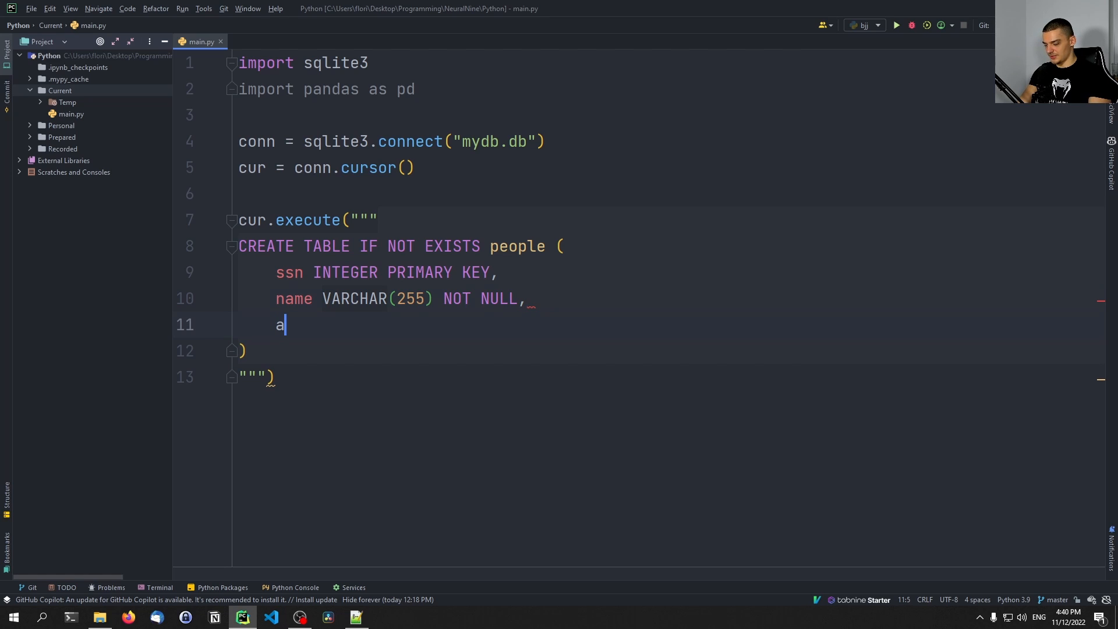
text(ge INTEGER)
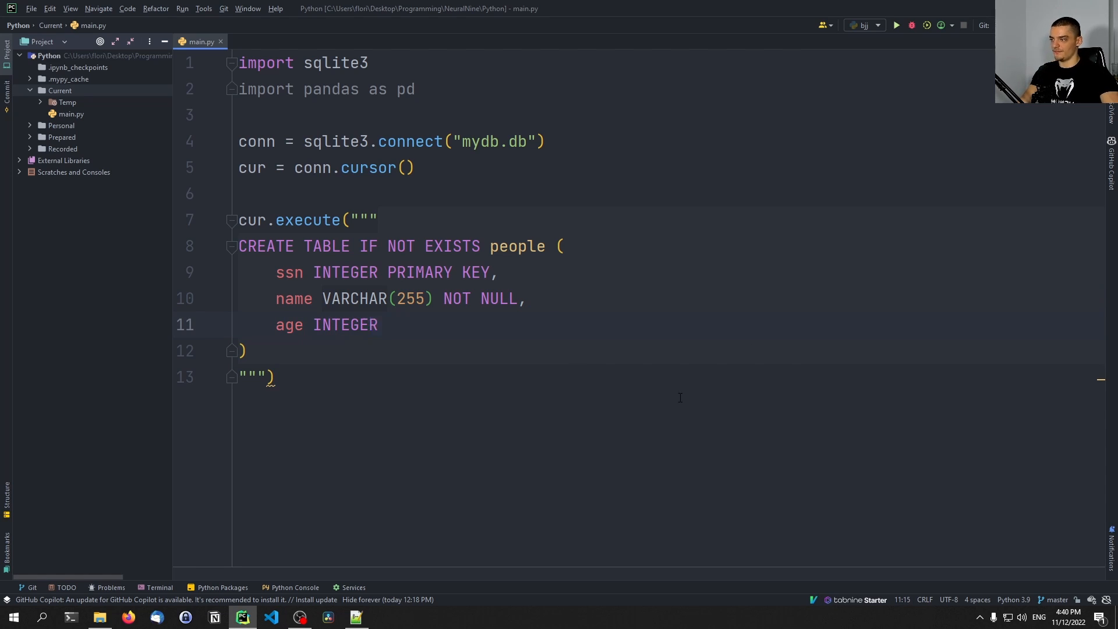
- Add a second cur.execute with INSERT INTO people (ssn, name, age) VALUES
text(c)
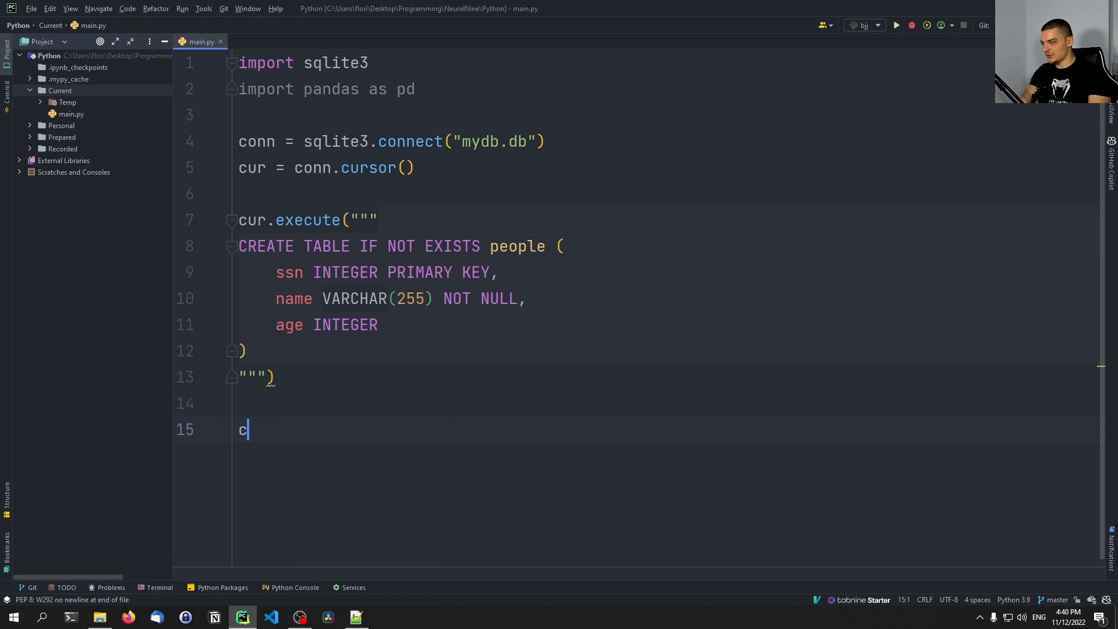
text(ur.execute()
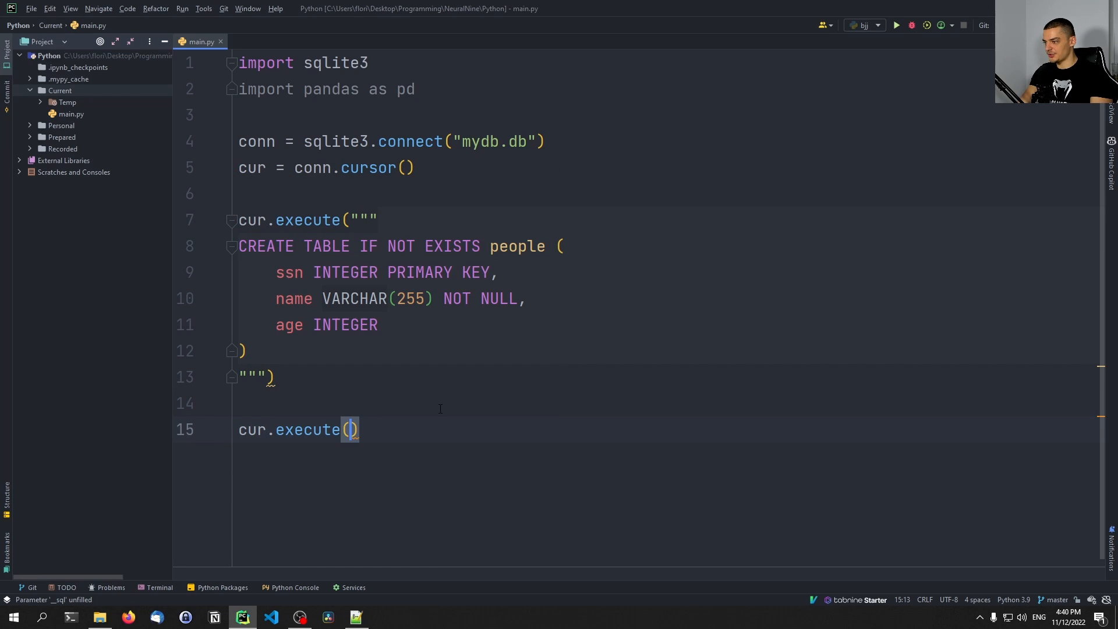
text(""")
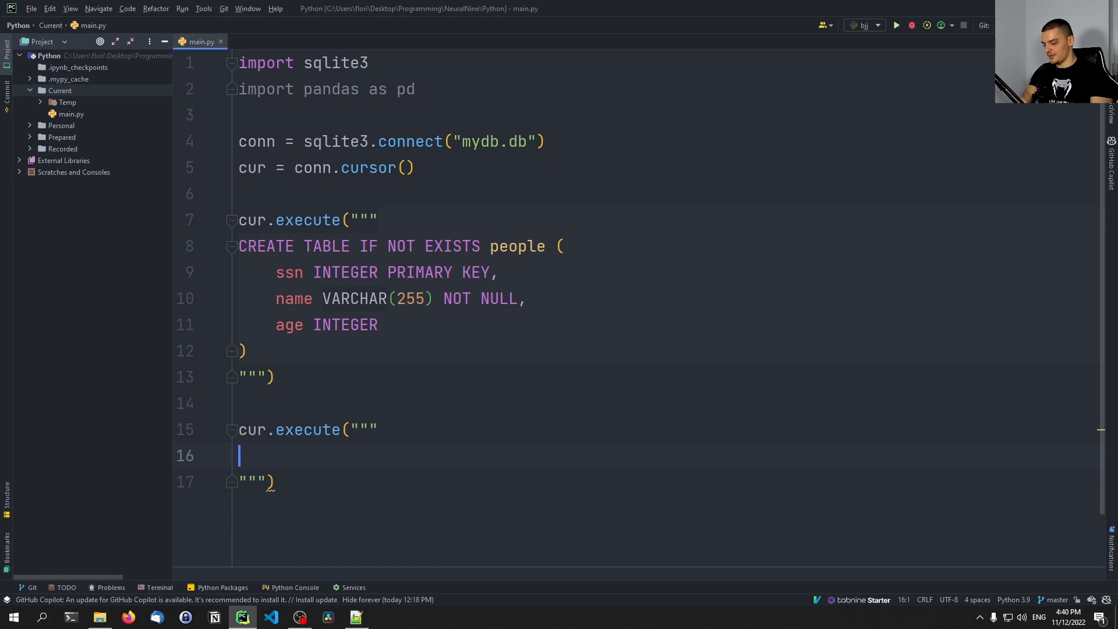
text(INSERT INTO)
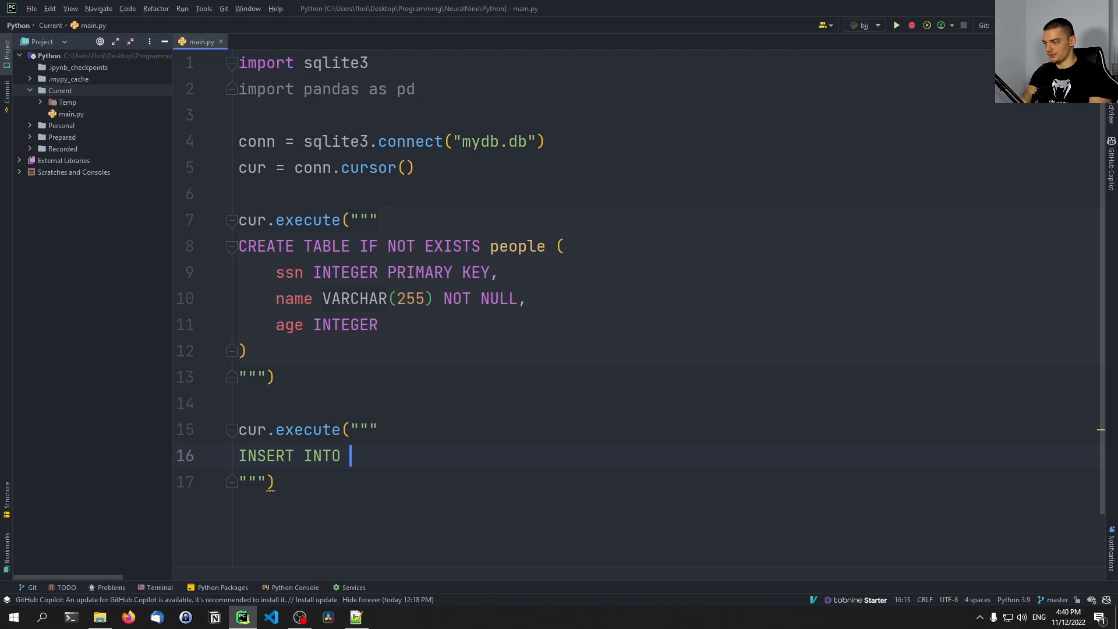
text(people VALUES)
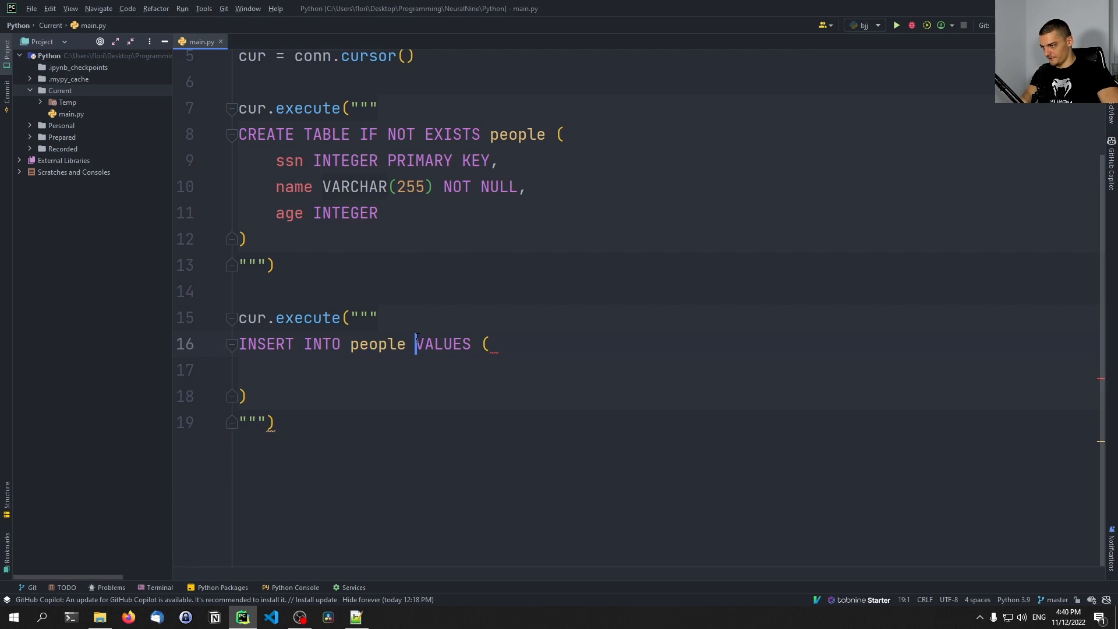
text((ssn)
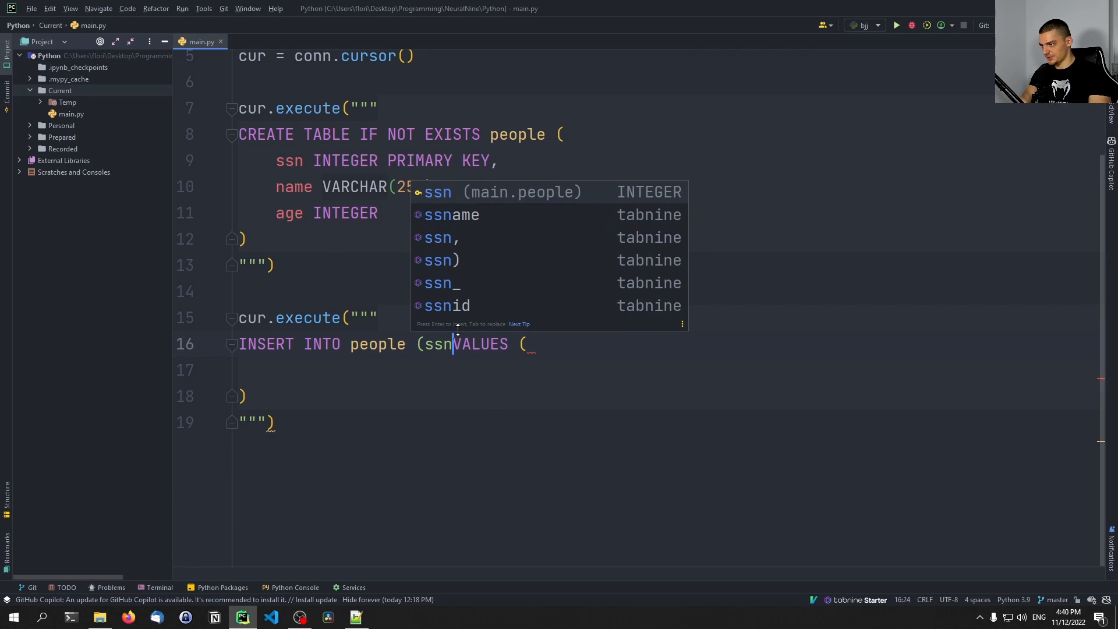
text(, name, age)
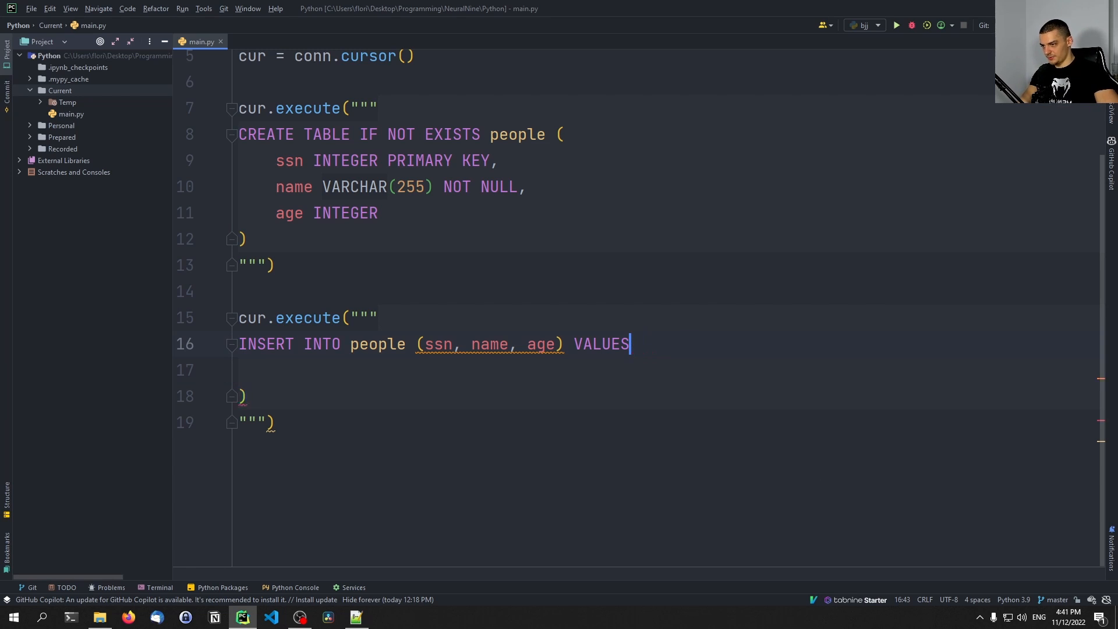
key(enter)
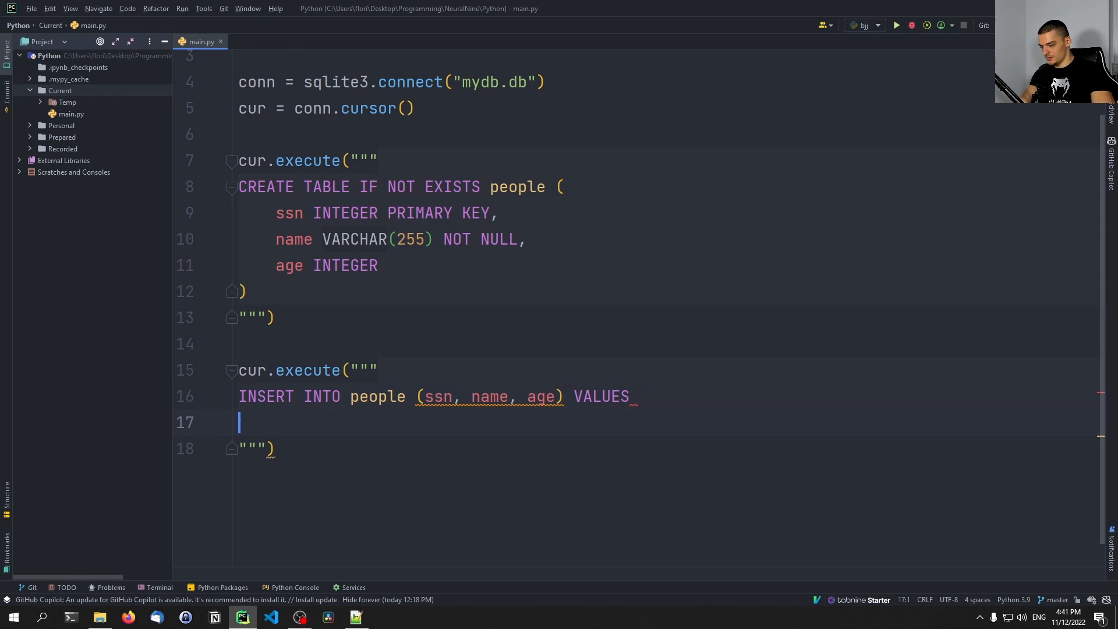
- Write the first value tuple (1, "Mike", 25)
text(())
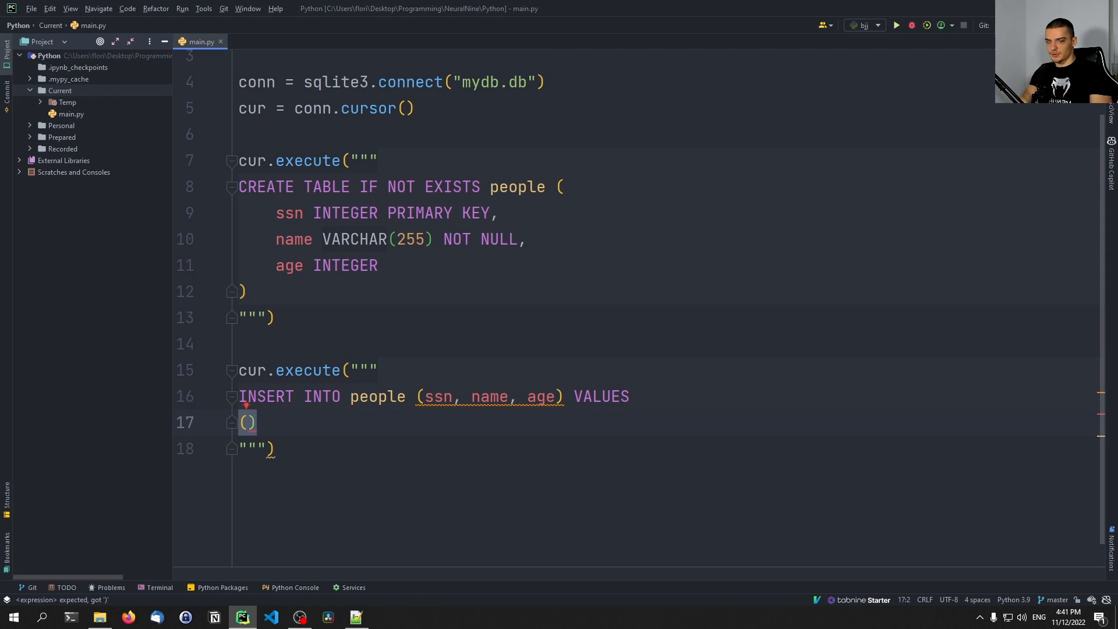
text(1)
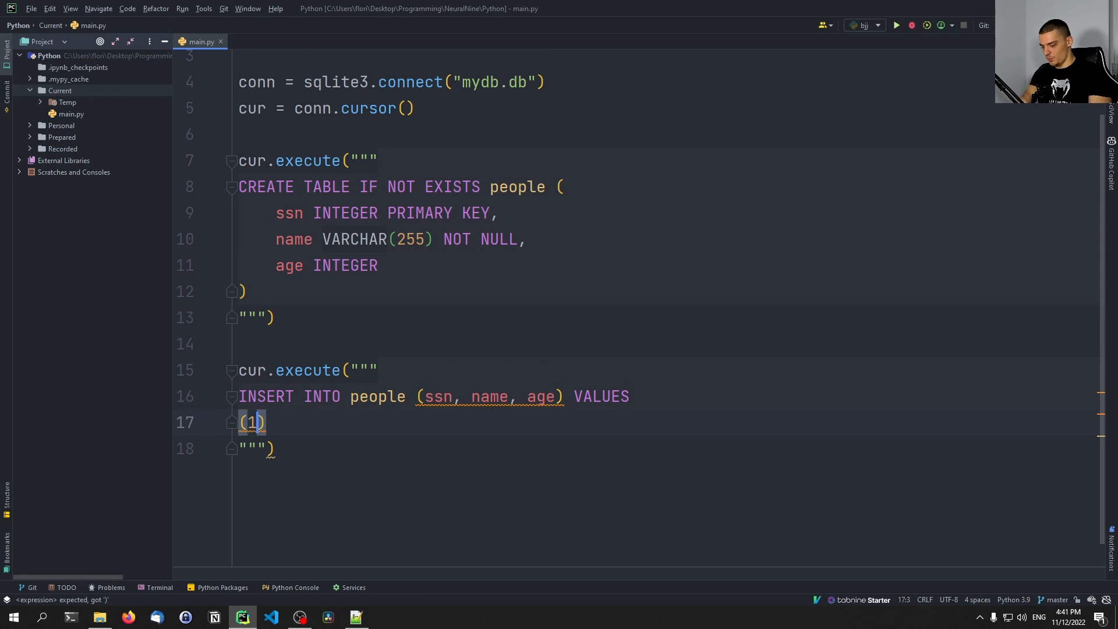
text(, "Mike")
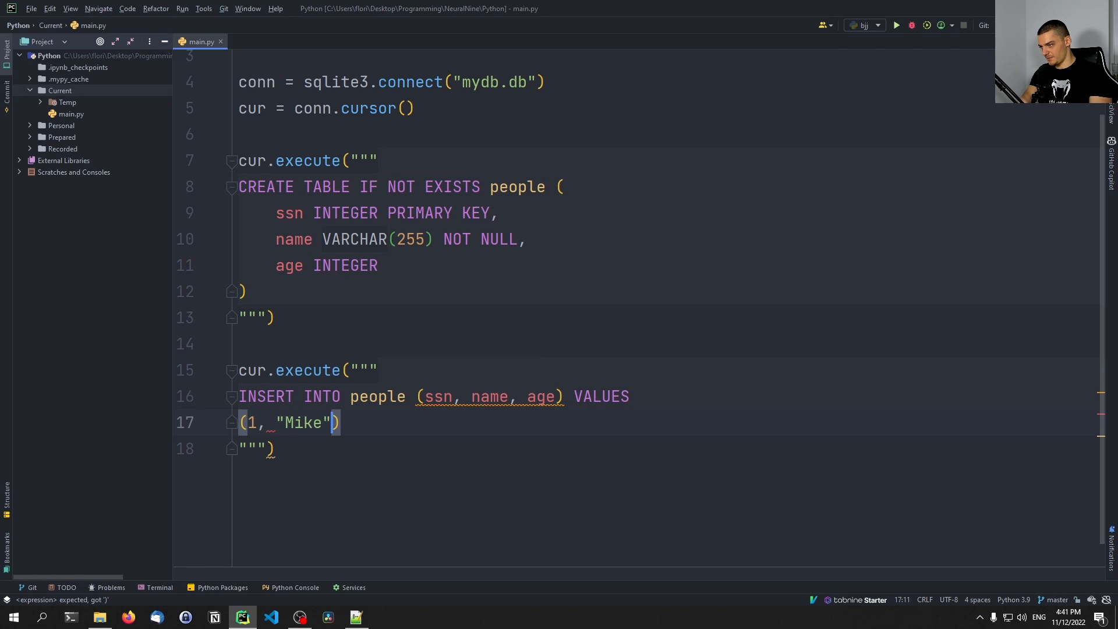
text(, 25)
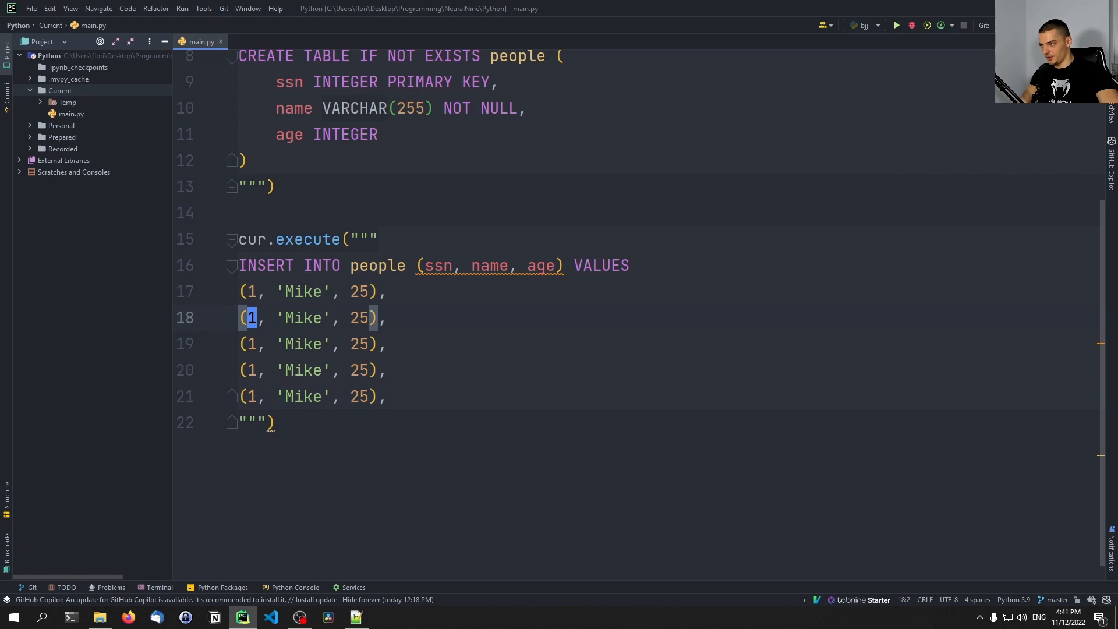
- Edit the duplicated rows into Mike, Anna, Bob, John and Stan with distinct ssns and ages, dropping the trailing comma
text(90)
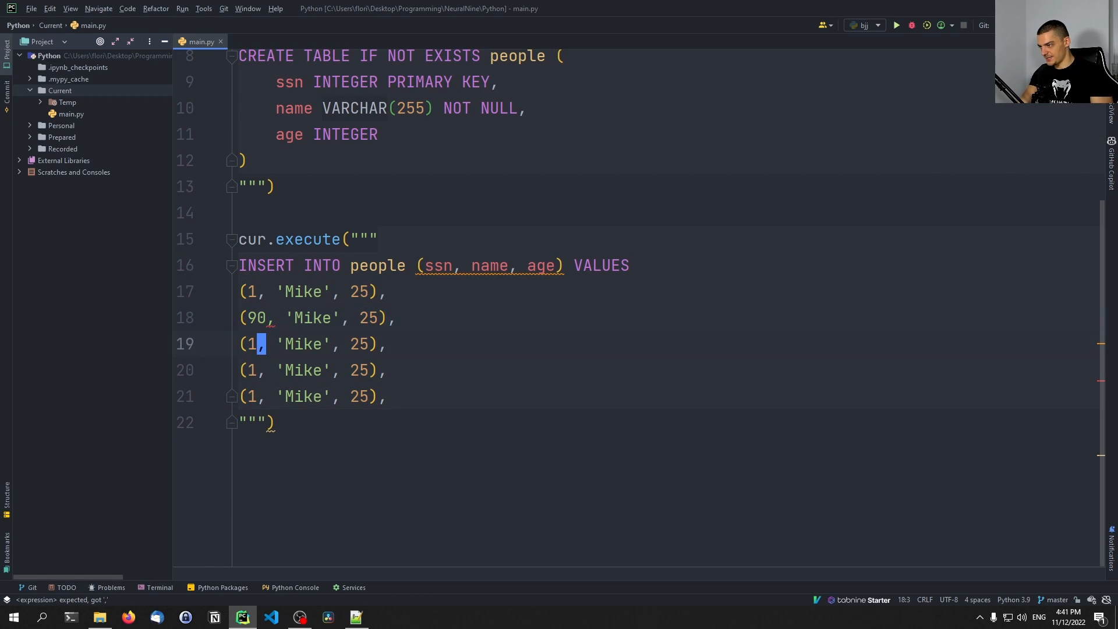
text(7193)
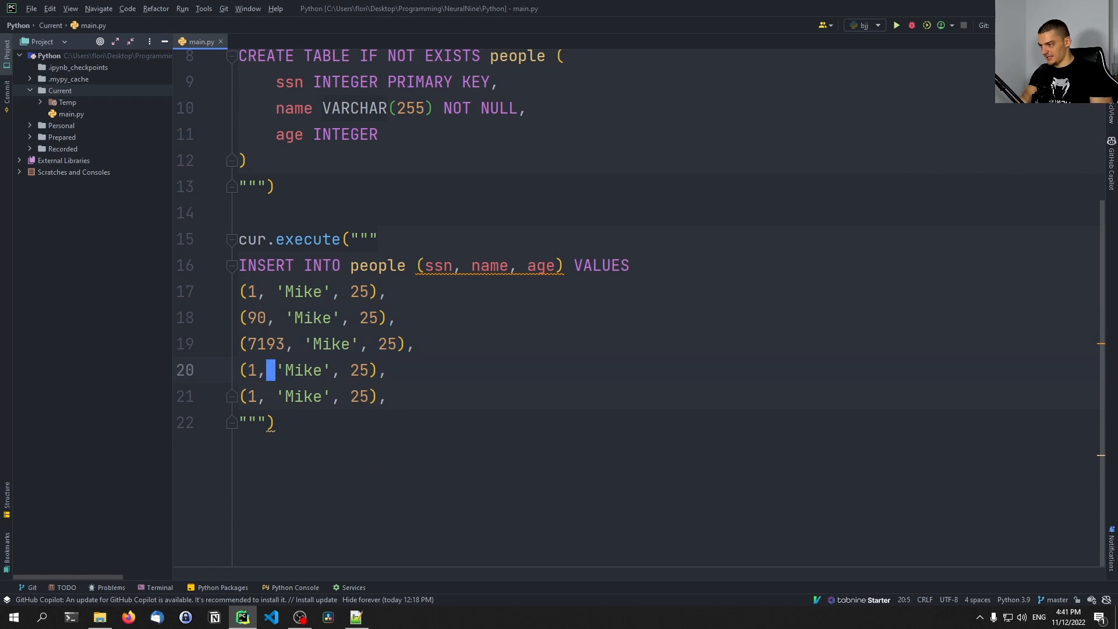
text(231)
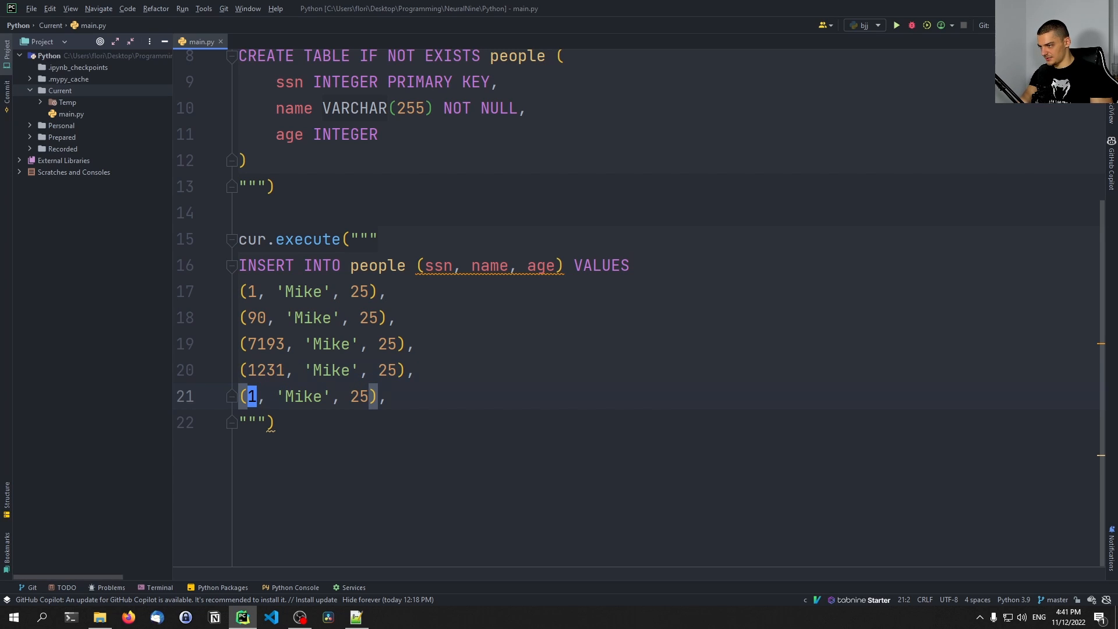
text(2313)
click(326, 344)
text(Bob)
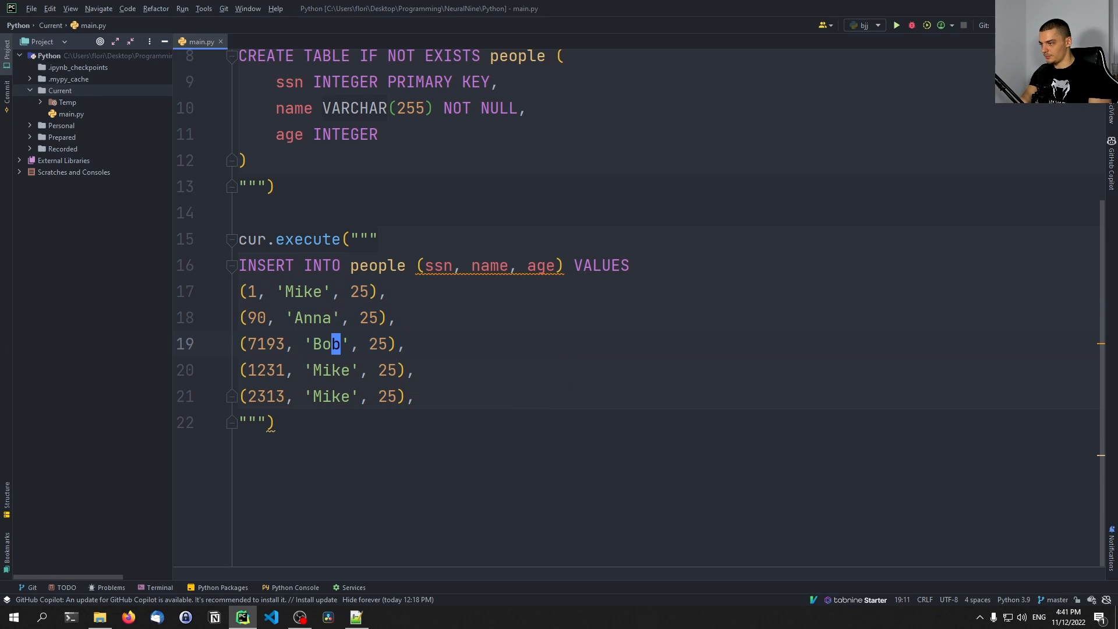
text(John)
click(326, 396)
text(Stan)
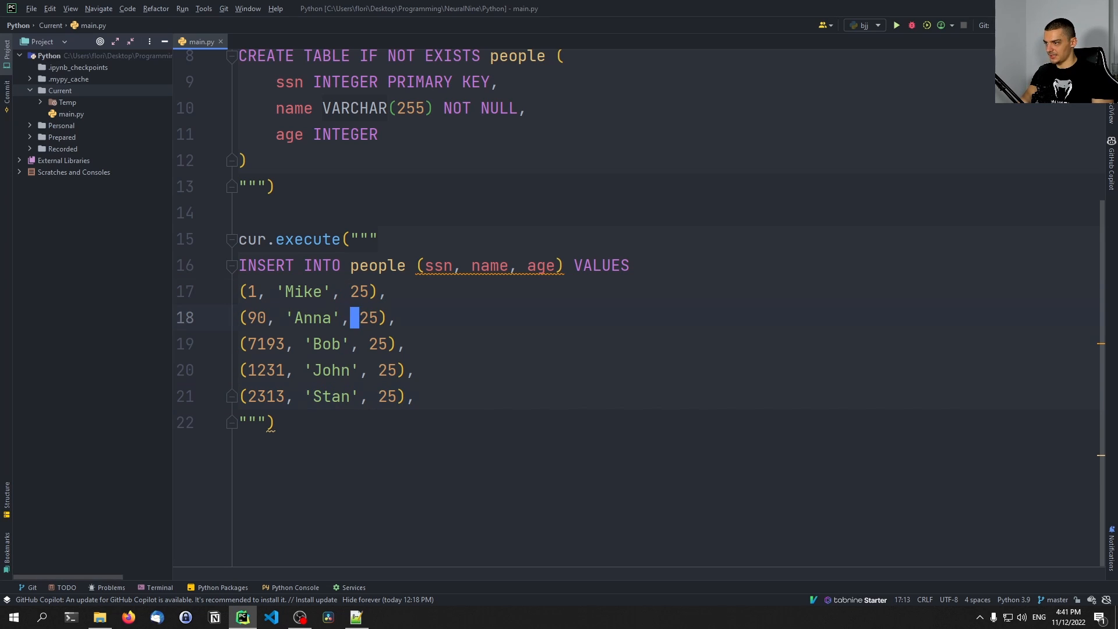
text(3)
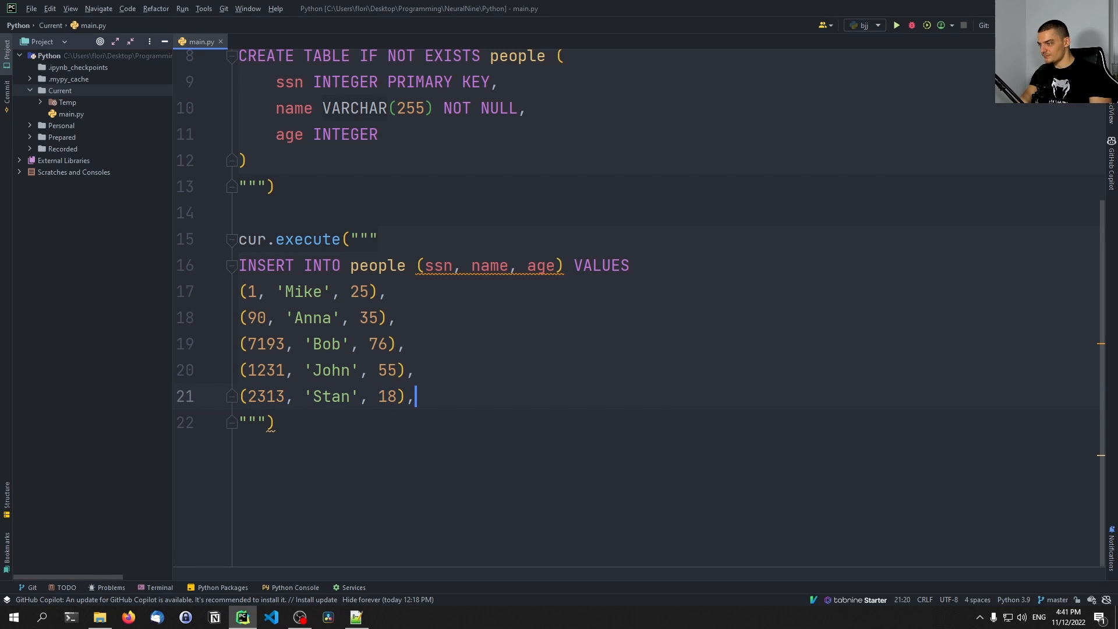
key(BackSpace)
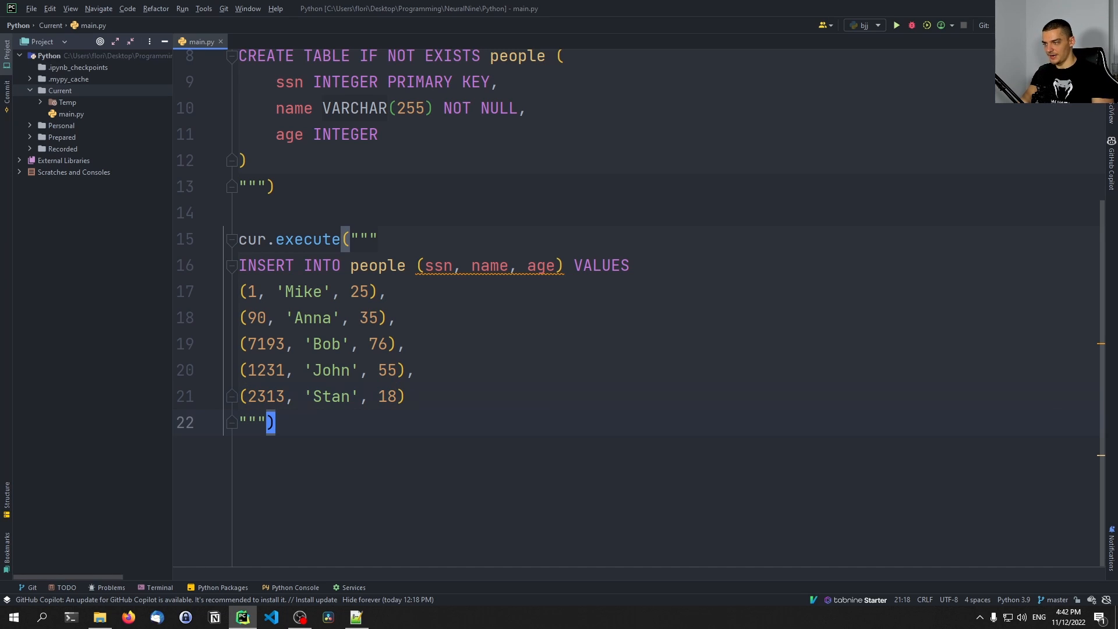
- Add conn.commit() at the end and run main.py, creating mydb.db
text(conn.)
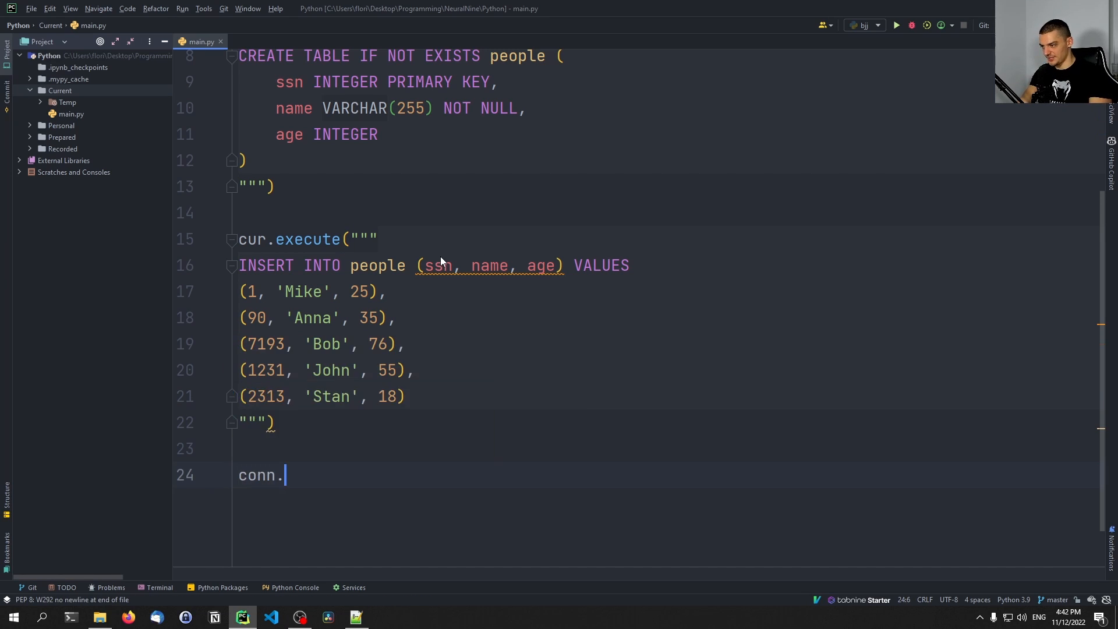
text(commit())
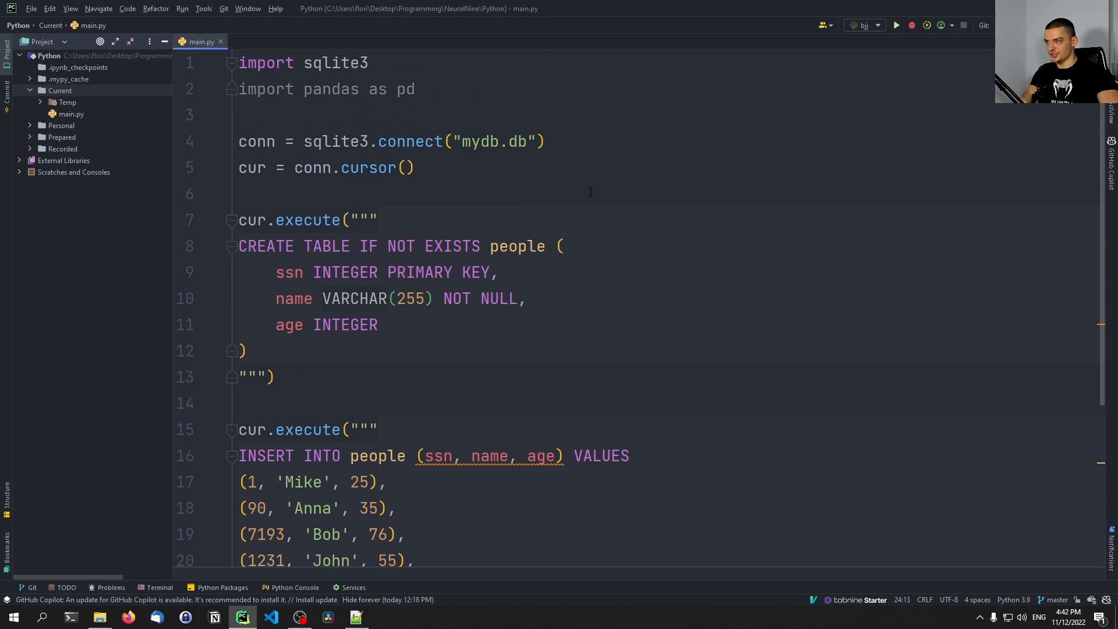
click(415, 167)
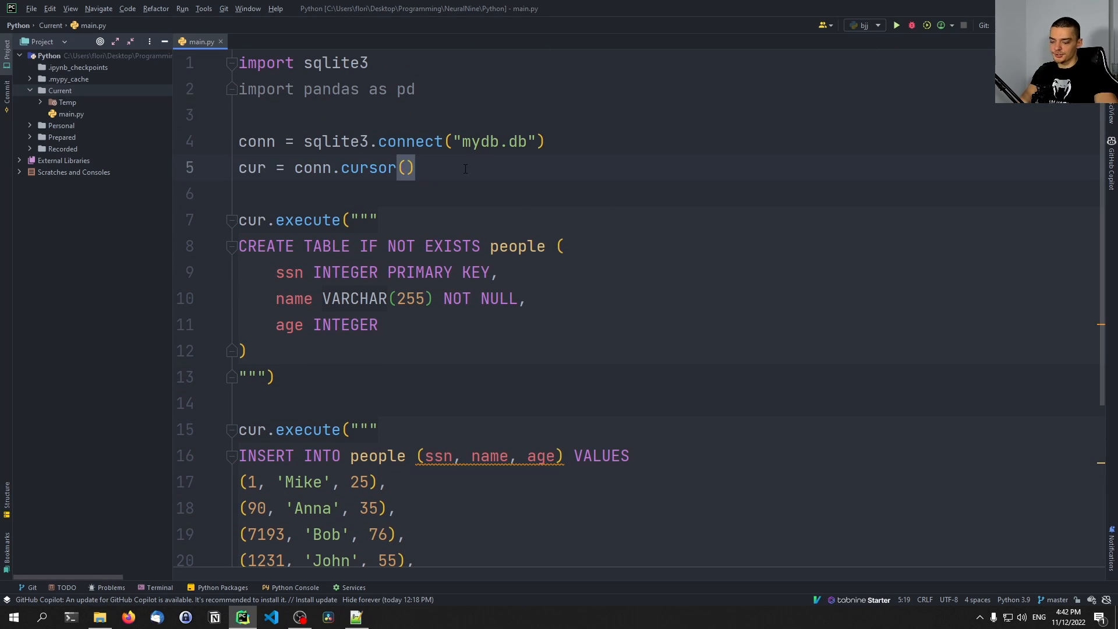
click(896, 25)
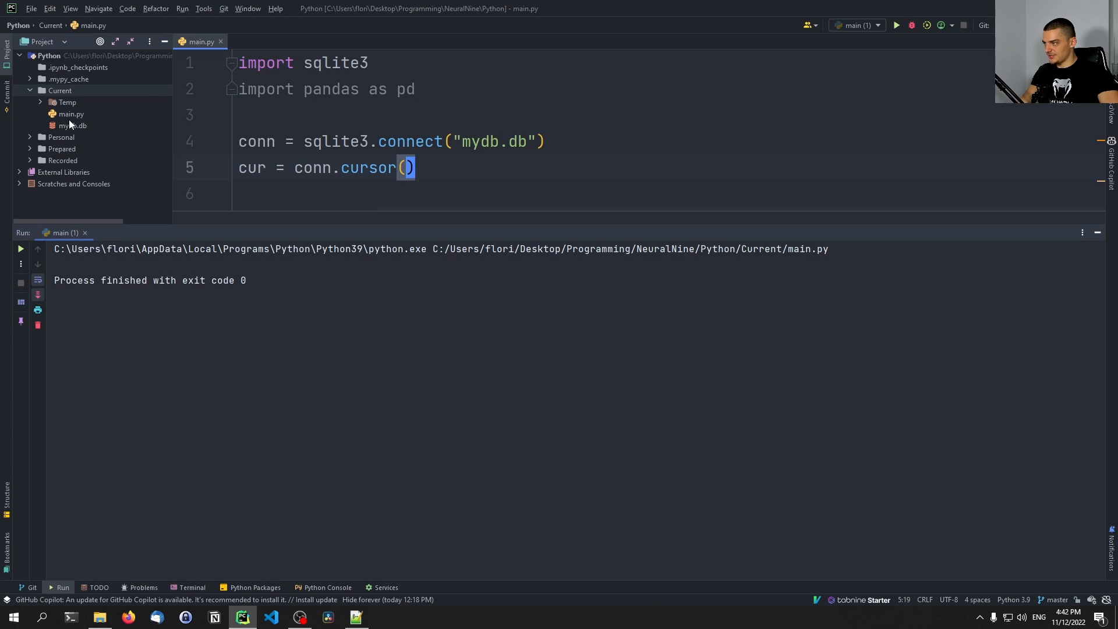
- Open mydb.db in a console and run SELECT * from people
double_click(73, 126)
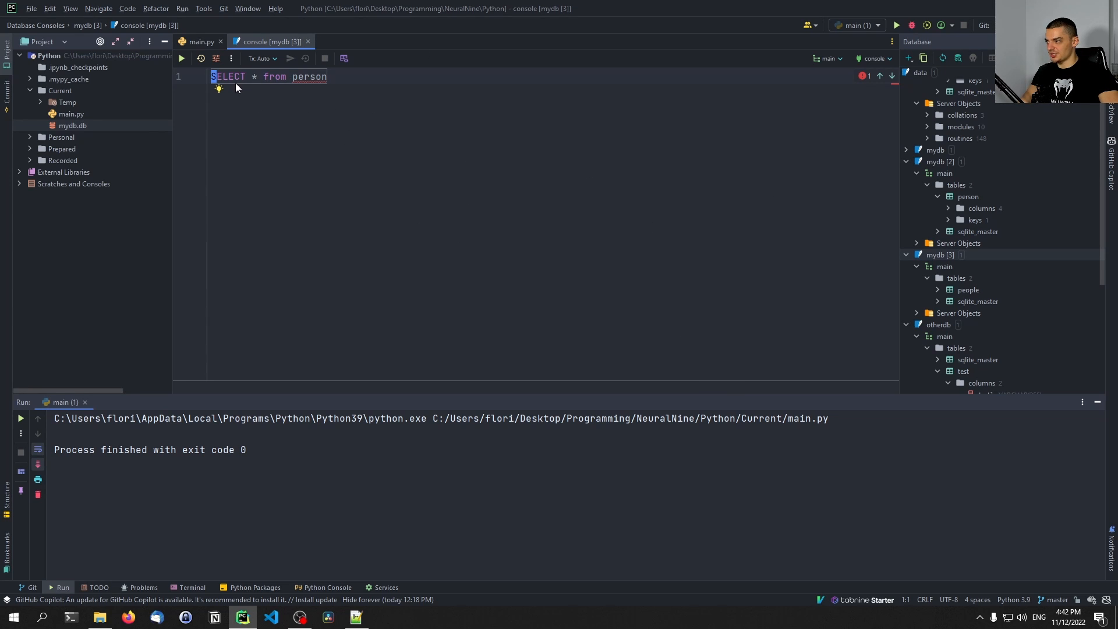
key(Backspace)
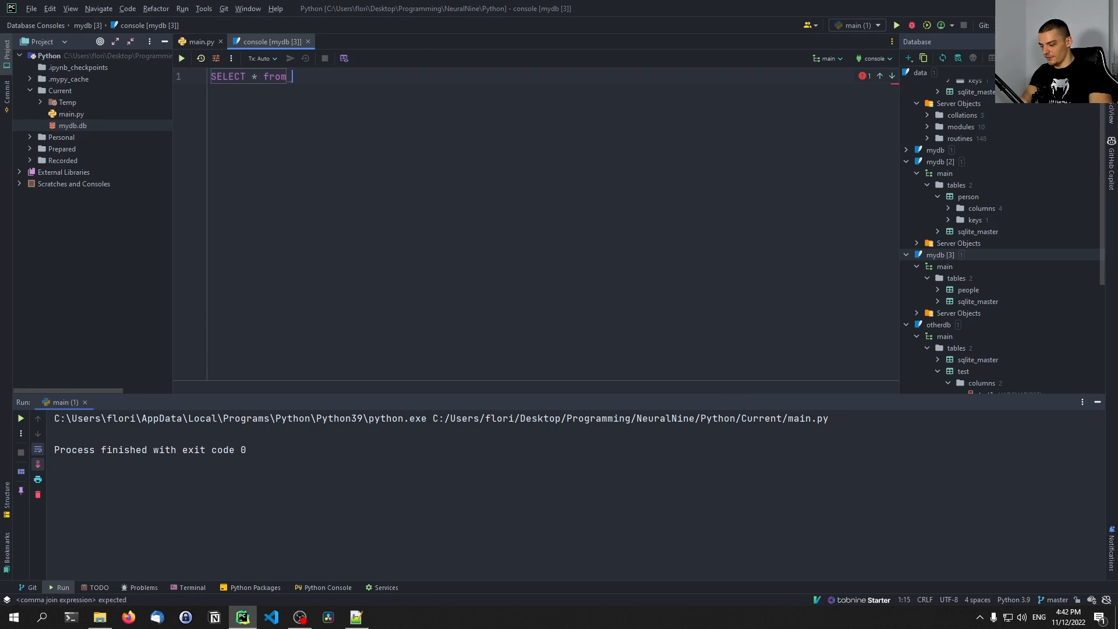
text(people)
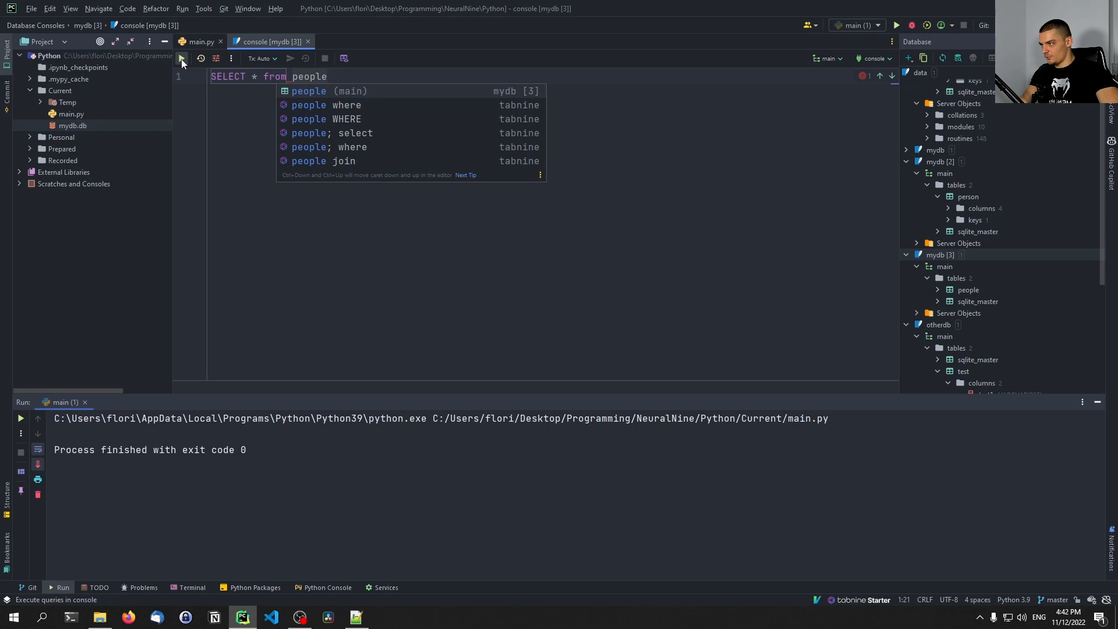
click(180, 58)
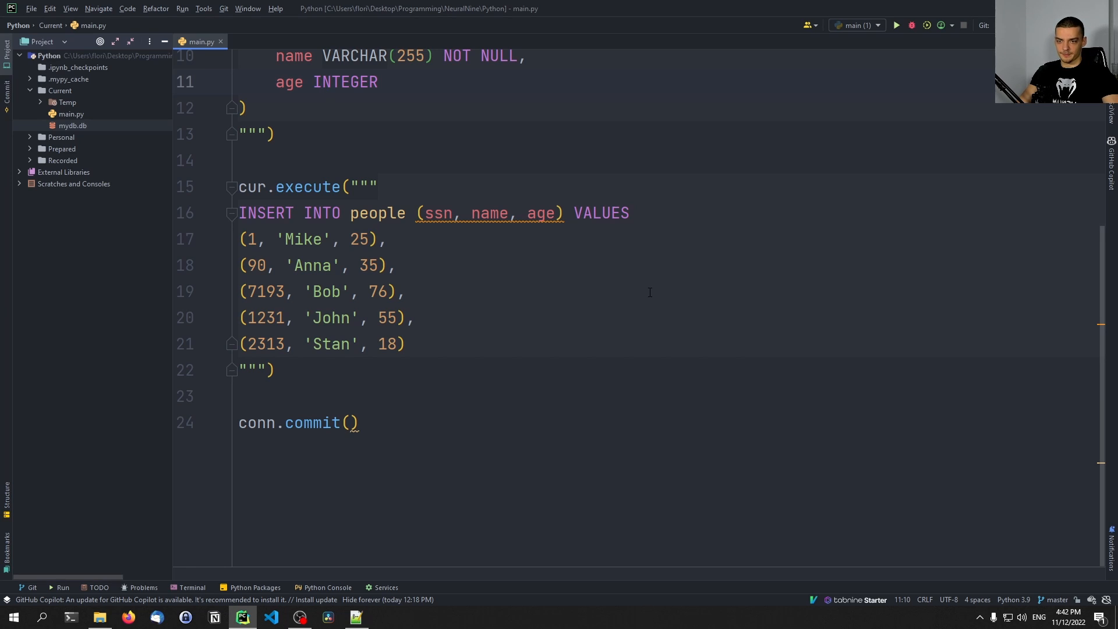
mouse_move(1091, 426)
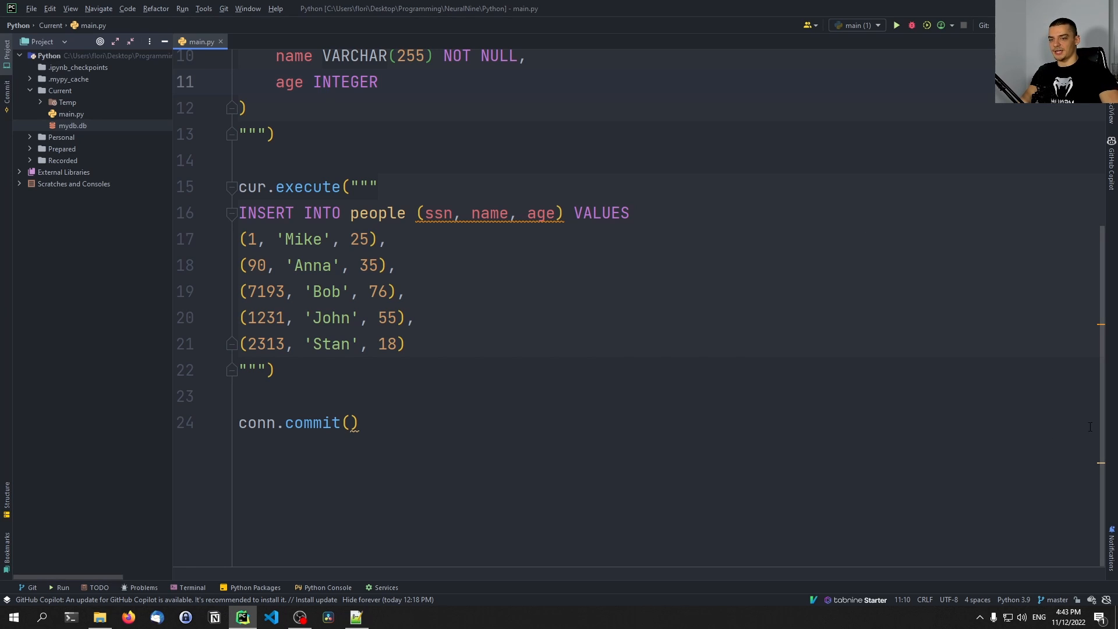
- Write sql = pd.read_sql_query("SELECT * FROM people") at the end of the script
click(349, 421)
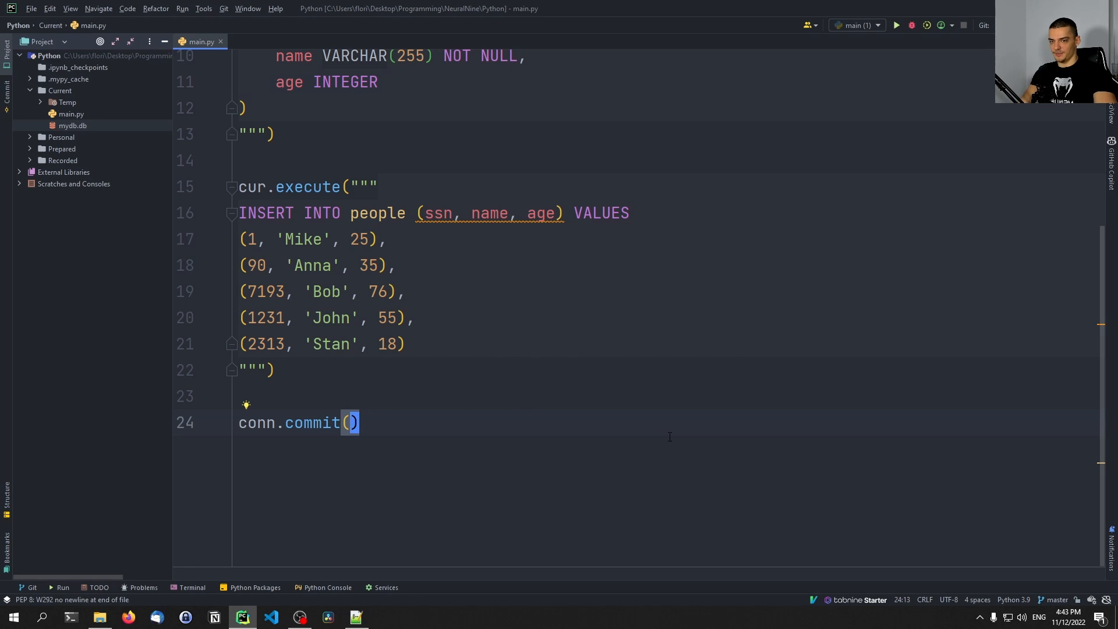
text(sql = p)
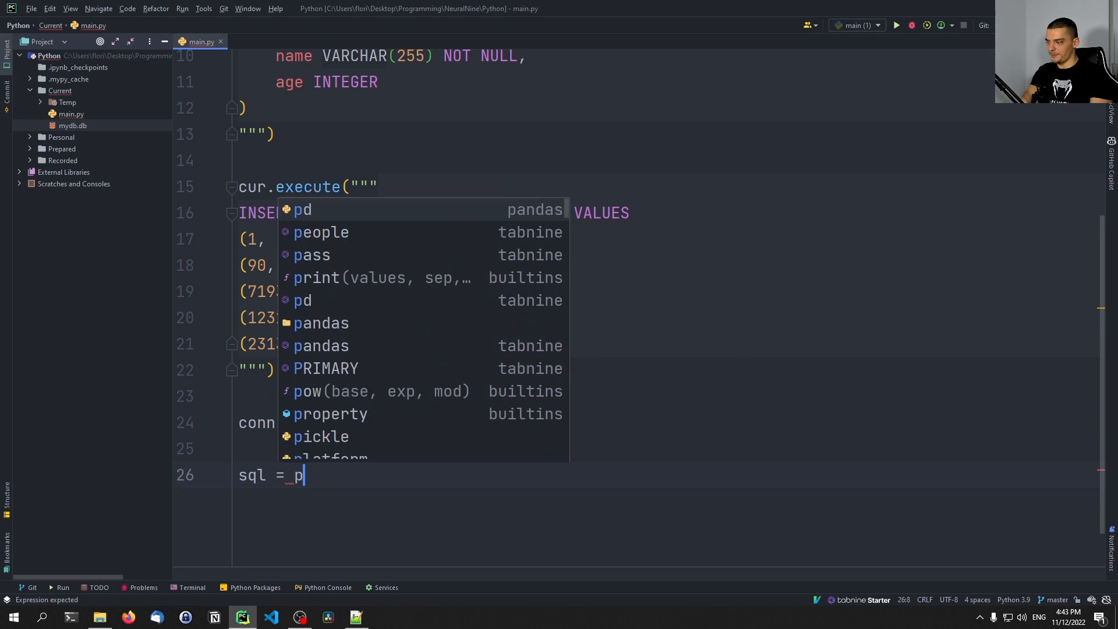
text(d.rea)
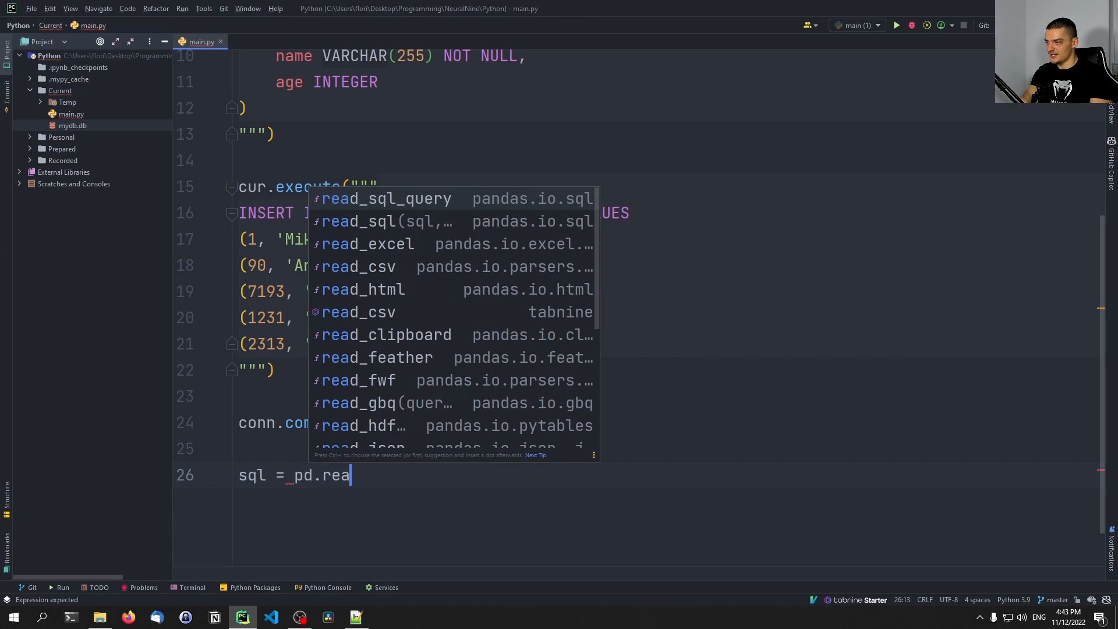
click(385, 198)
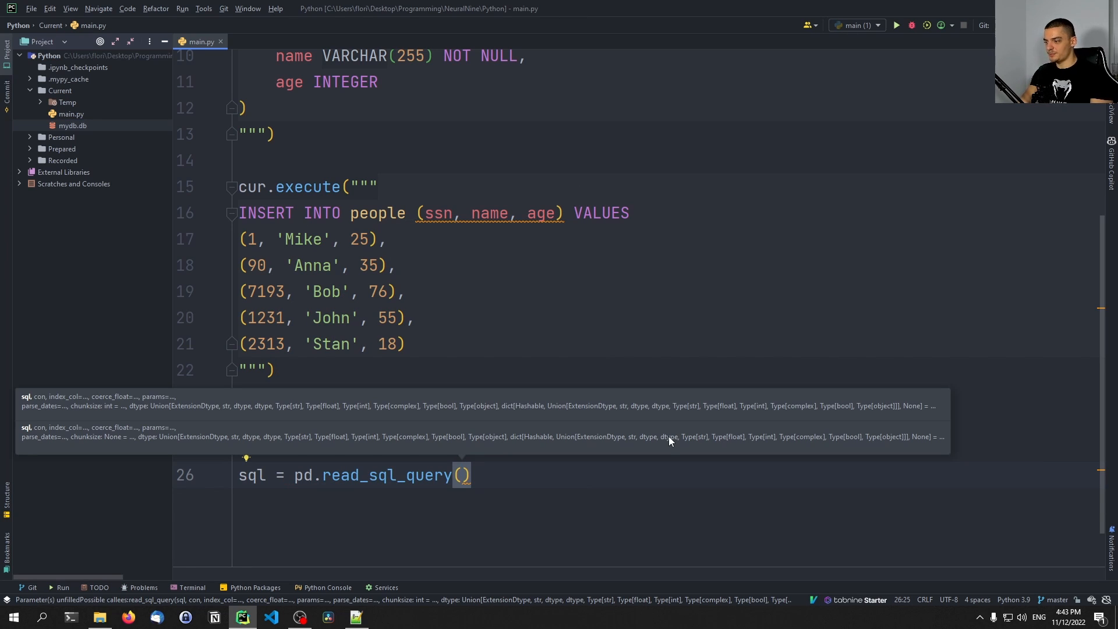
text("")
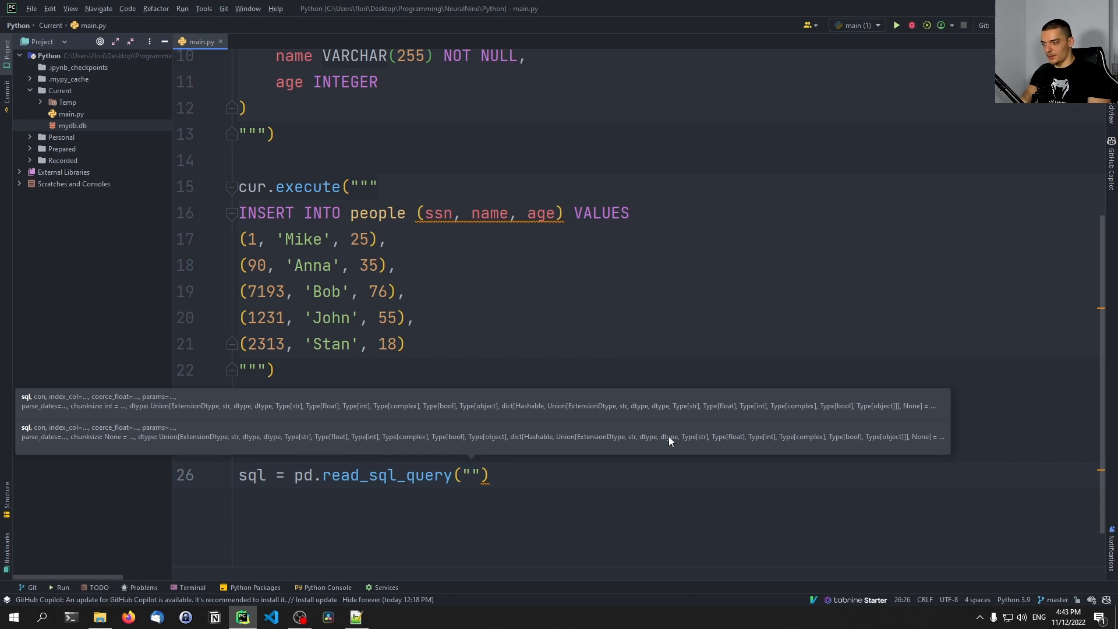
text(SELECT * FROM)
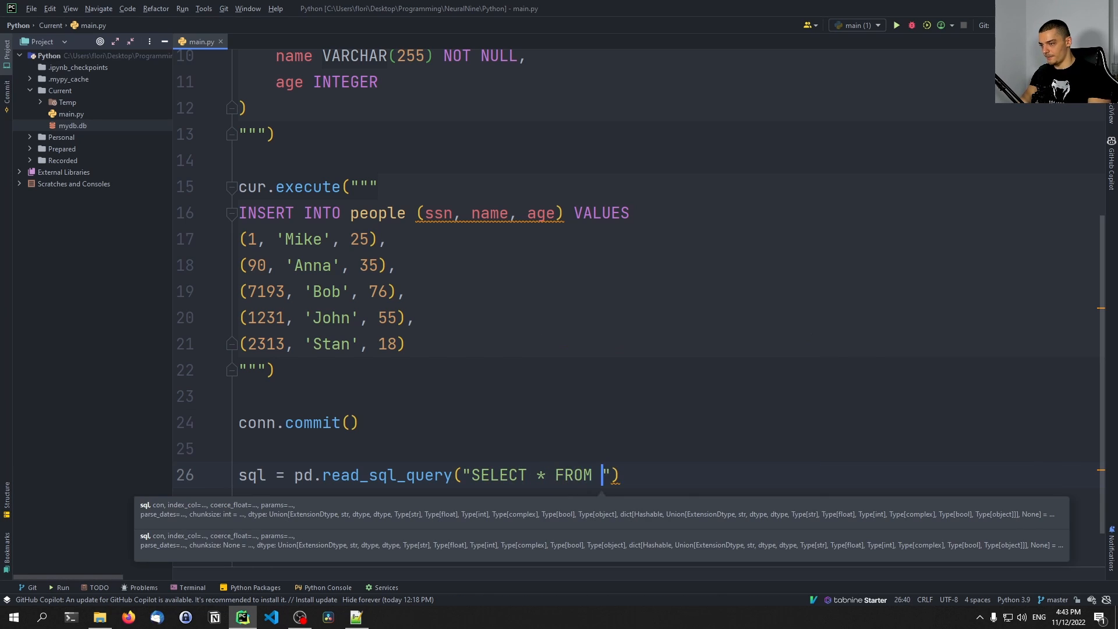
text(people)
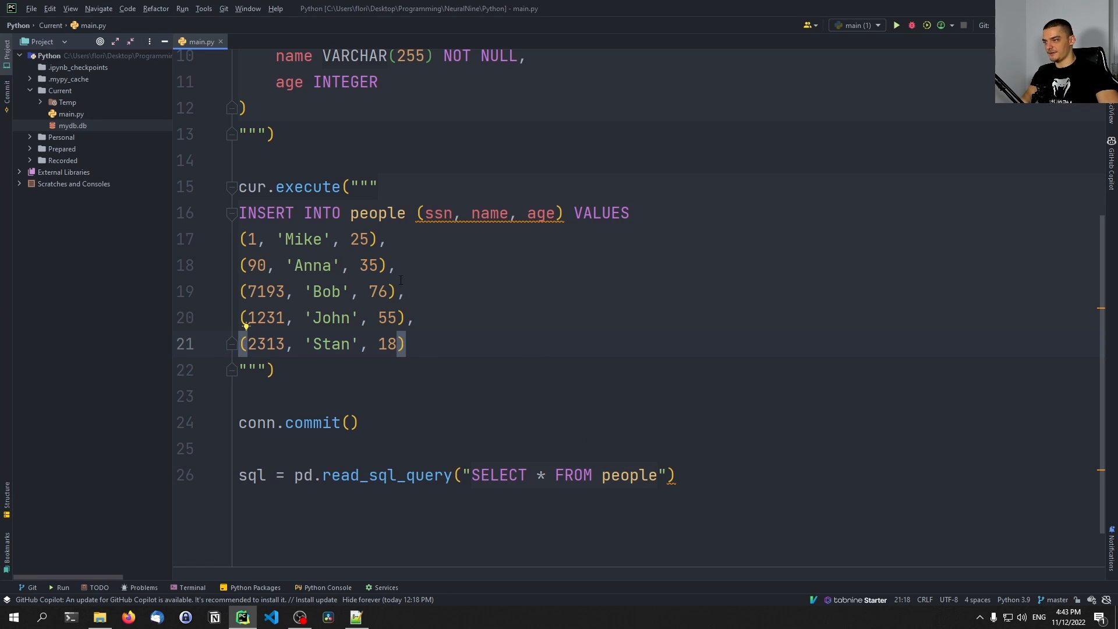
- Pass conn as the second argument to read_sql_query
click(657, 475)
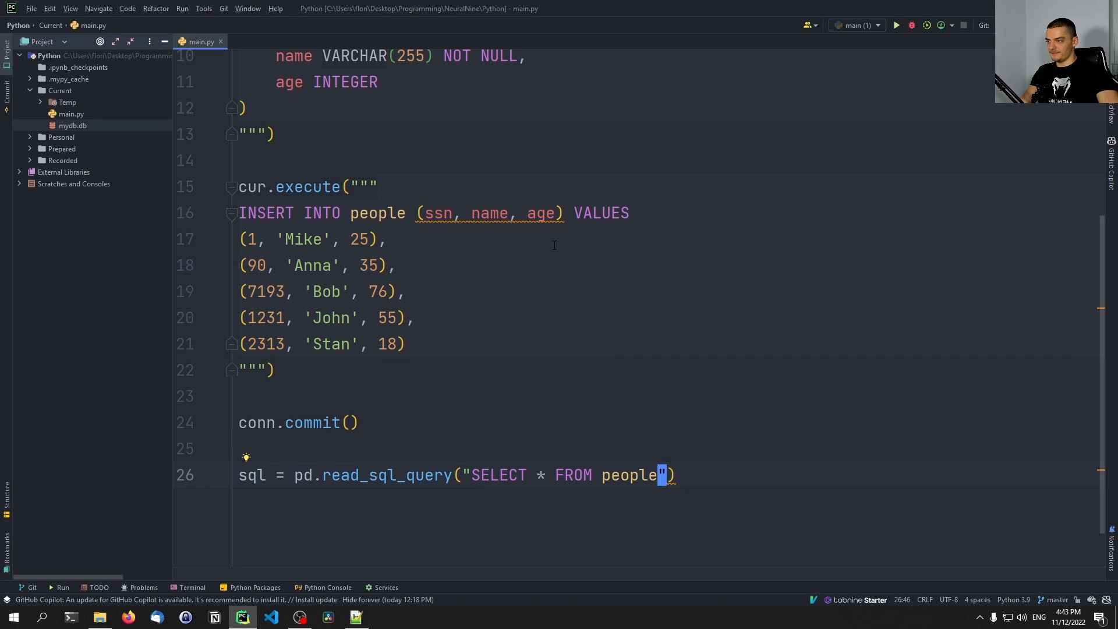
mouse_move(605, 245)
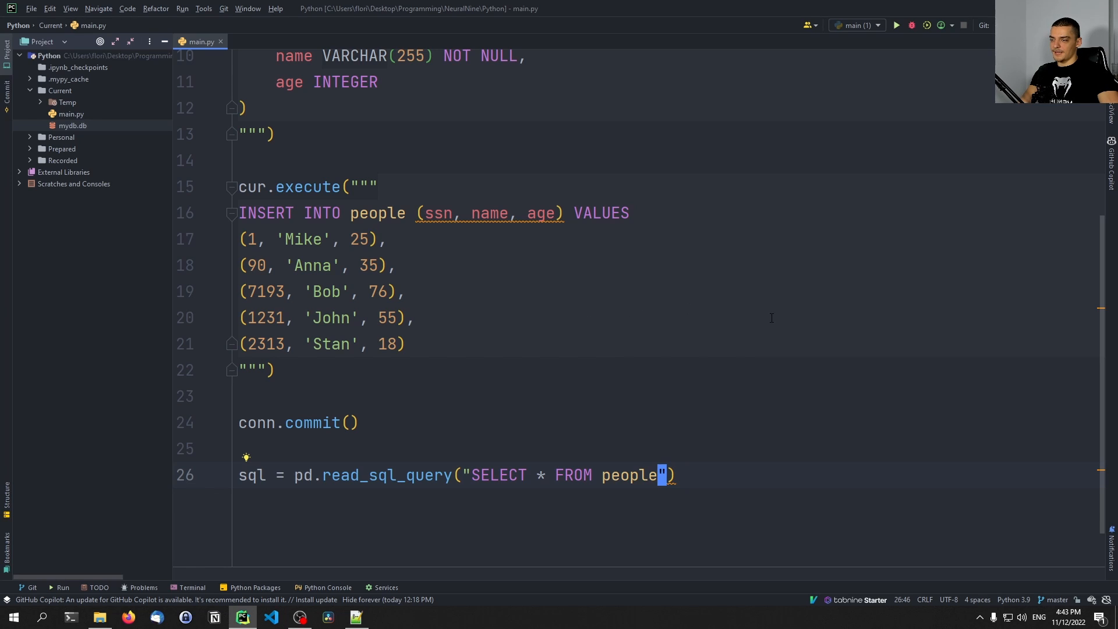
text(,)
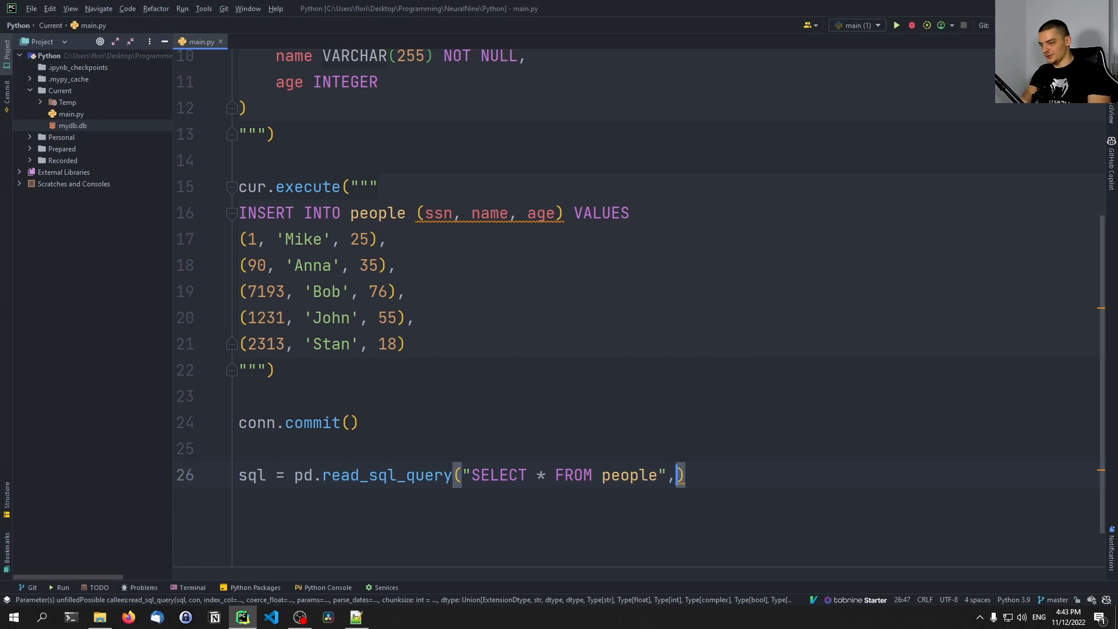
text(conn)
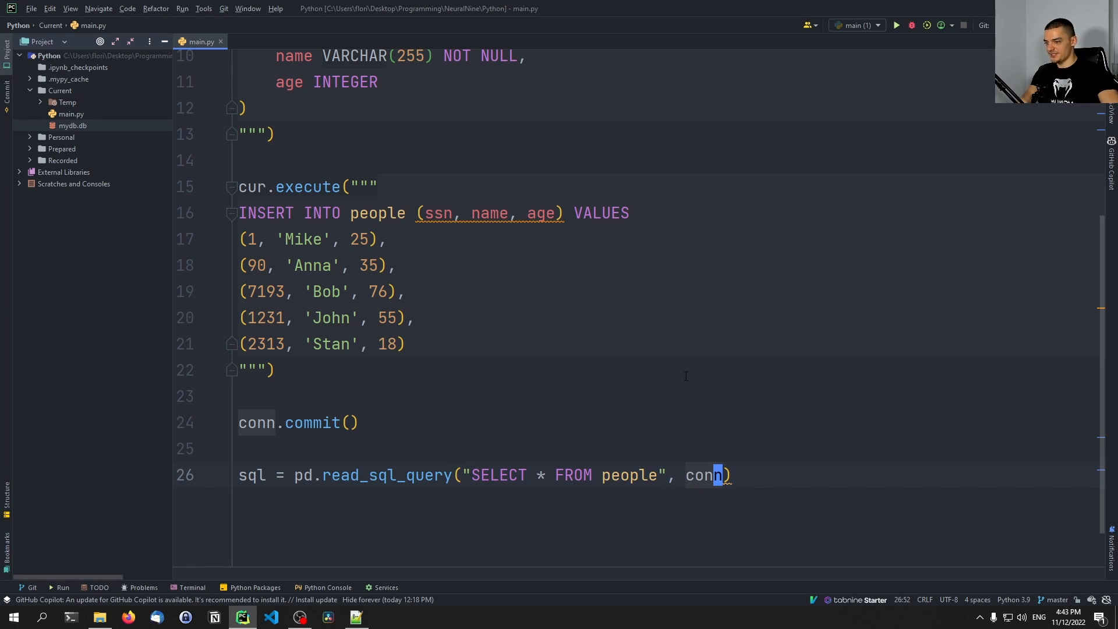
click(382, 476)
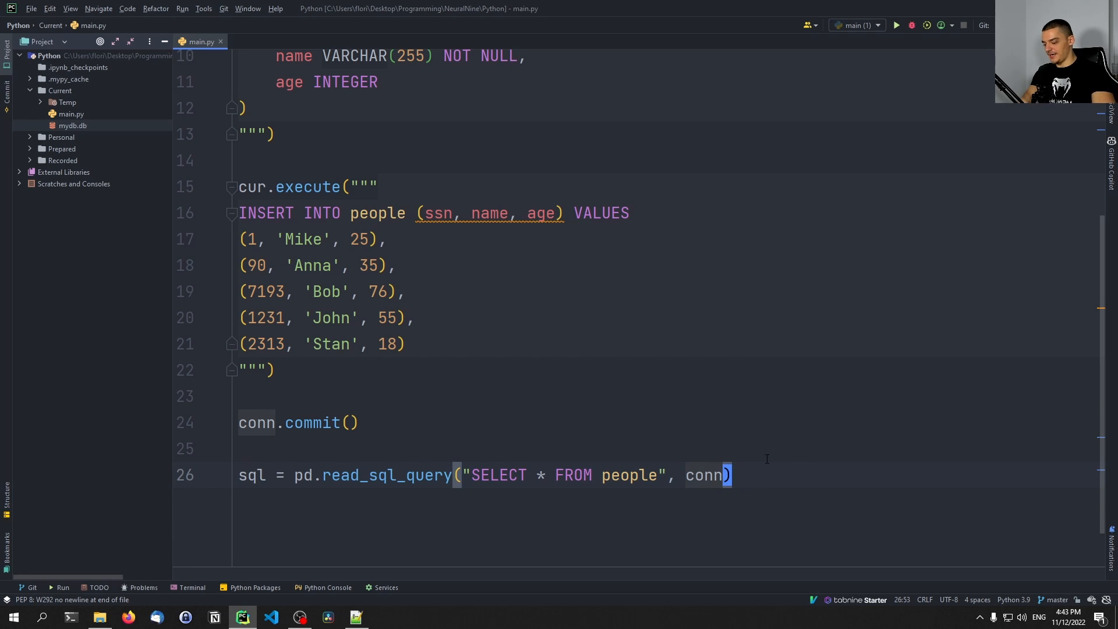
- Write df = pd.DataFrame(sql, columns=["ssn", "name", "age"])
text(df =)
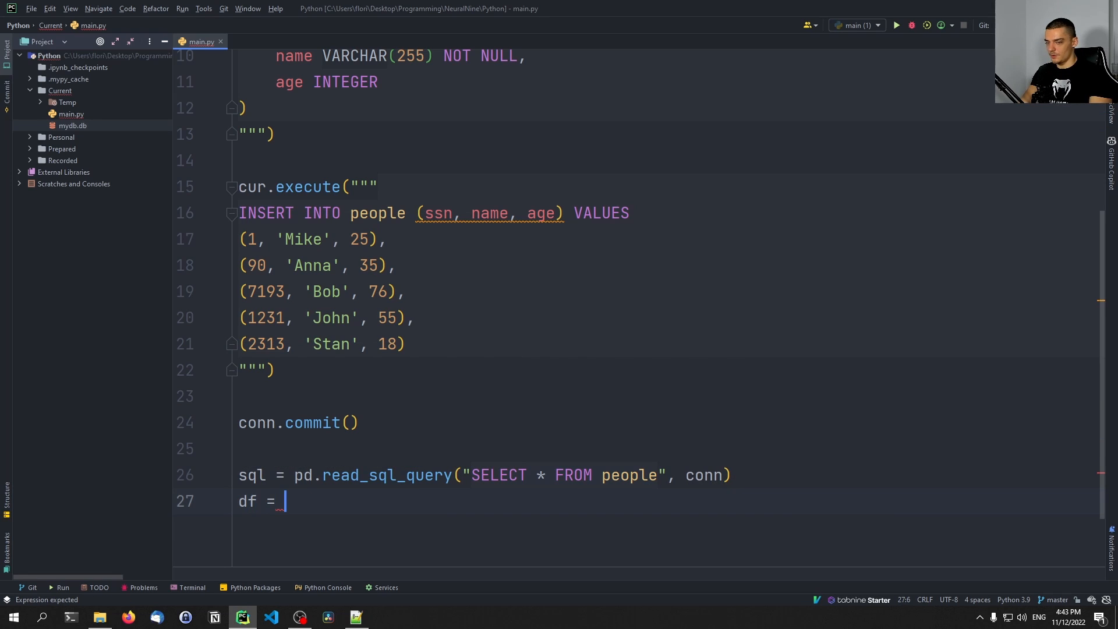
text(pd.DataFrame()
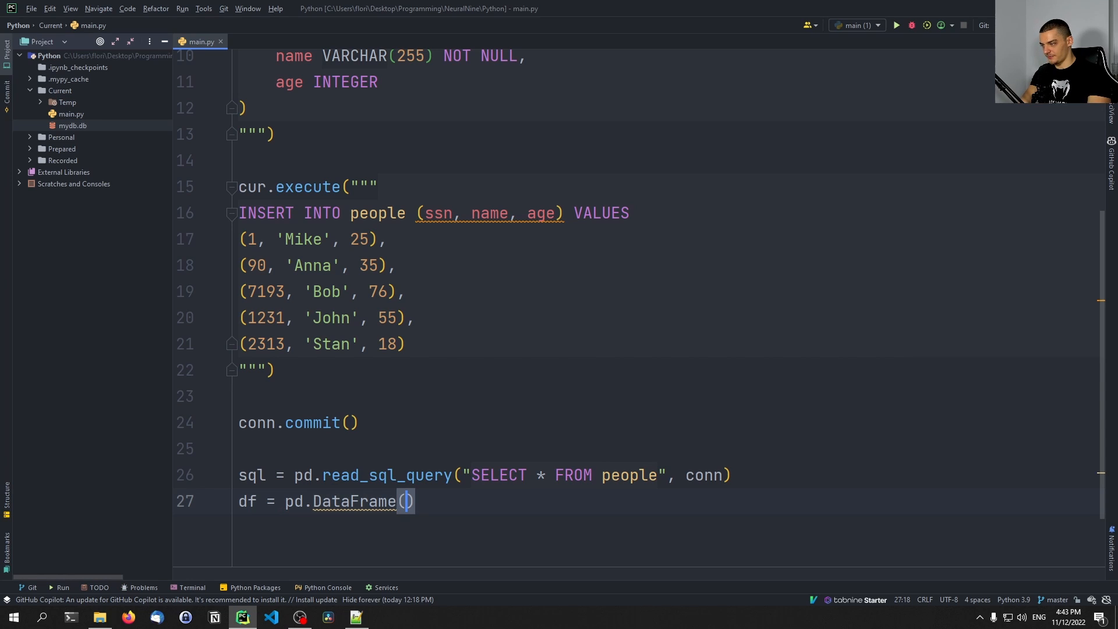
text(sql)
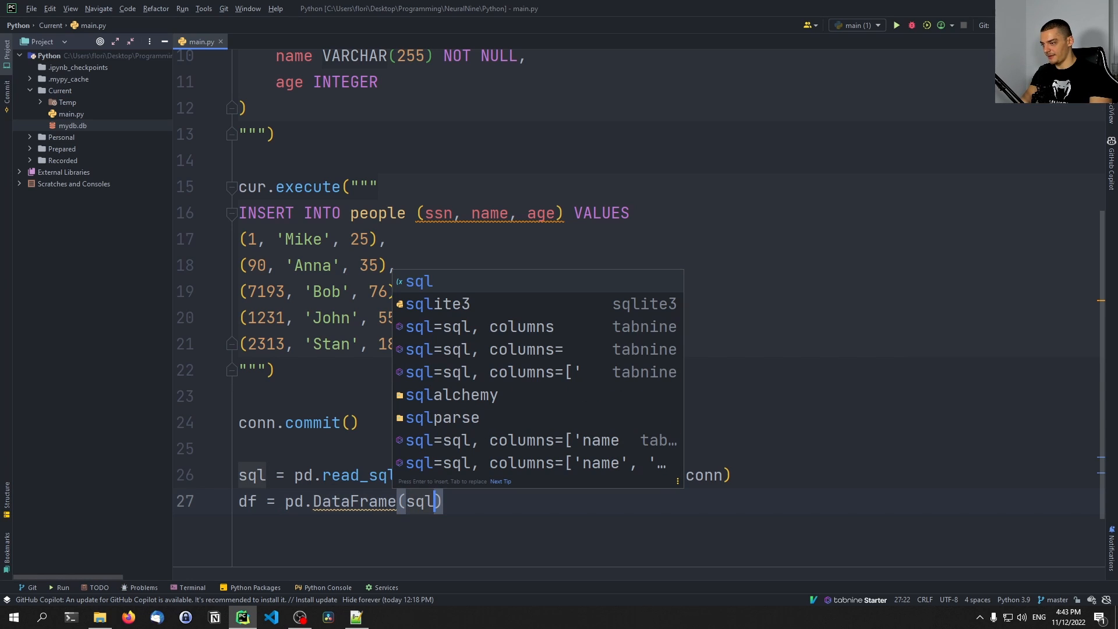
text(, columns=["ssn", "name", "age)
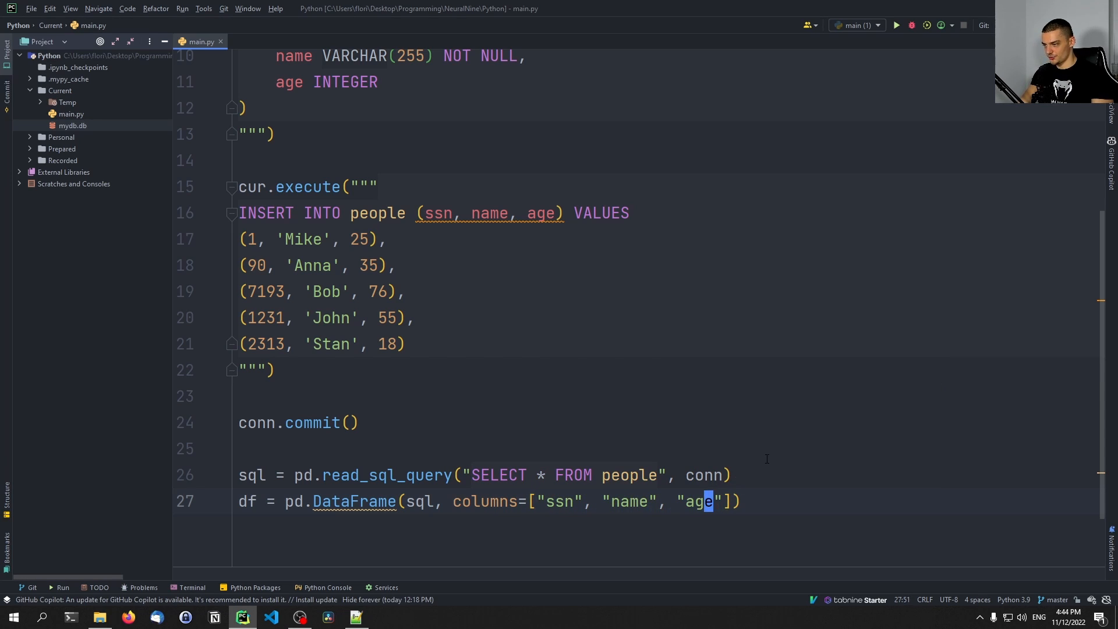
right_click(72, 125)
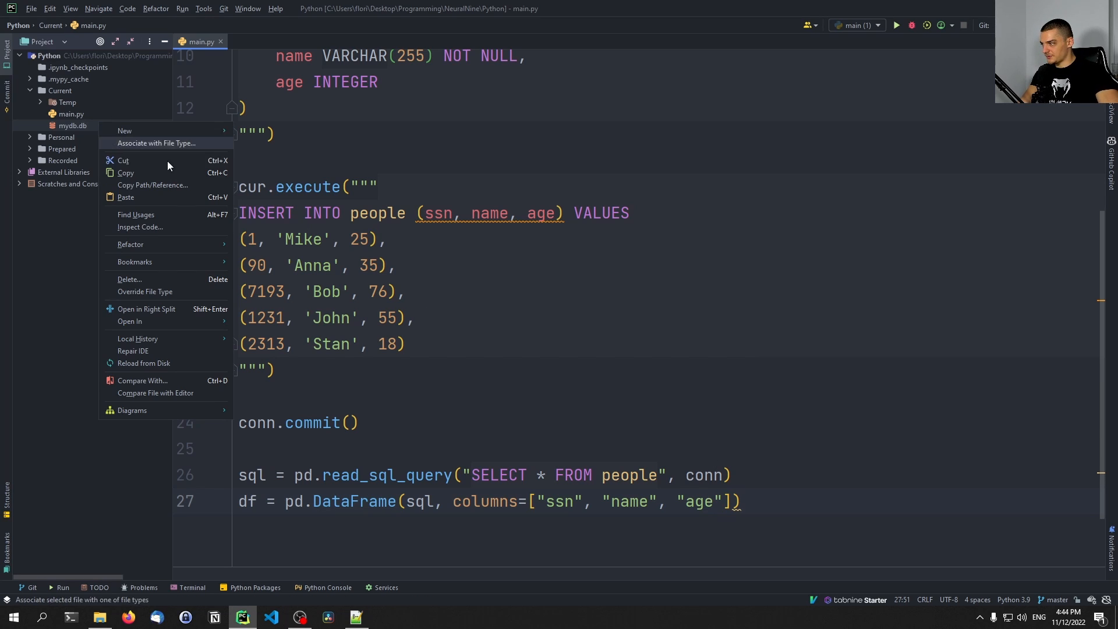
click(130, 278)
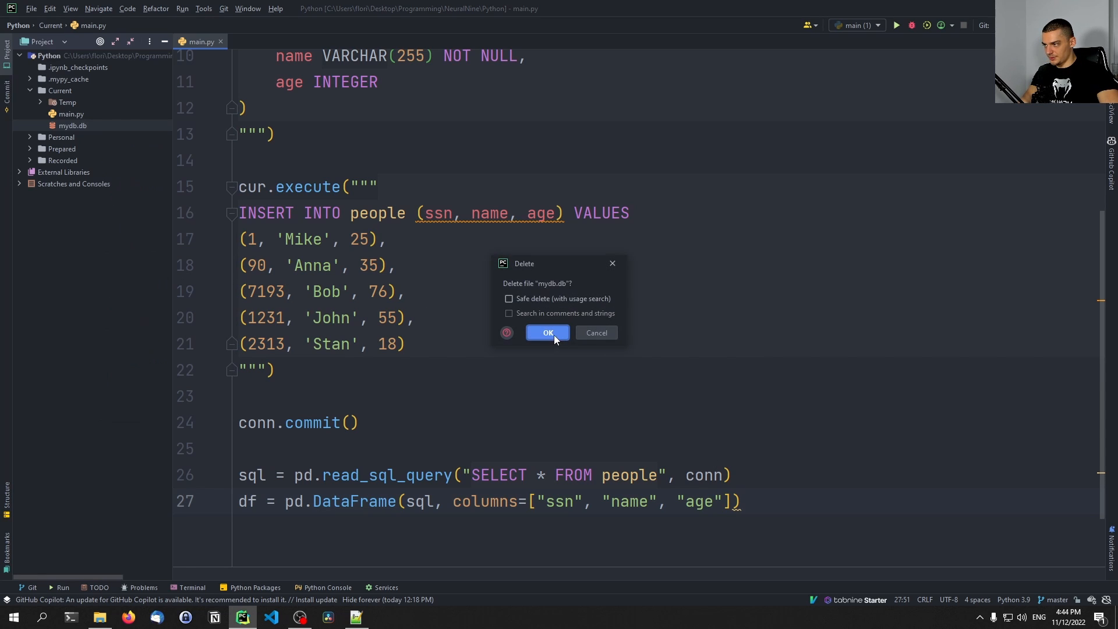
click(548, 332)
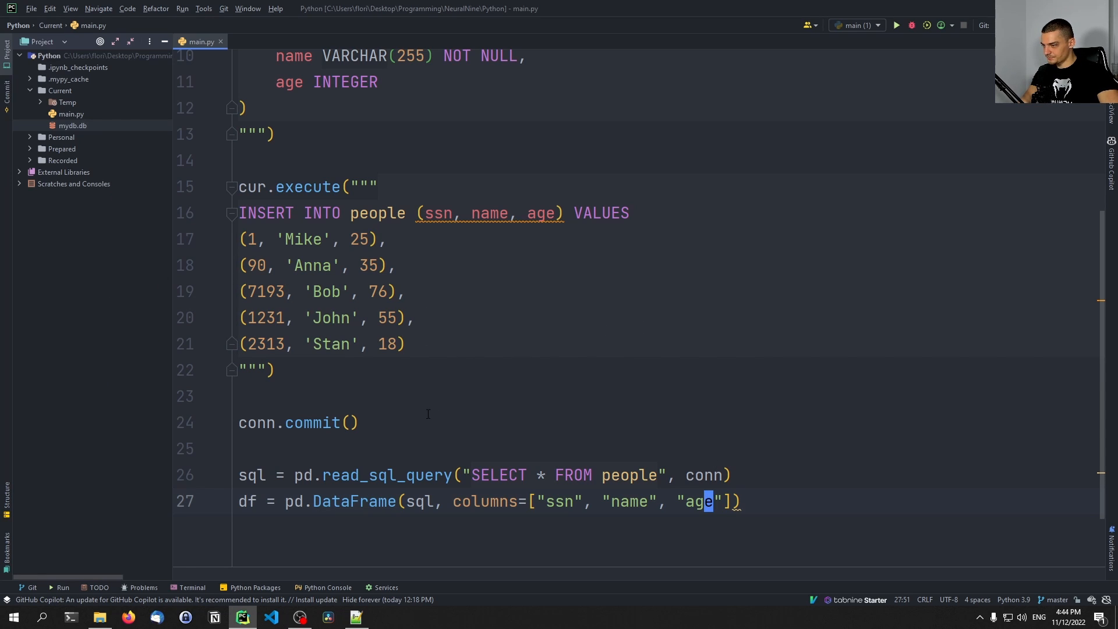
right_click(59, 91)
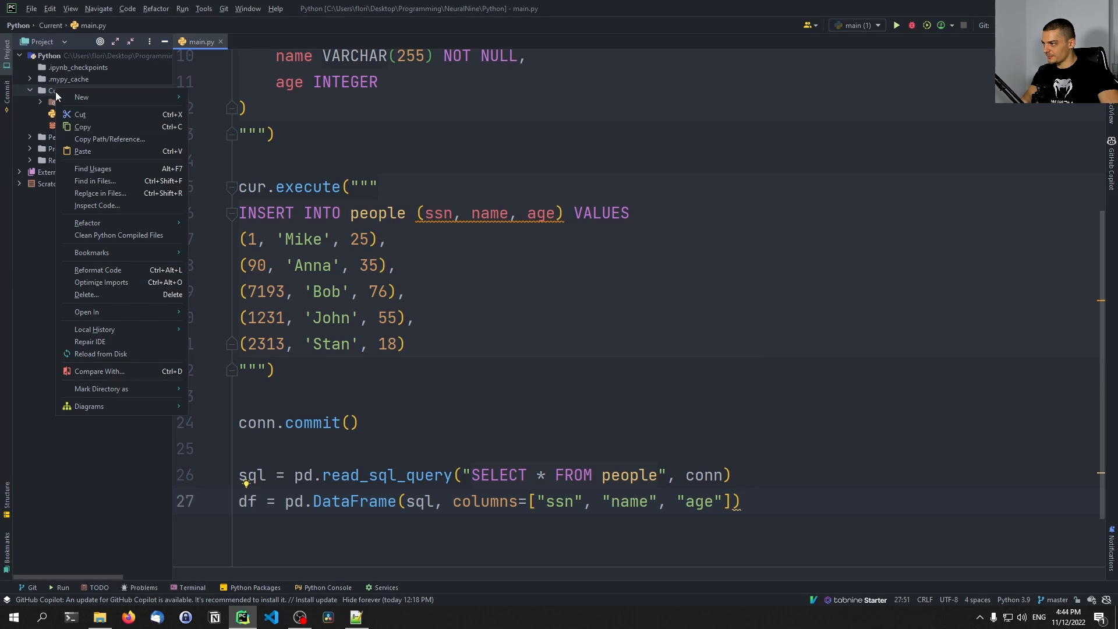
mouse_move(91, 253)
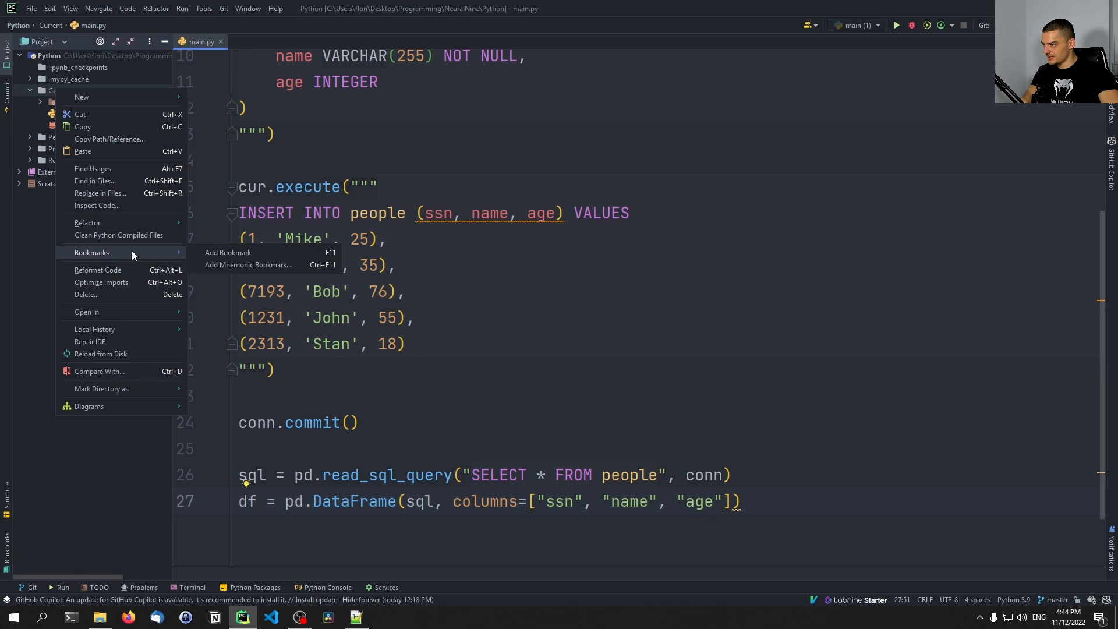
mouse_move(144, 315)
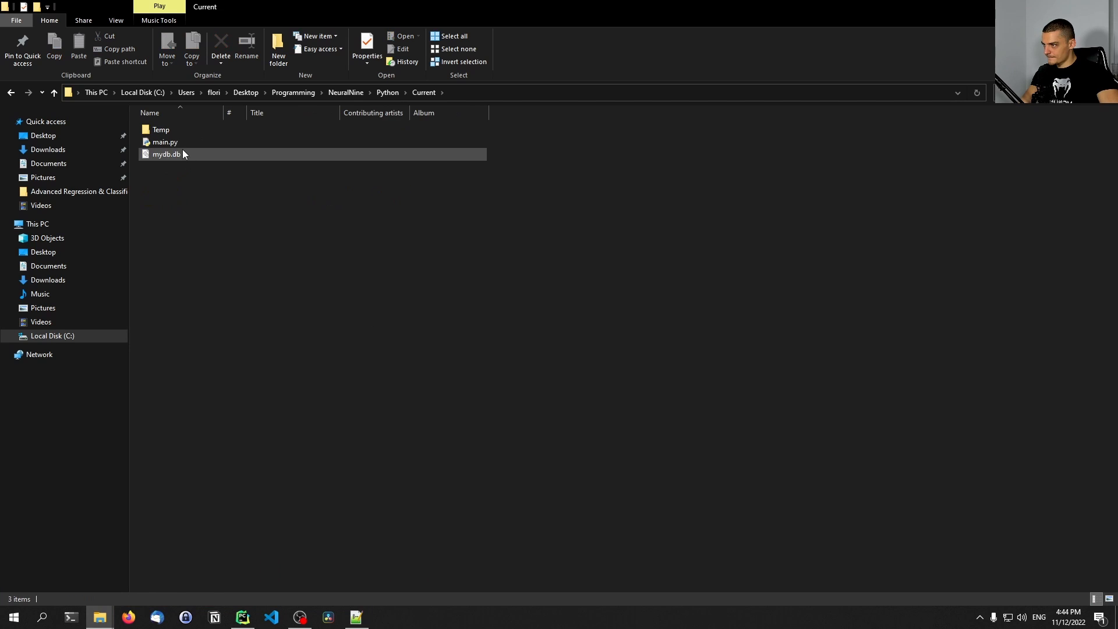
click(221, 45)
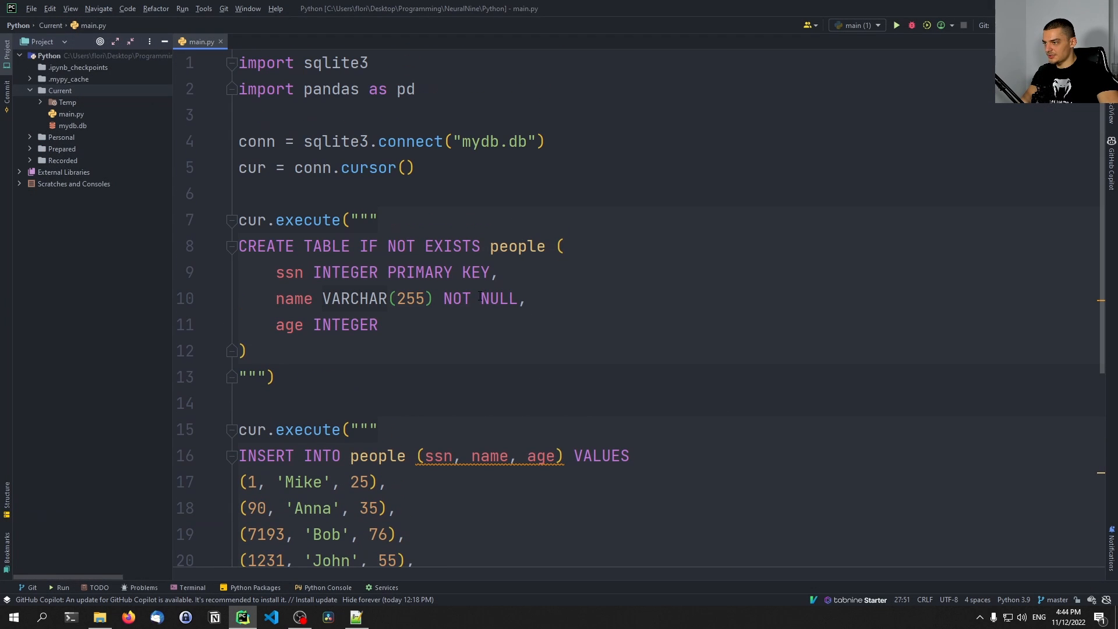
- Change the sqlite3.connect filename from mydb.db to newdb.db
key(Backspace)
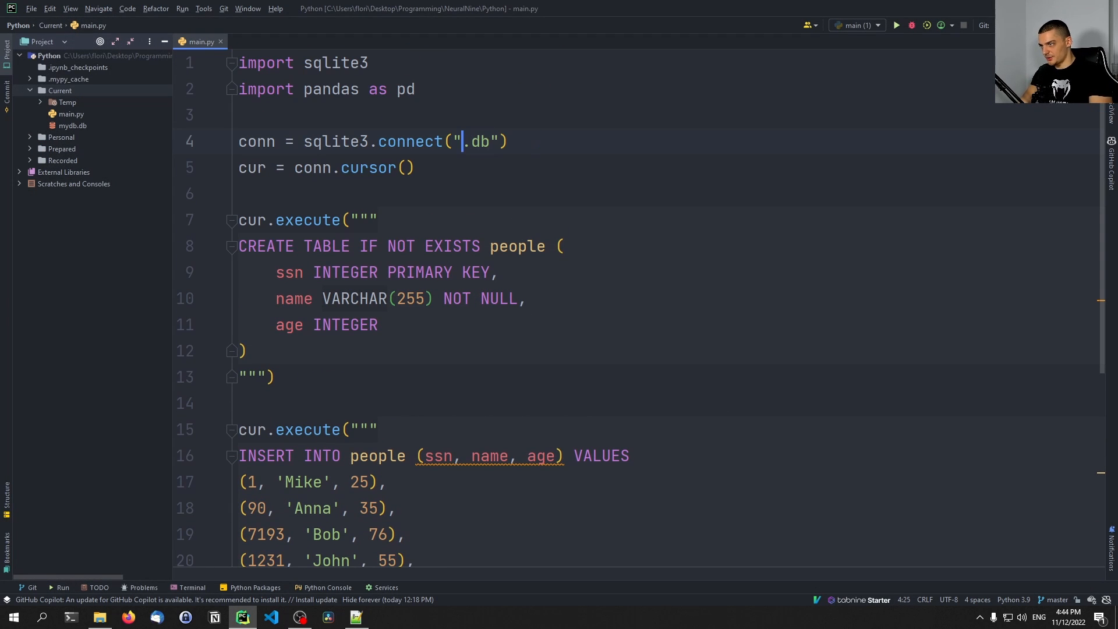
text(newdvb)
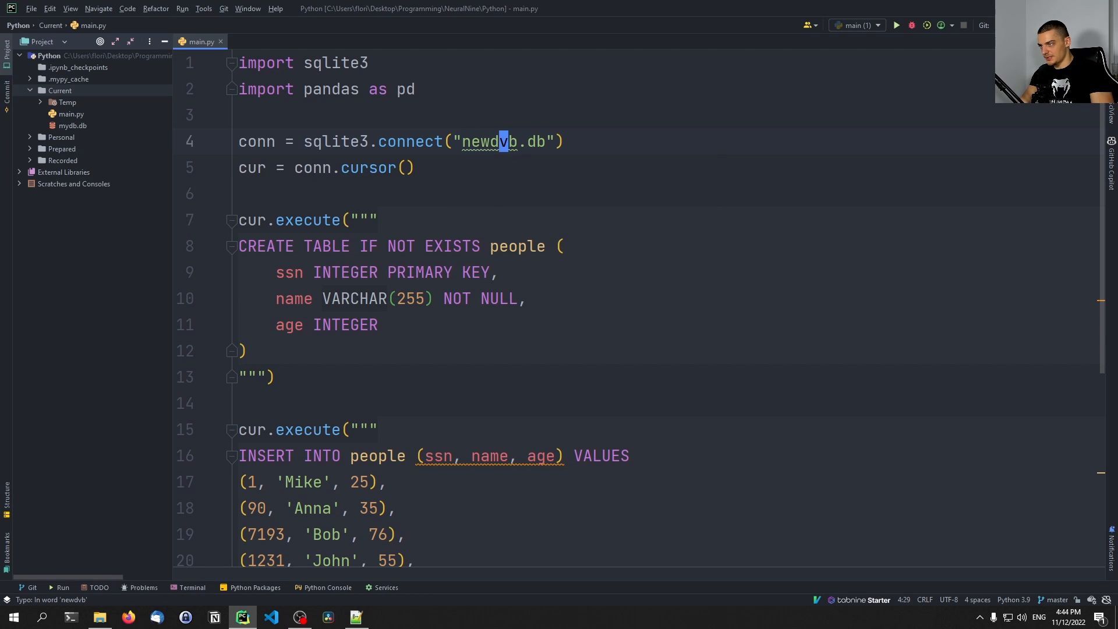
key(Backspace)
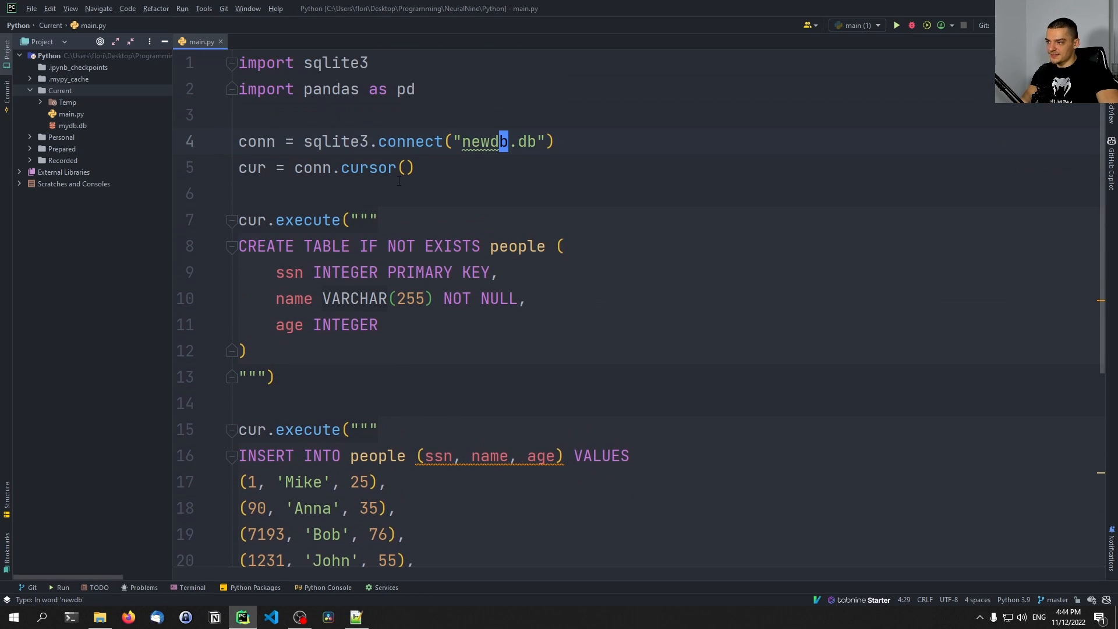
- Add a blank line after the DataFrame line at the end of the script
scroll(down, 3)
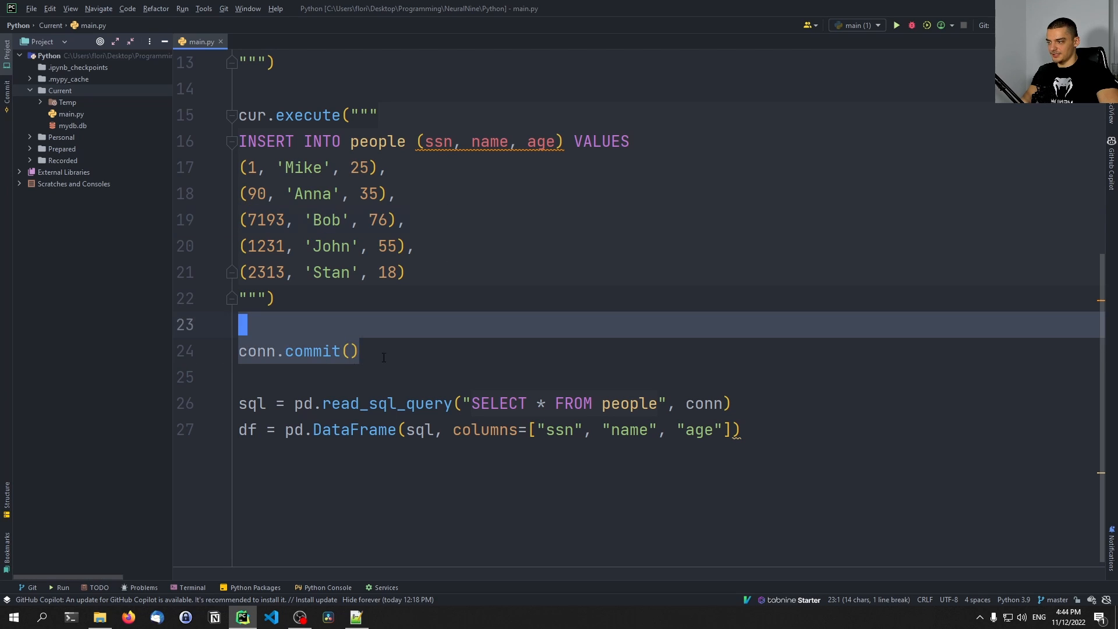
click(722, 405)
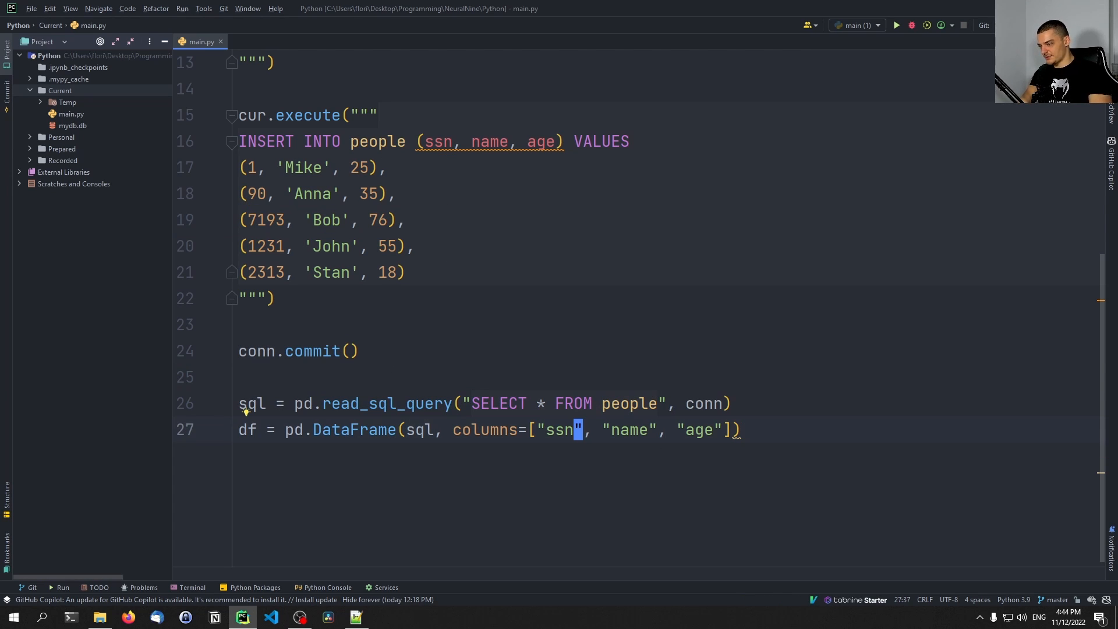
key(Enter)
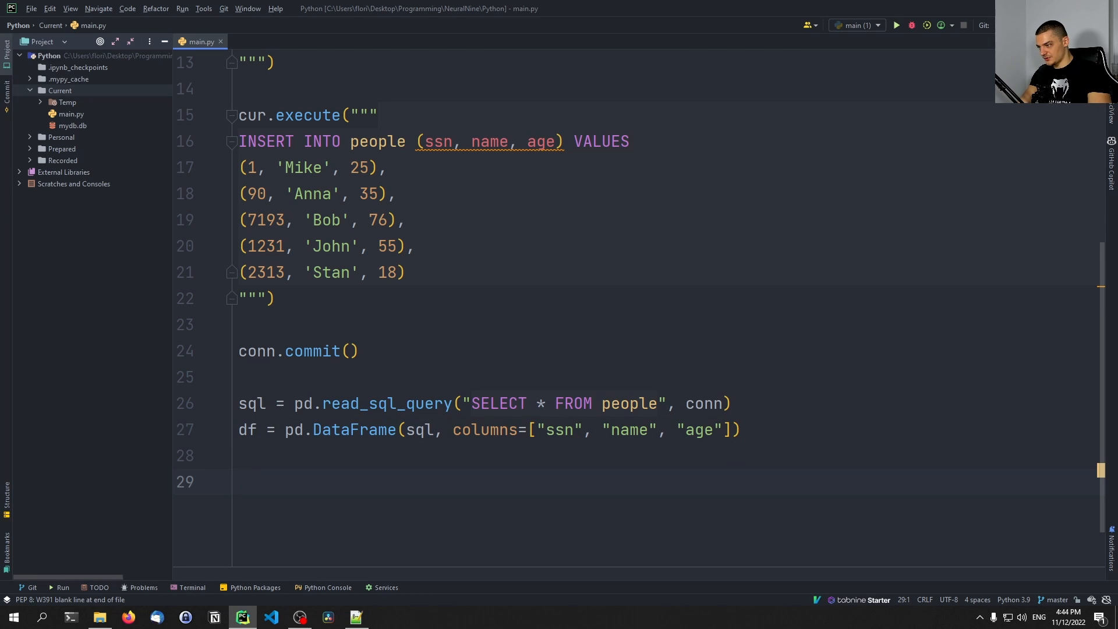
- Add print(df) and run main.py, printing the five people rows and creating newdb.db
text(print(df))
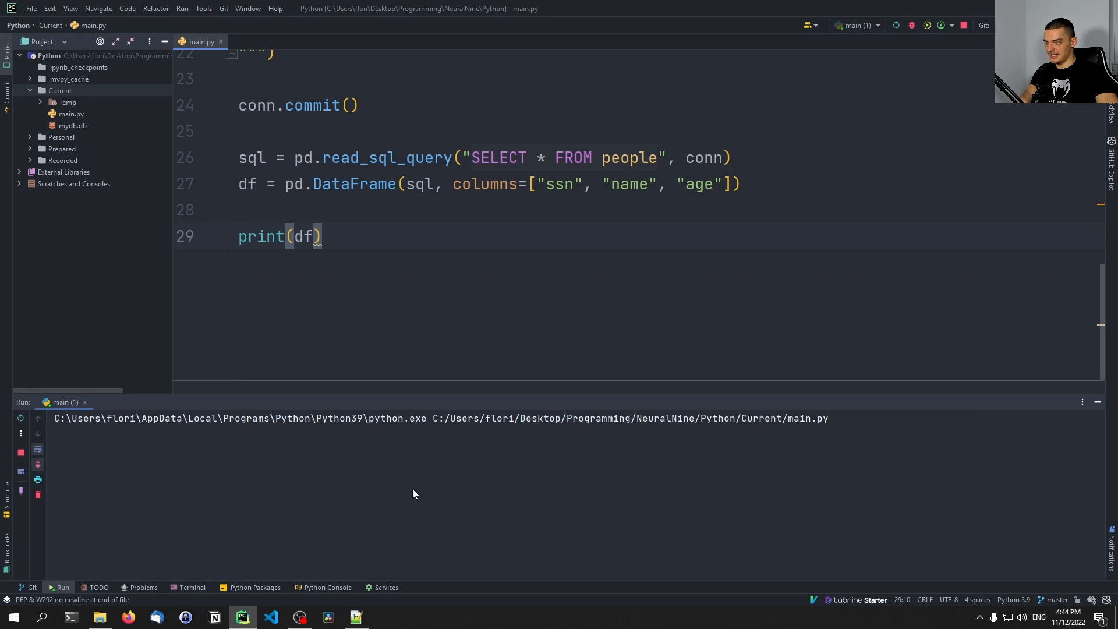
click(896, 25)
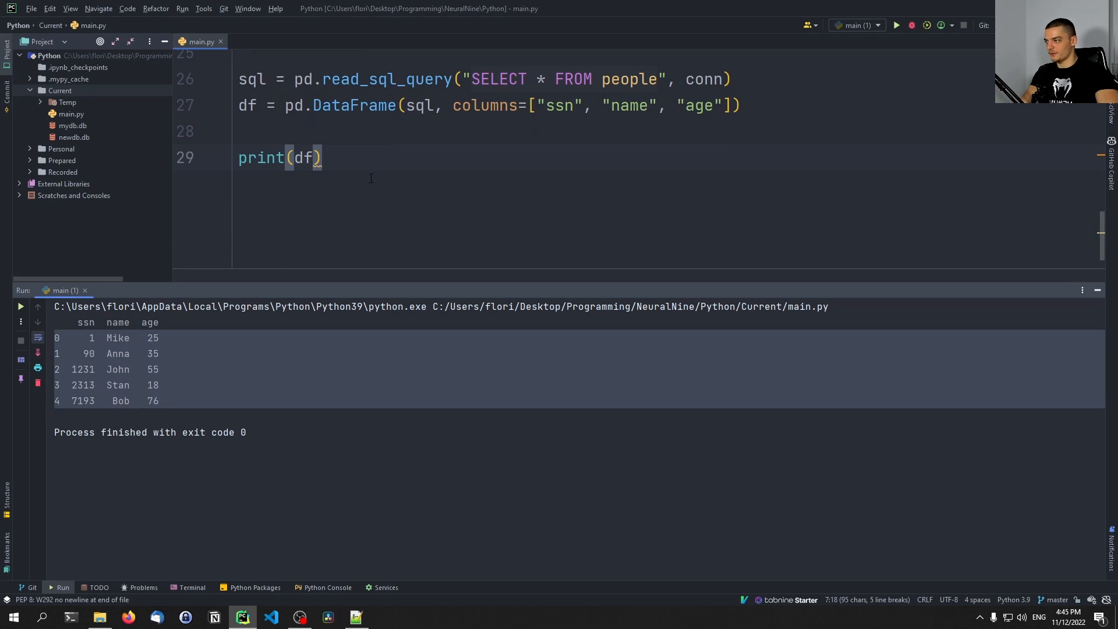
- Add df.set_index("ssn", inplace=True) before the print and hide the Run window
text(df)
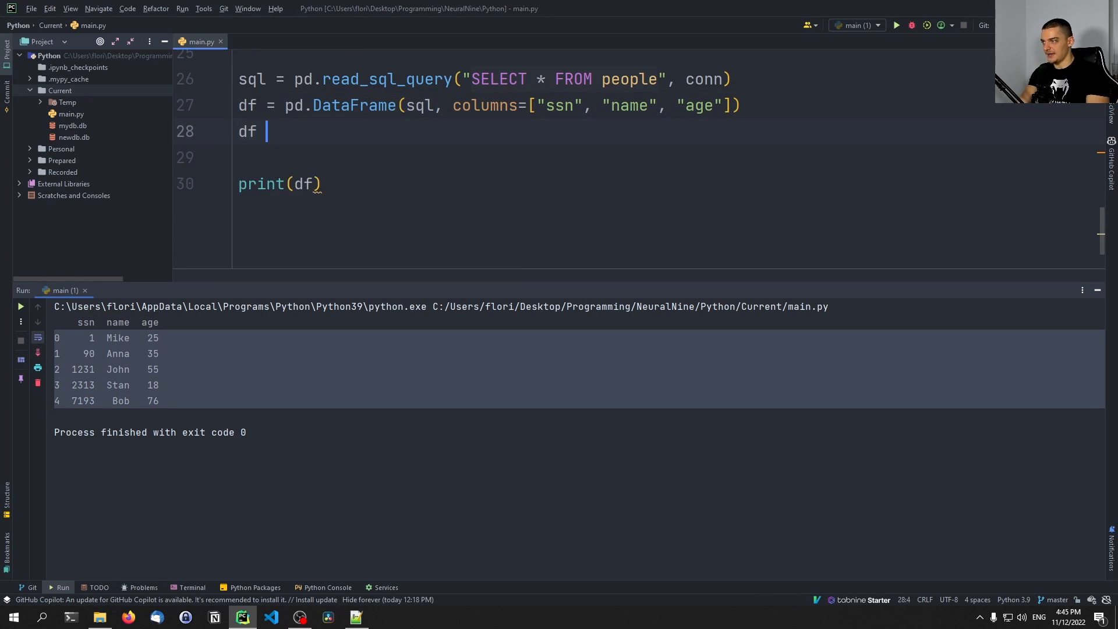
text(.set_index)
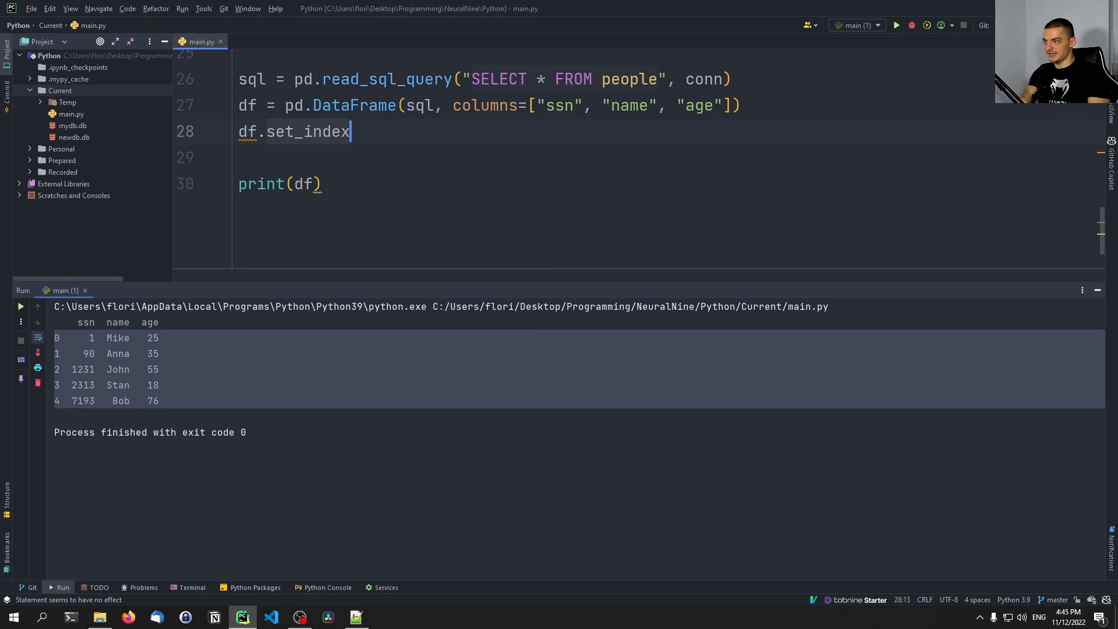
text(("ssn"))
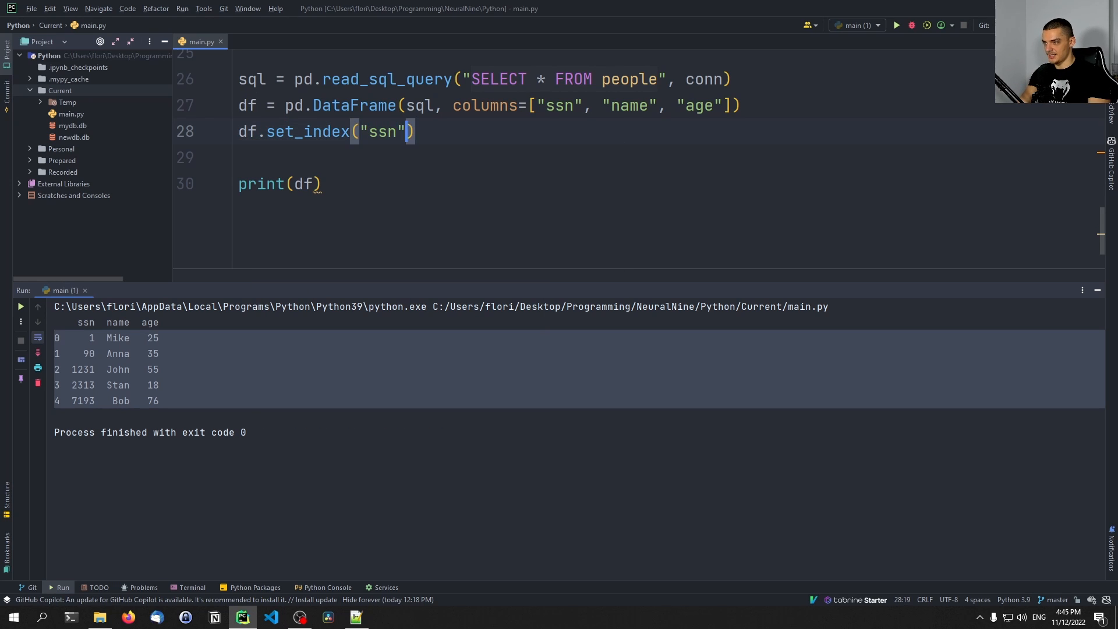
text(, in)
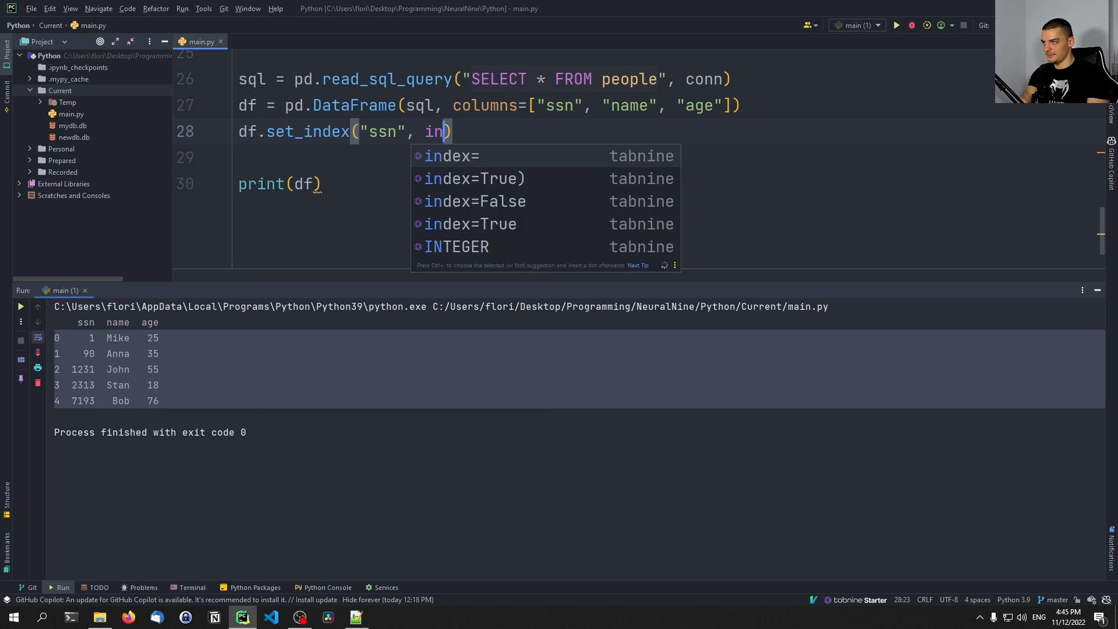
text(place=)
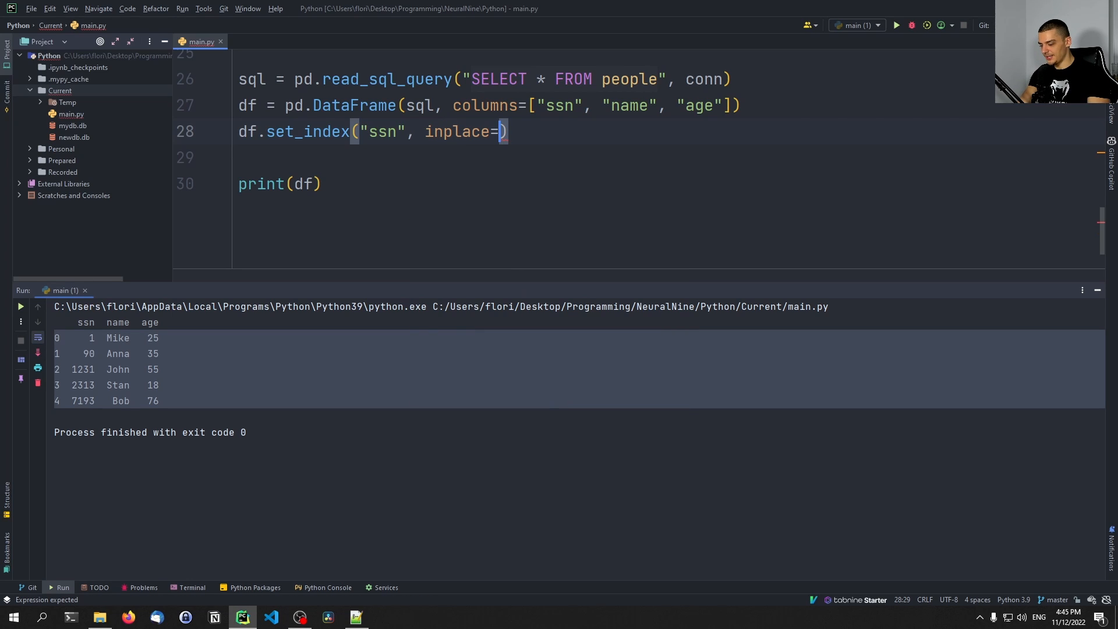
text(True)
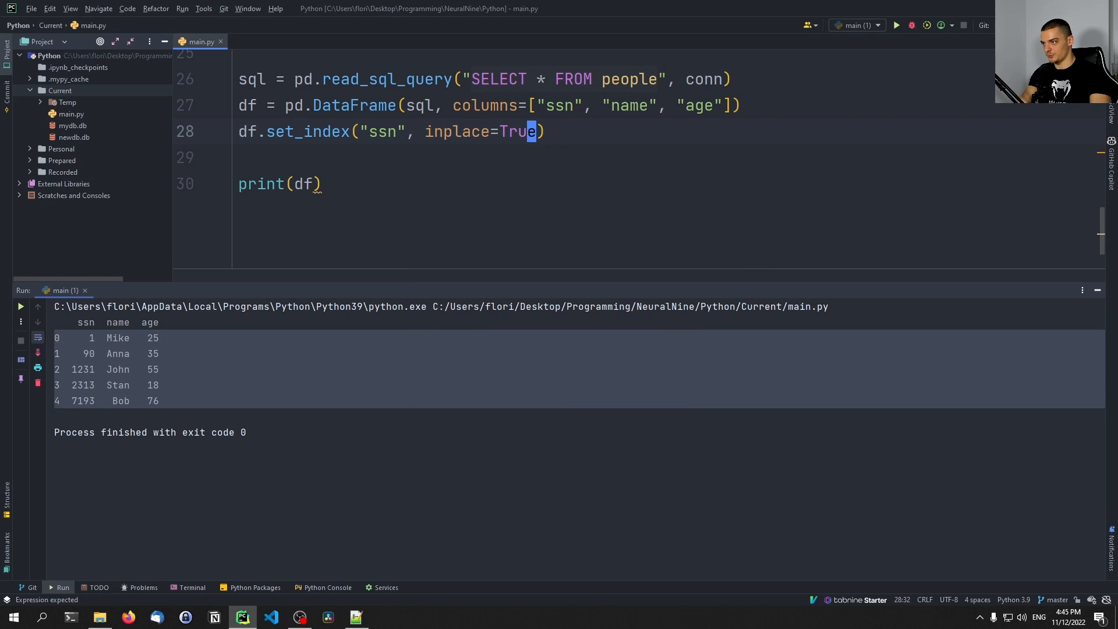
click(74, 137)
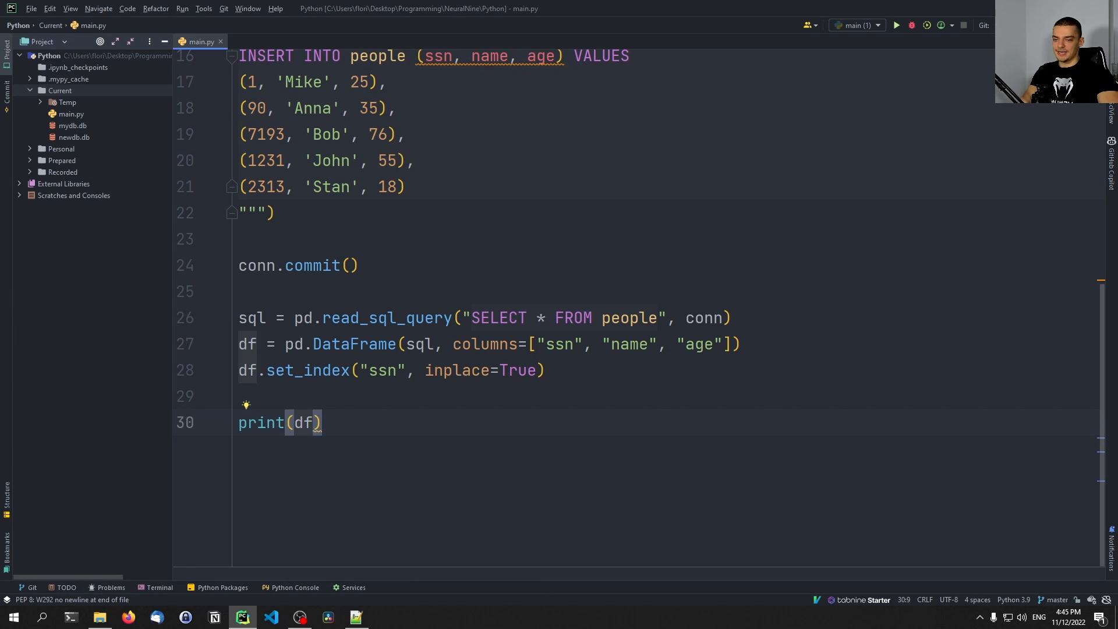
- Add a '# Pandas To SQL' comment and start new_df = pd.DataFrame({...})
key(enter)
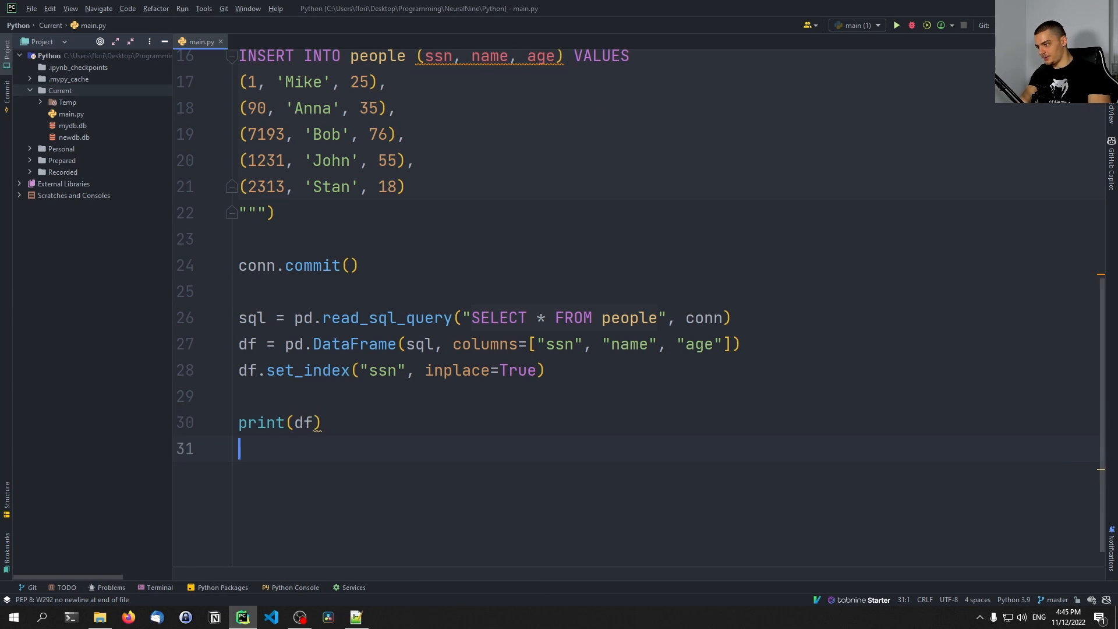
text(# New)
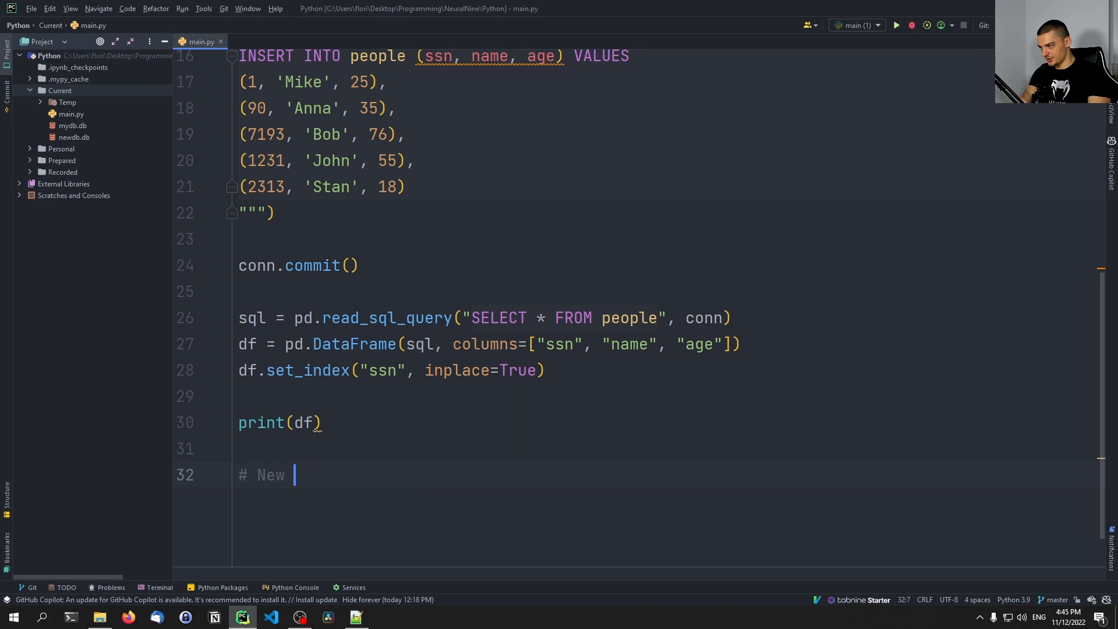
text(Pandas TO)
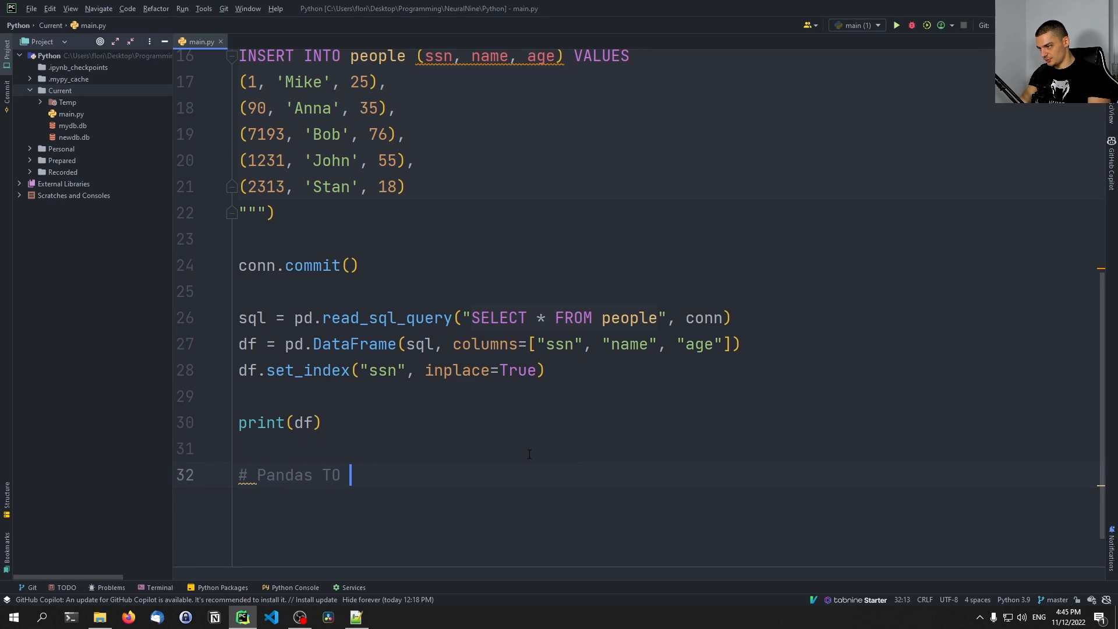
text(SQL)
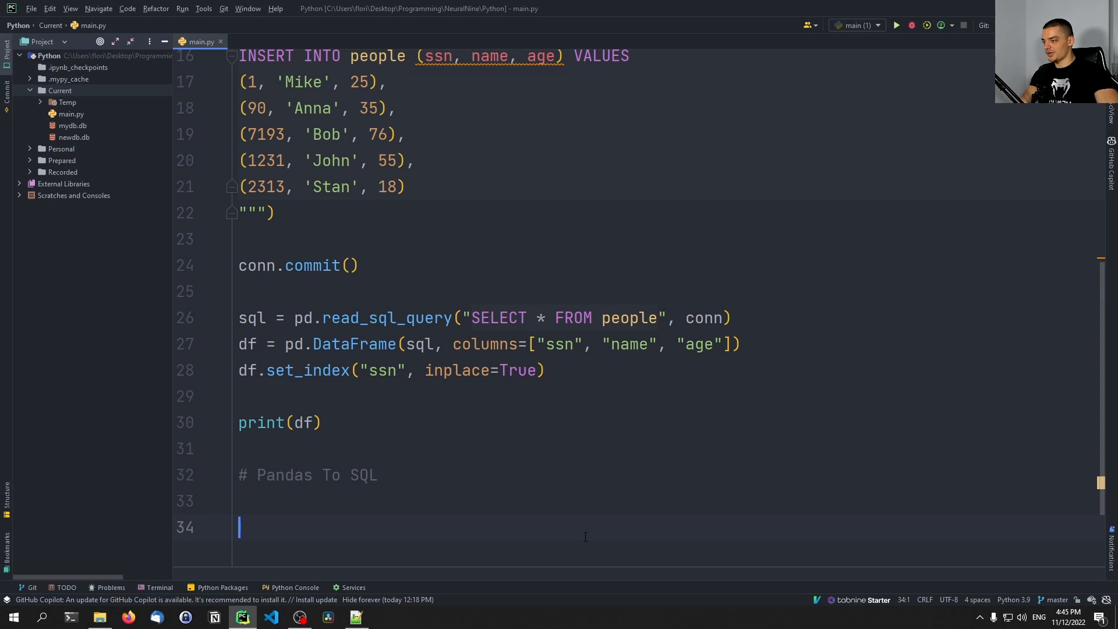
text(new:)
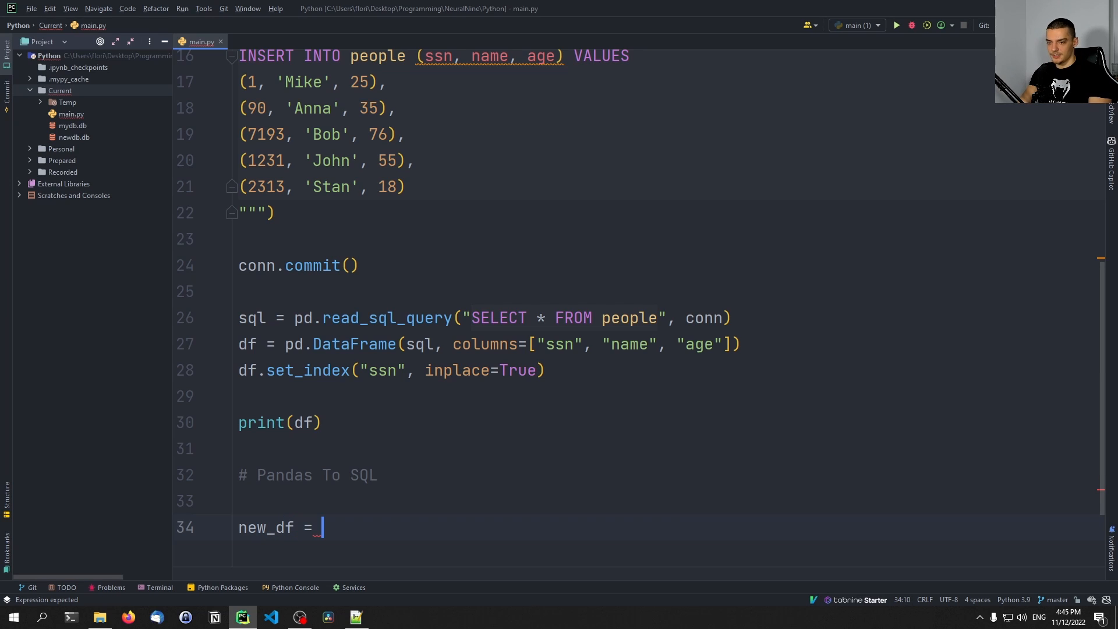
text(pd.Da)
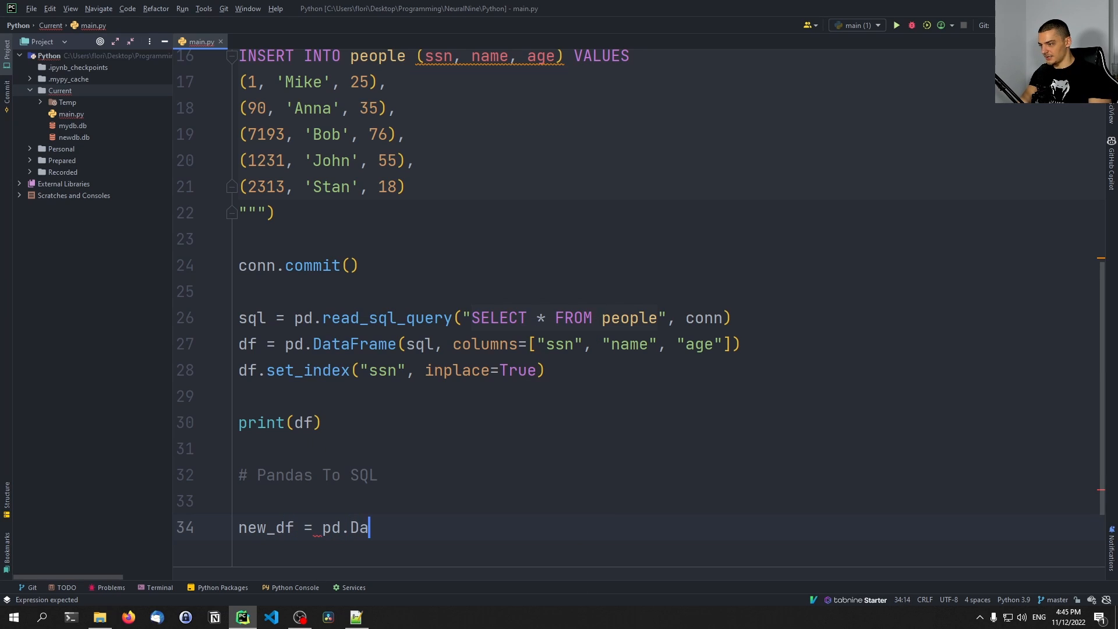
text(taFrame({)
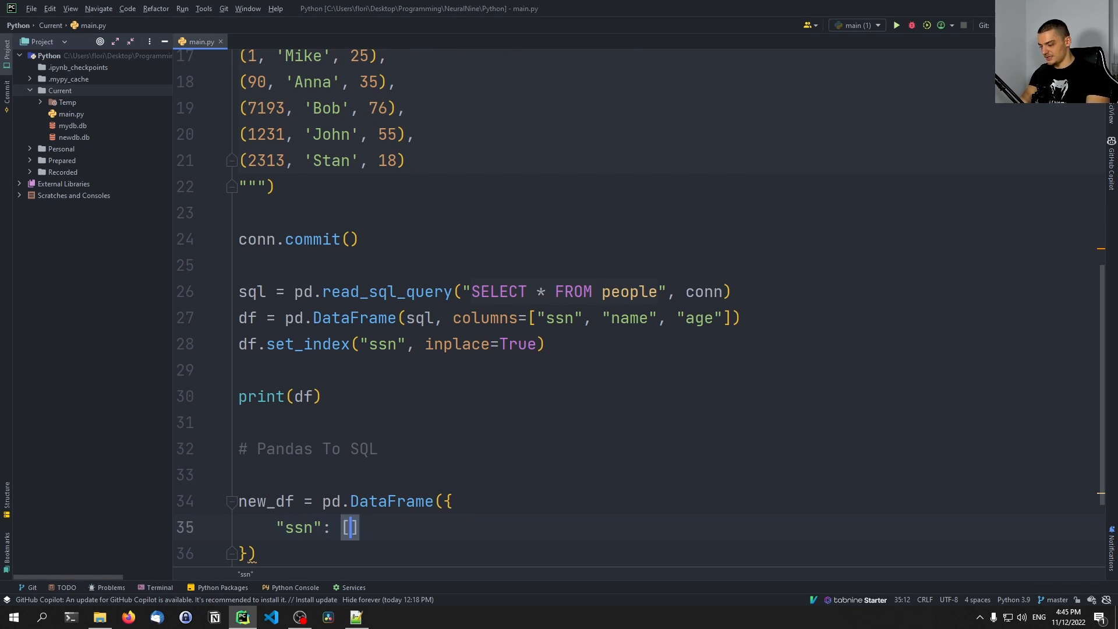
- Fill new_df with ssn, name (Fox, Lion, Cat) and age column lists
text(132423, 453)
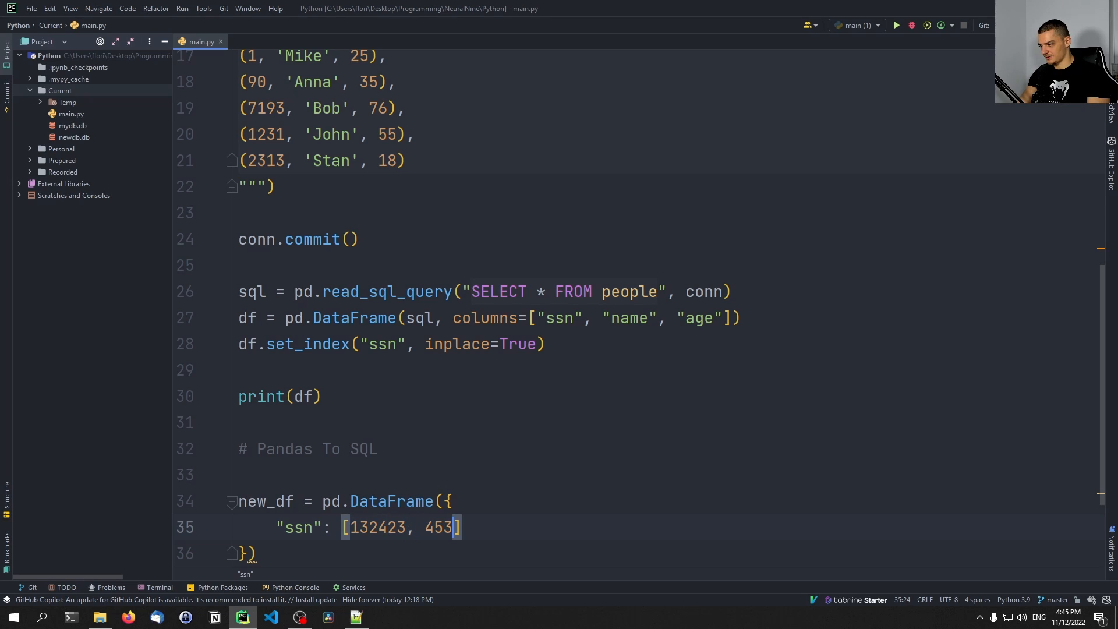
text(1, 234)
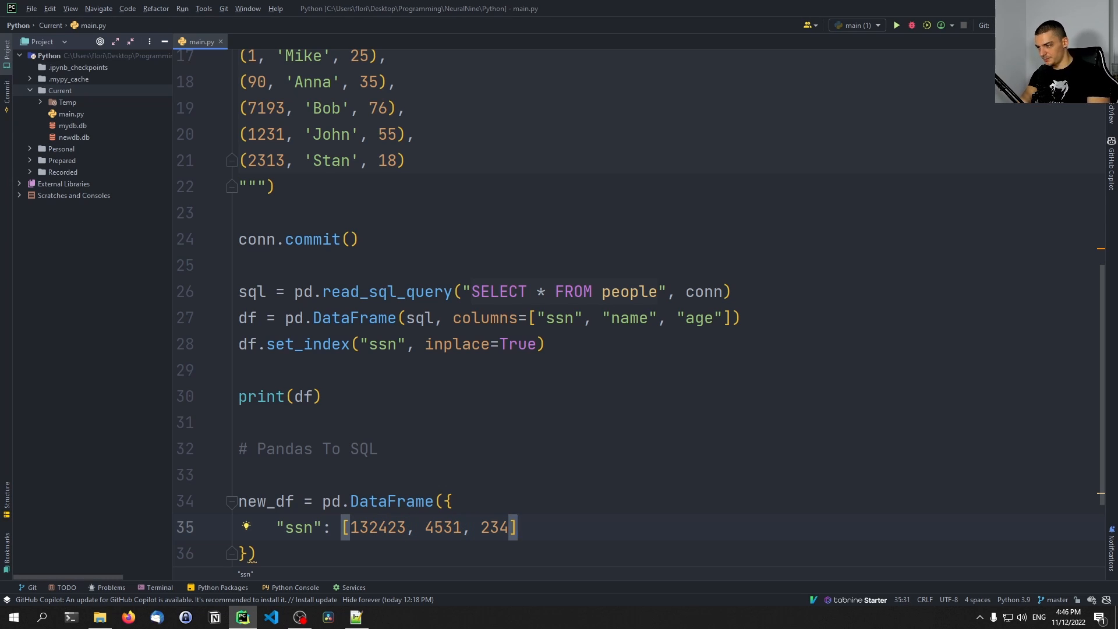
text("nb")
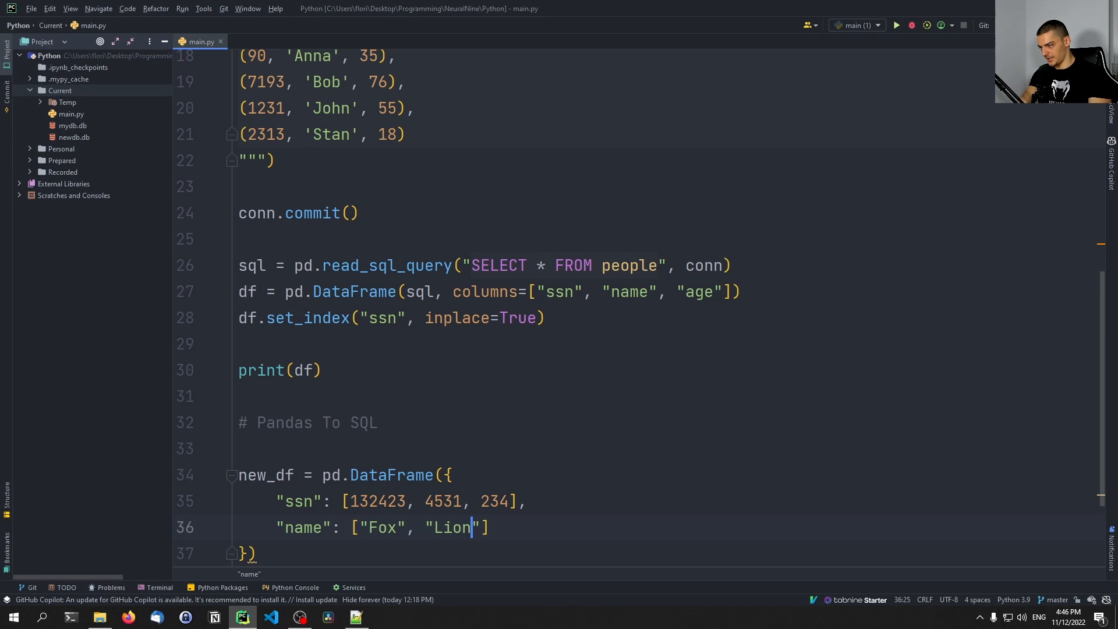
text(, "Cat")
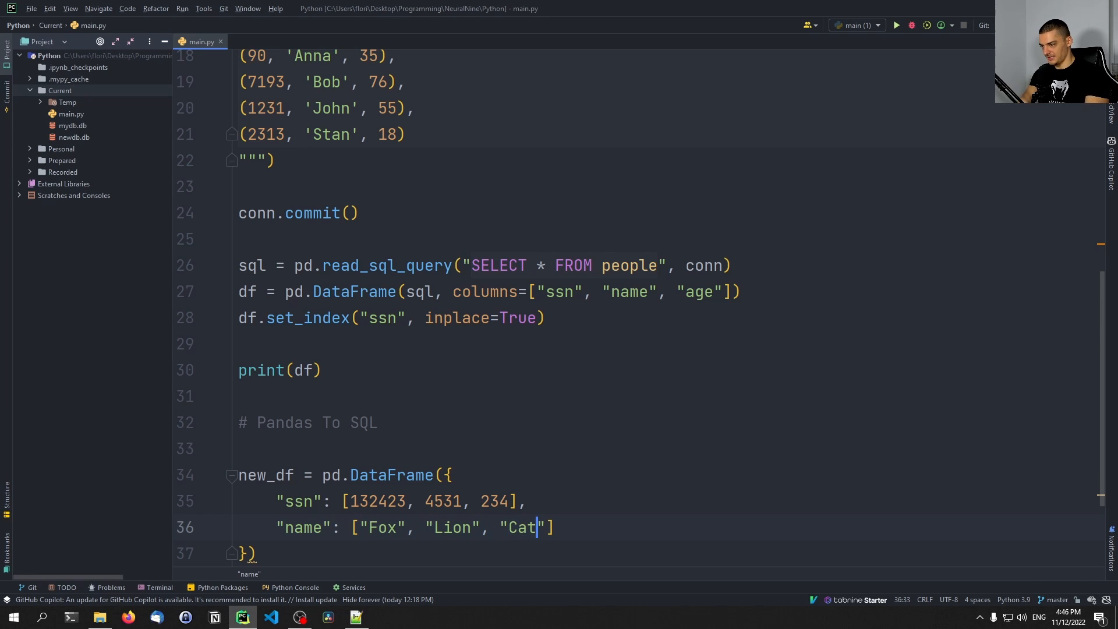
key(enter)
text(")
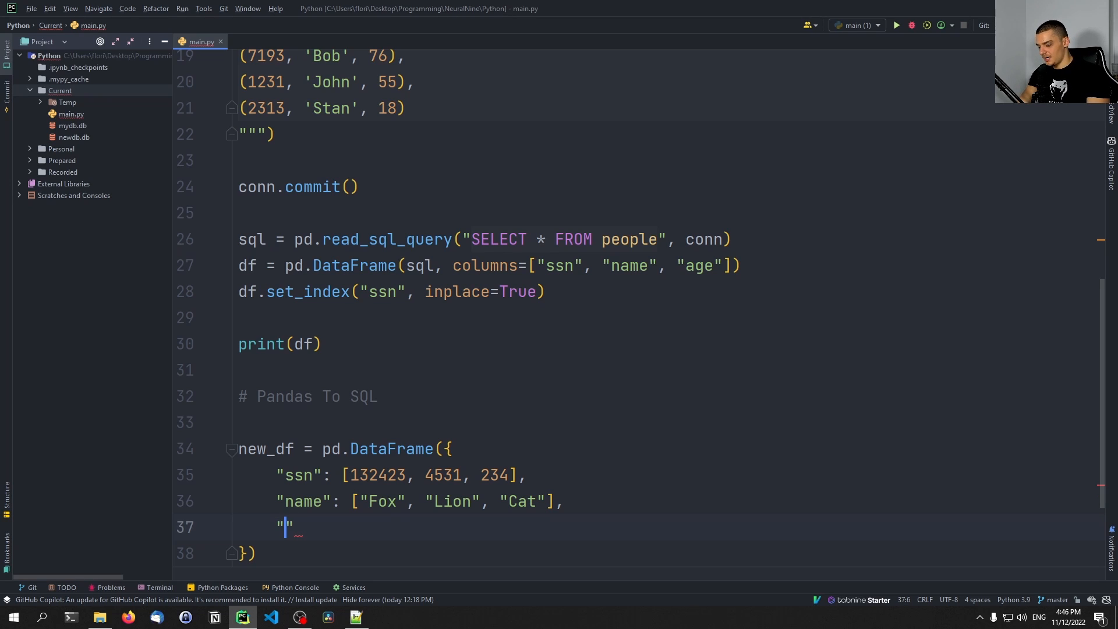
text(age": [50,)
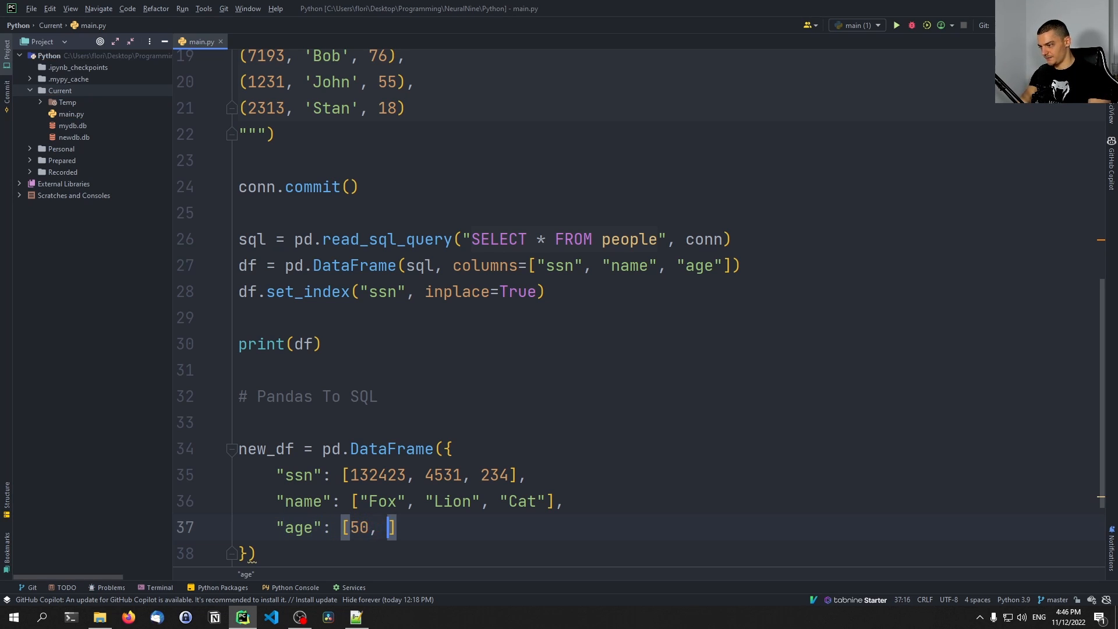
text(34, 56)
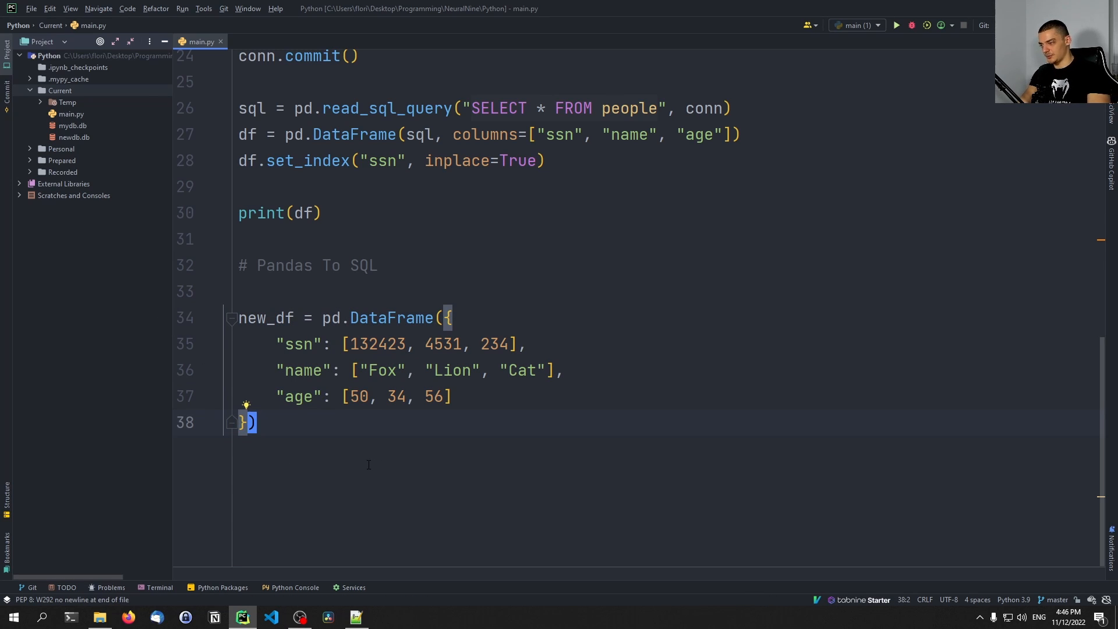
- Start new_df.to_sql("people", con=conn, ...) after checking the read_sql_query call
key(enter)
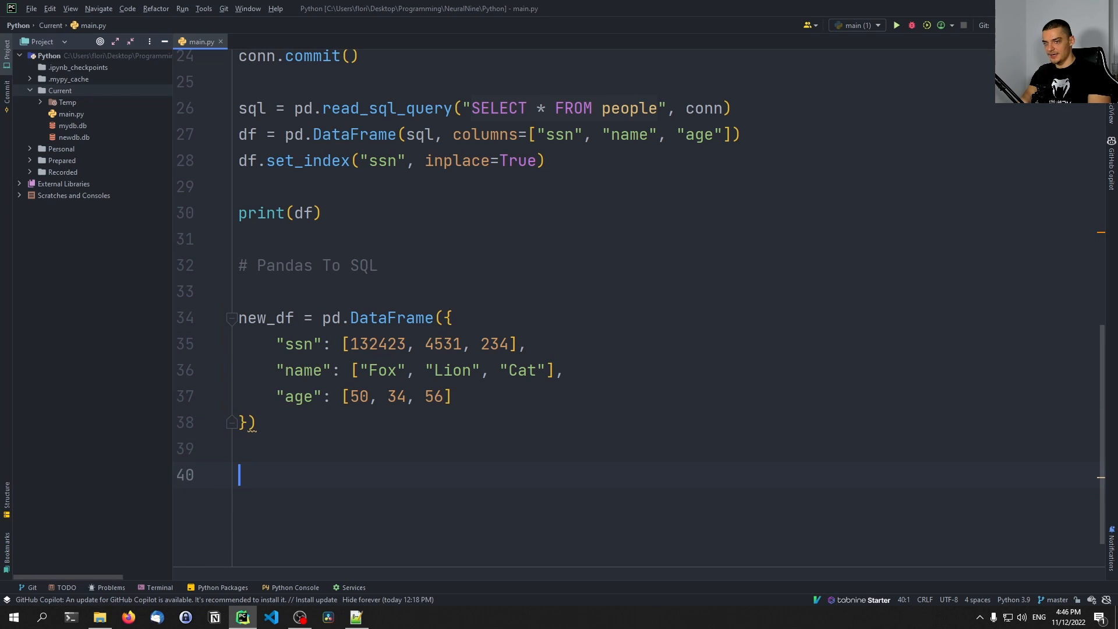
text(new)
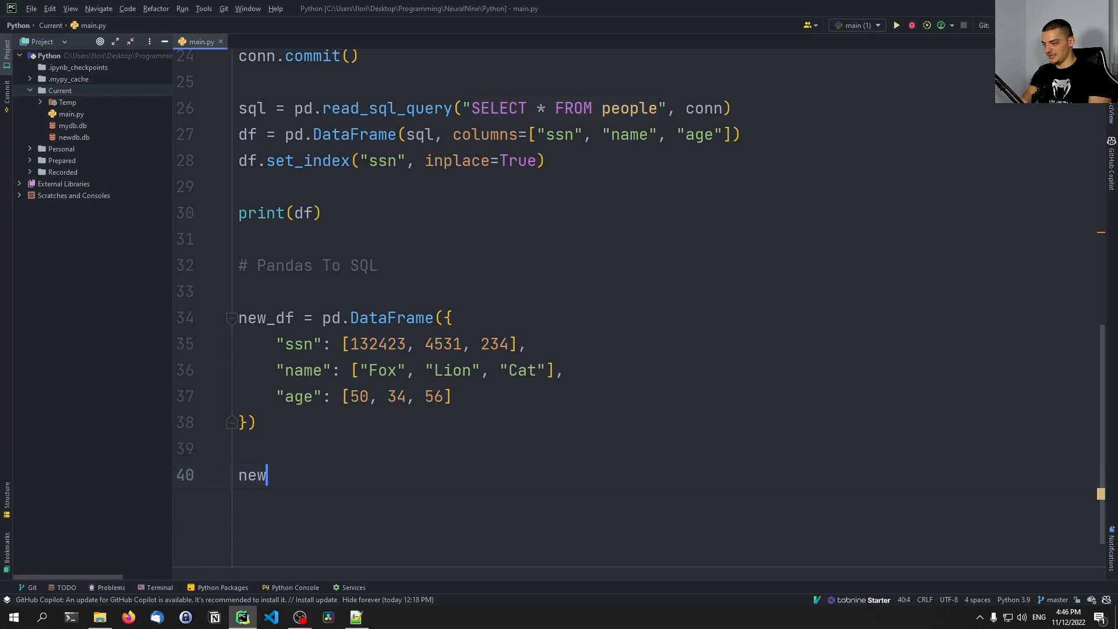
text(_df.)
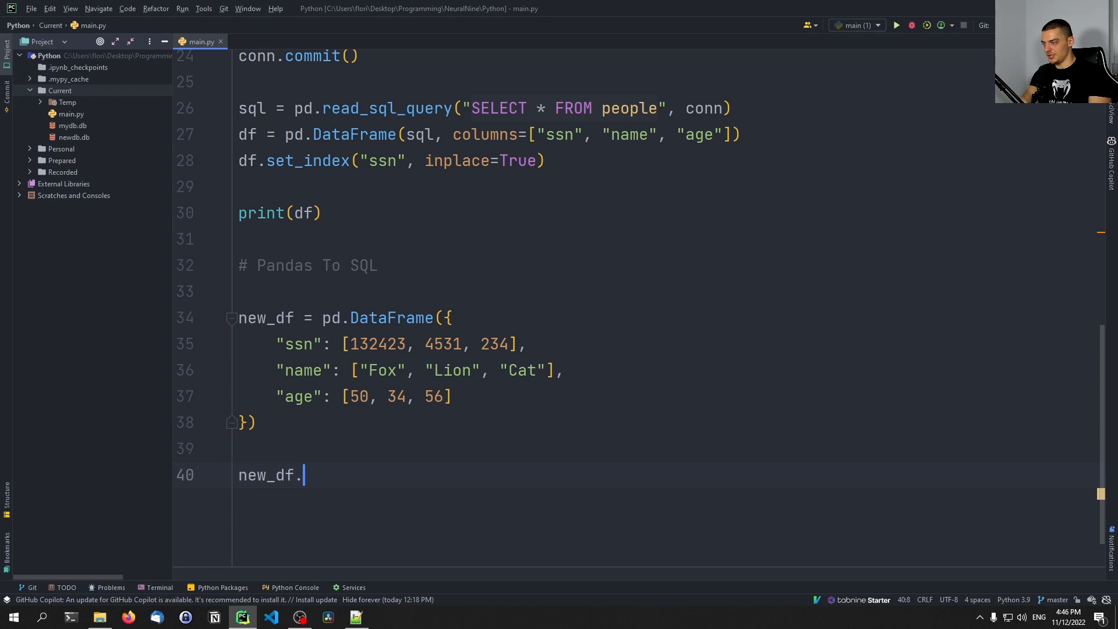
text(to_sql())
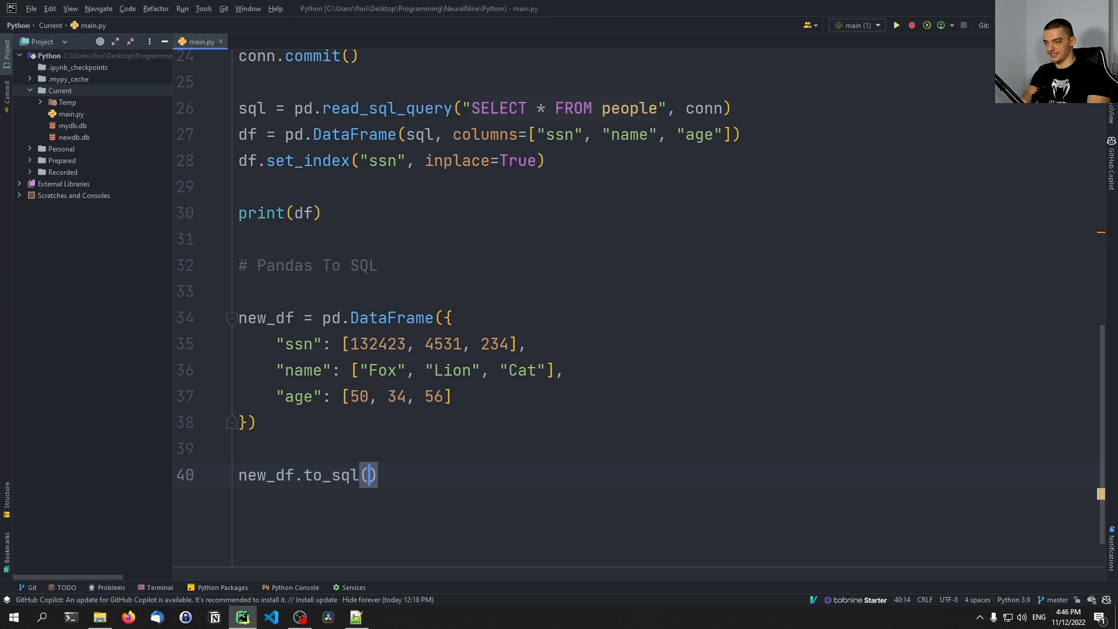
click(323, 107)
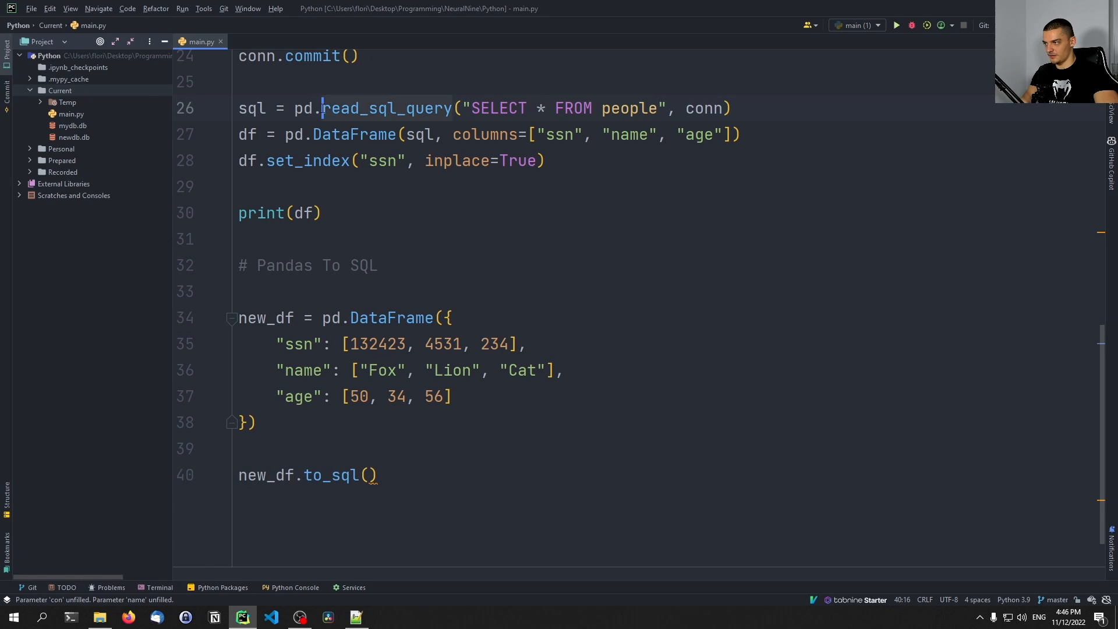
double_click(386, 108)
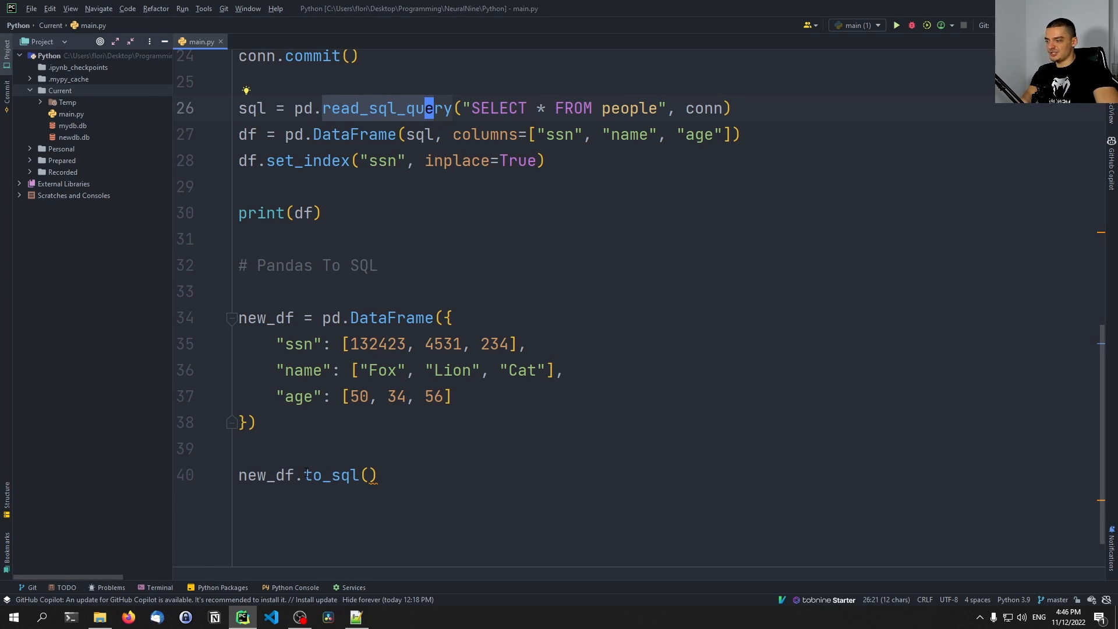
click(369, 475)
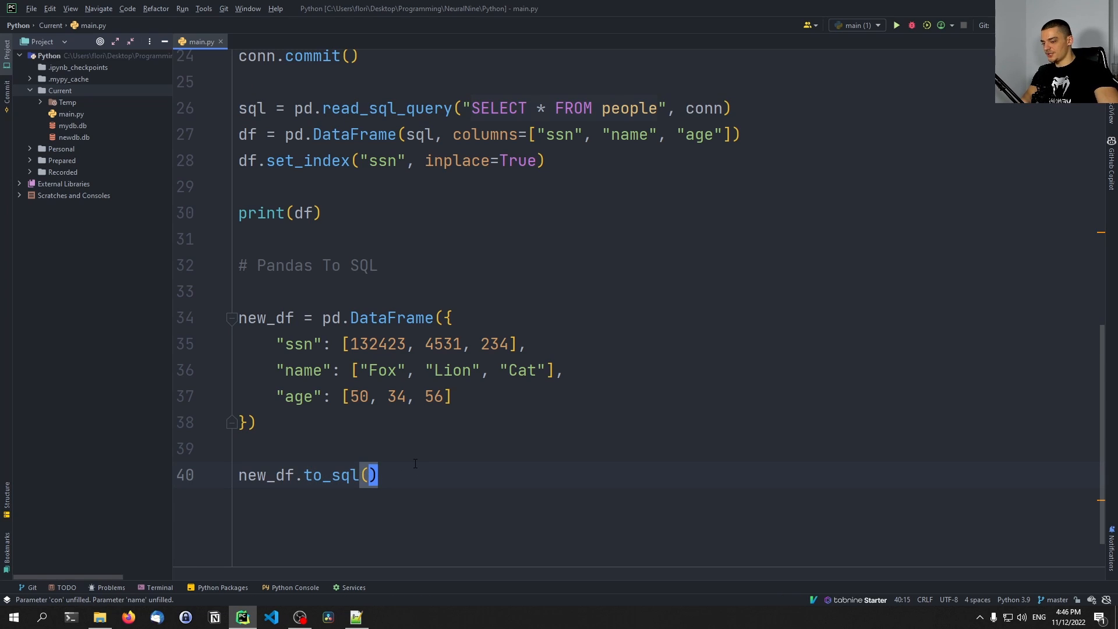
text("people")
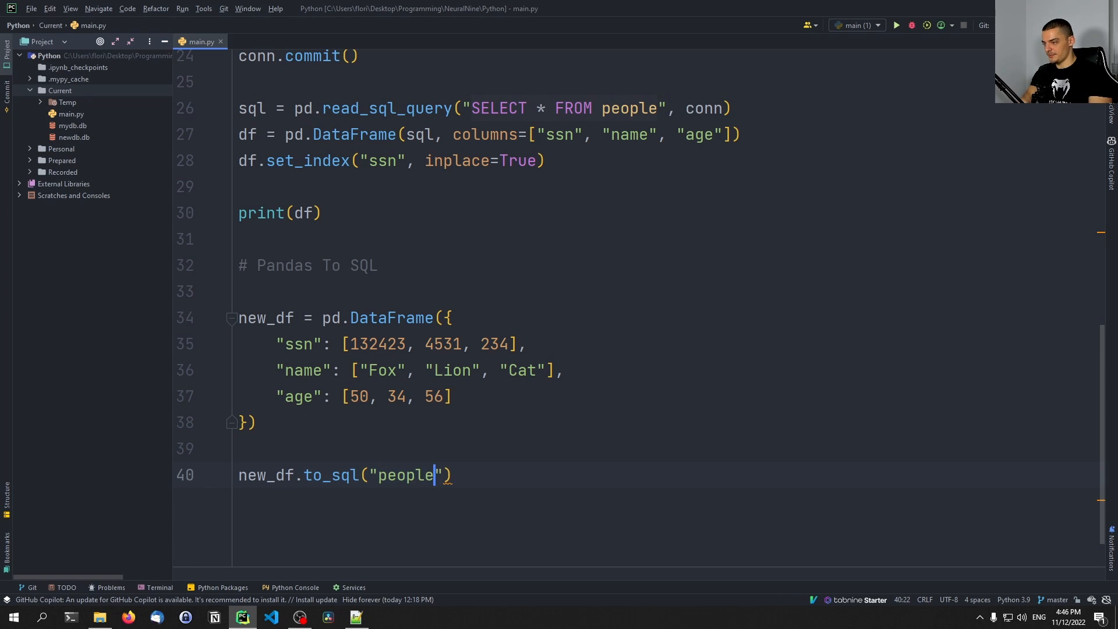
text(, ")
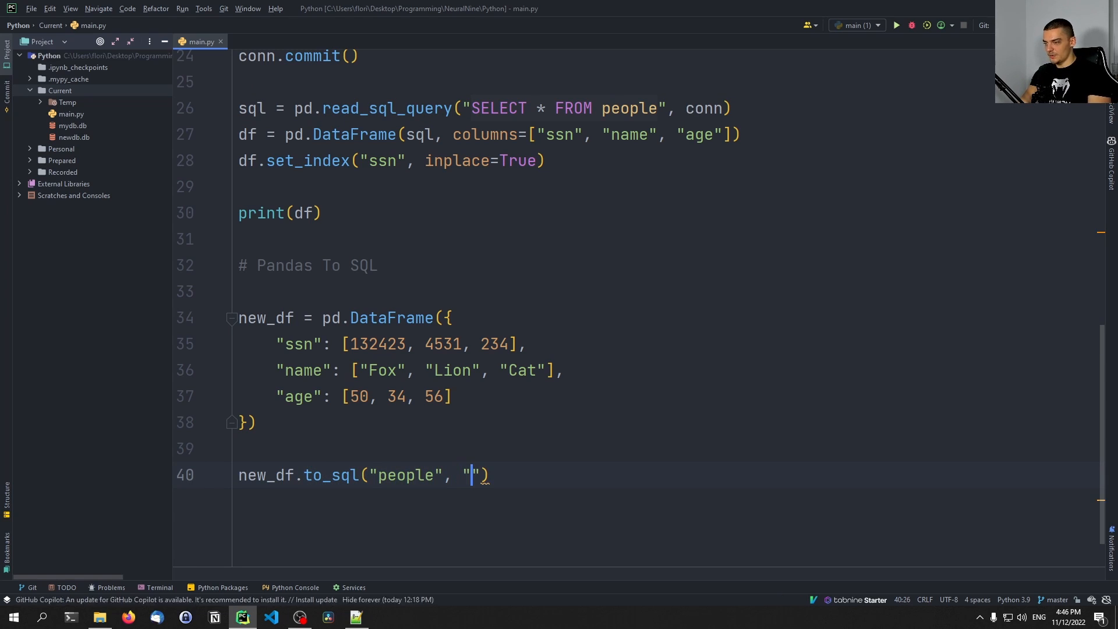
text(con=conn,)
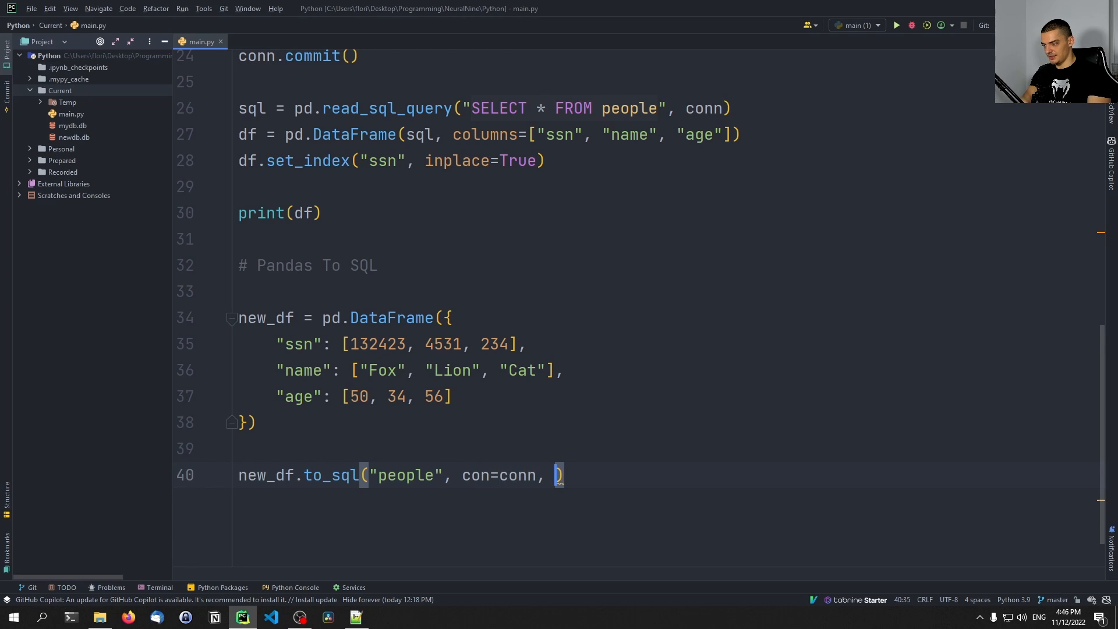
- Complete to_sql with if_exists="append" and index=False
text(if_)
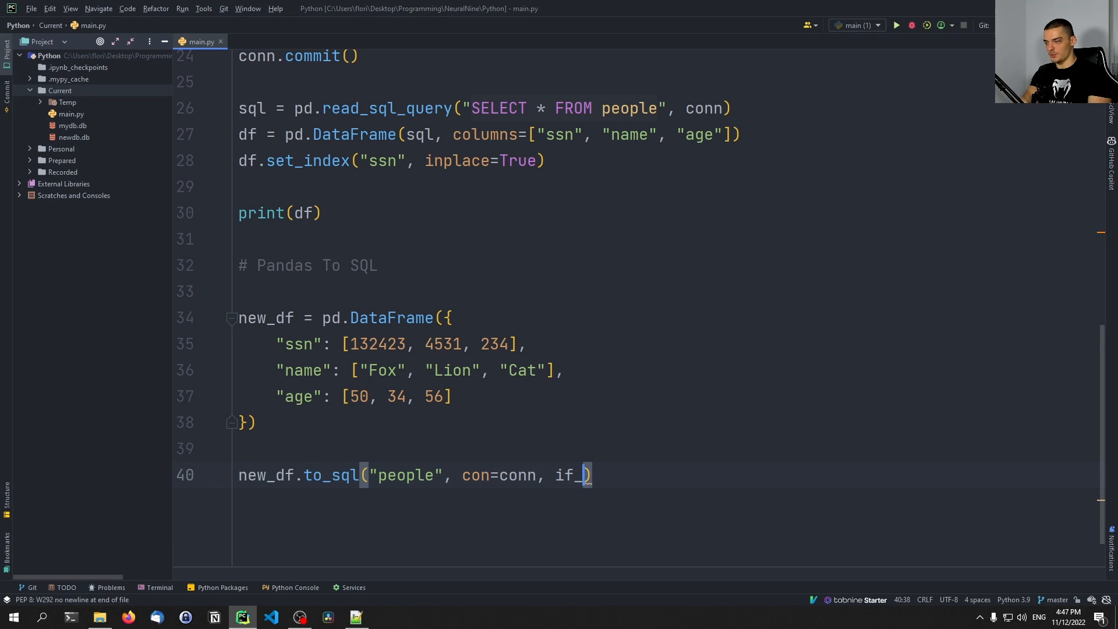
text(exists=)
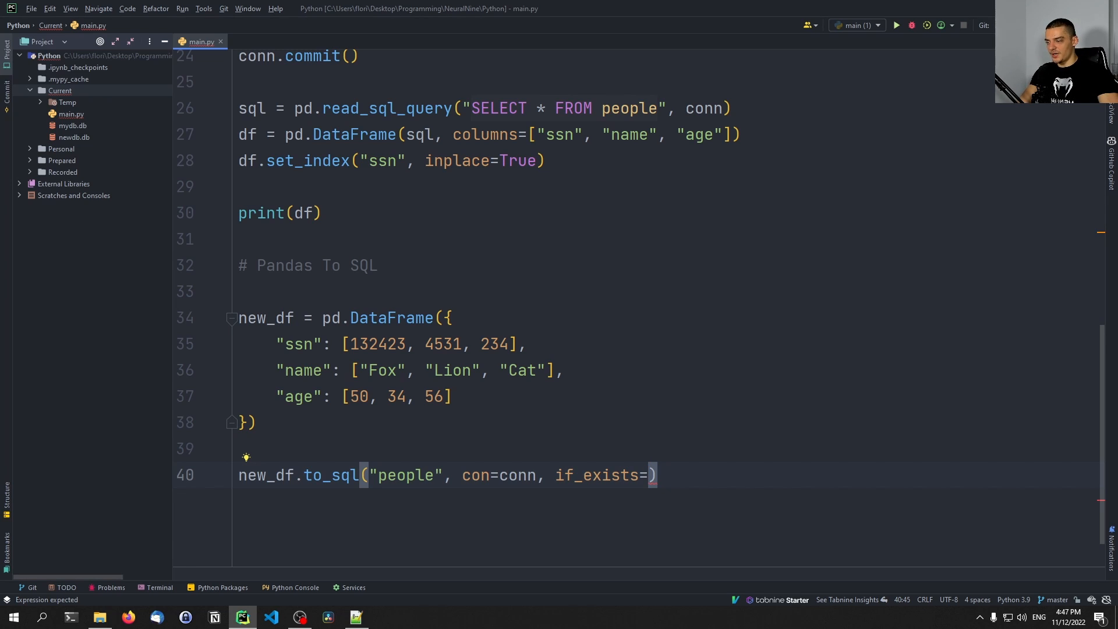
text("a")
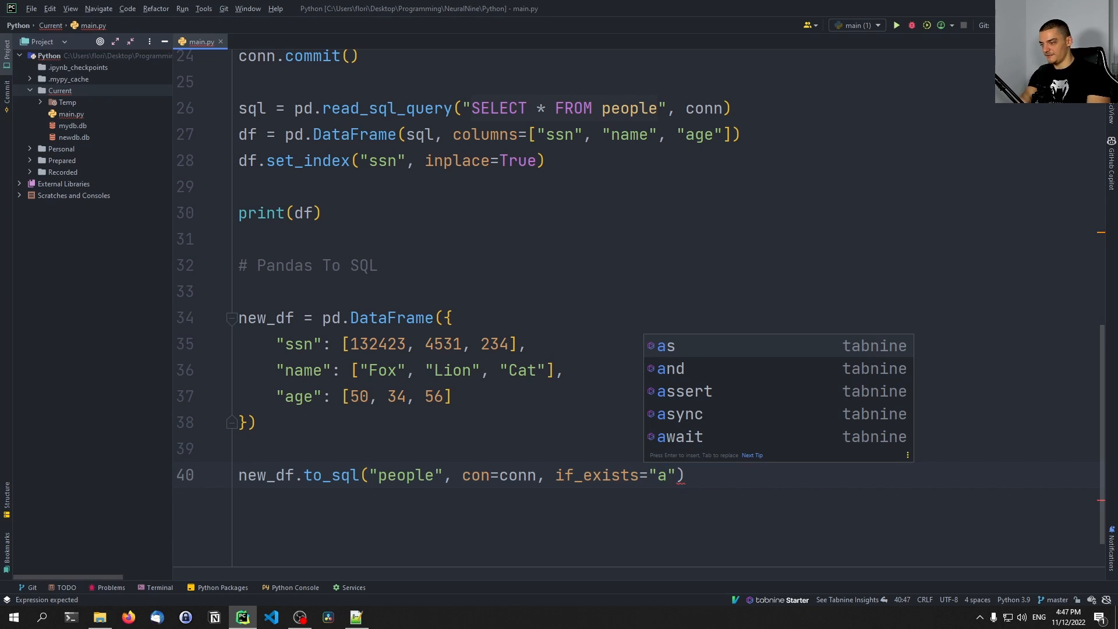
text(ppend)
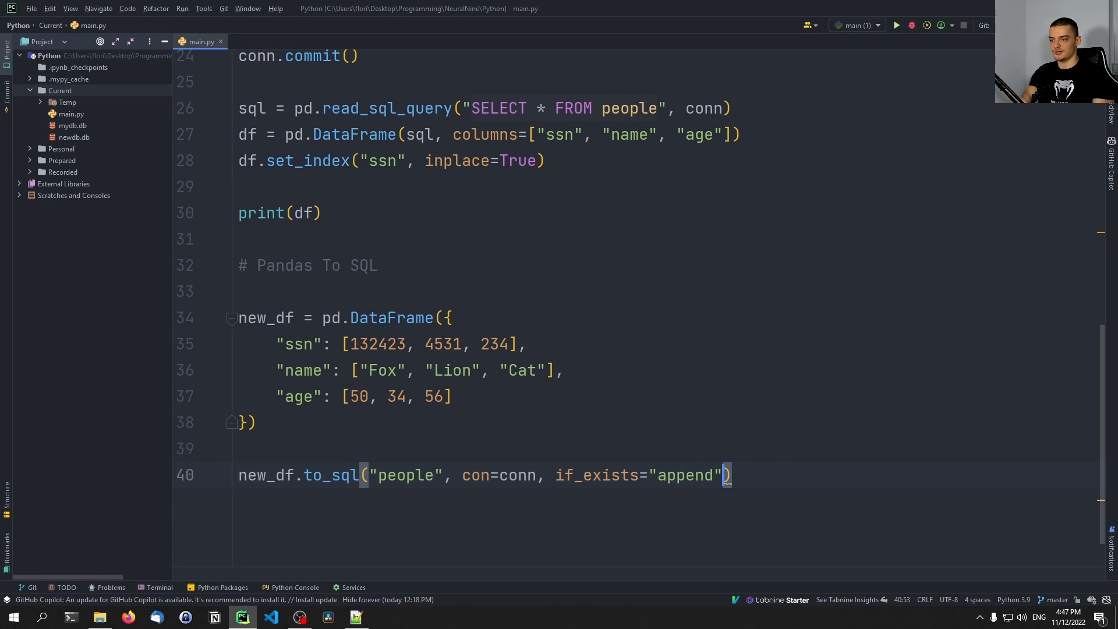
text(,)
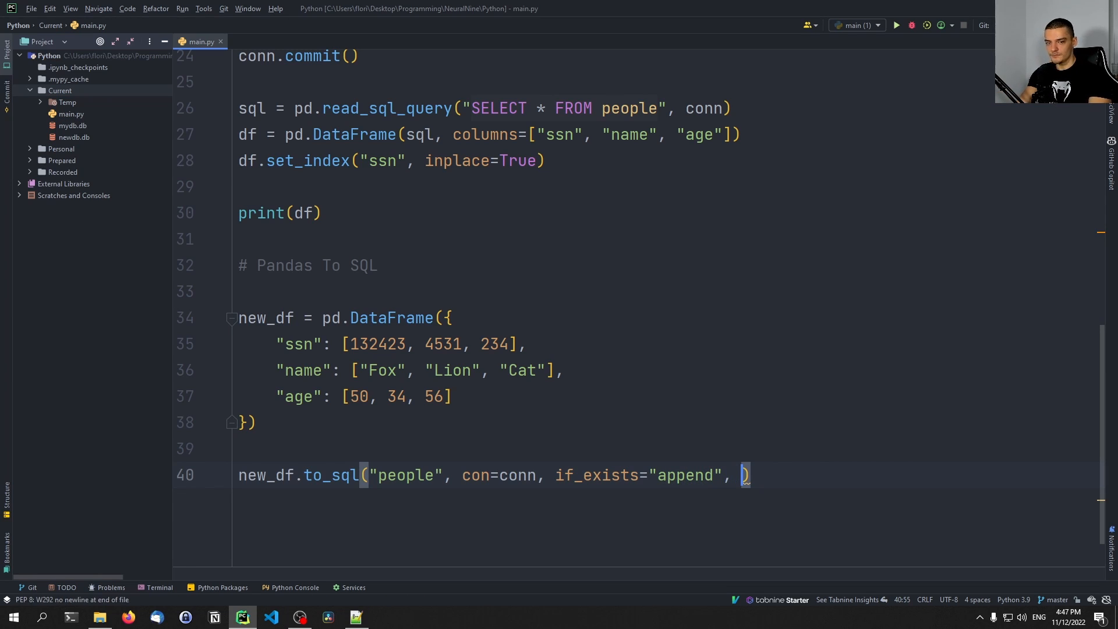
text(index=)
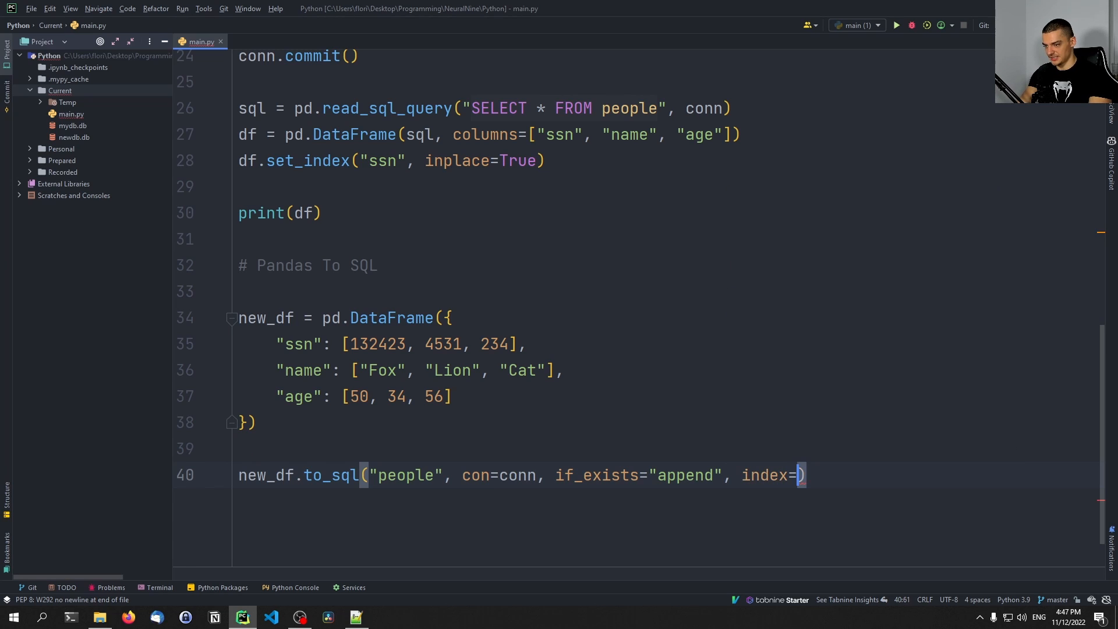
text(False)
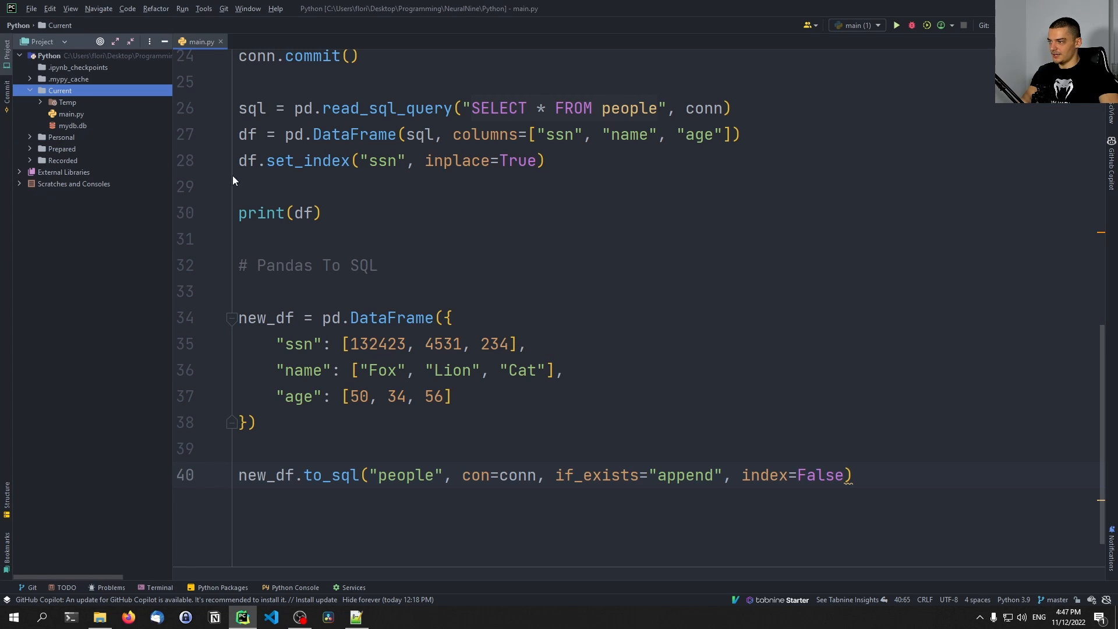
- Run main.py, printing the ssn-indexed people table and appending new_df to newdb.db
click(896, 25)
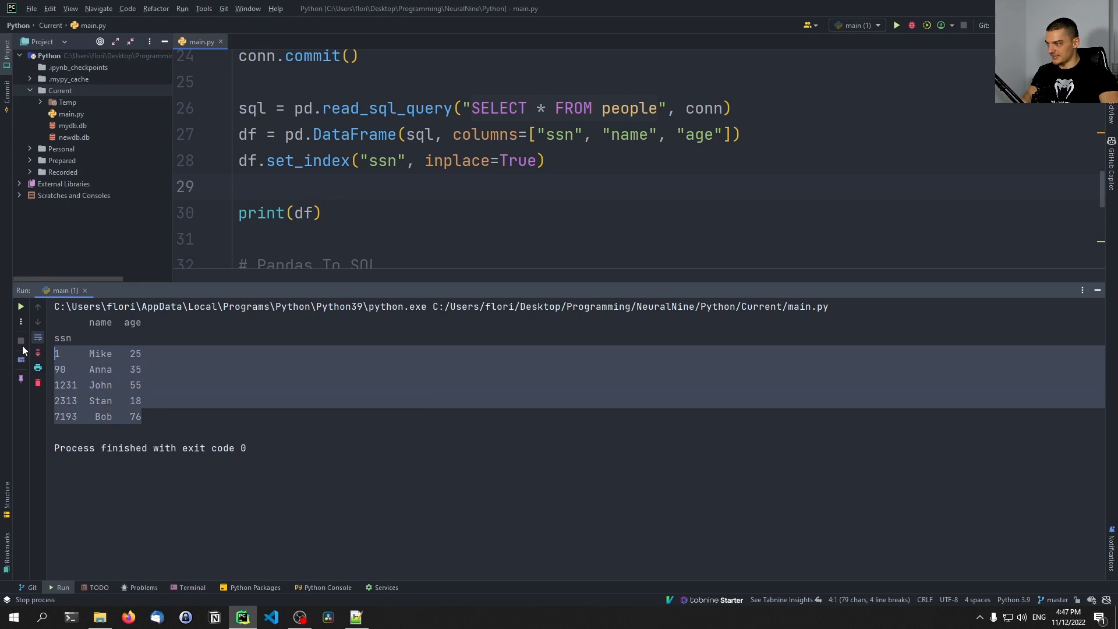
scroll(down, 3)
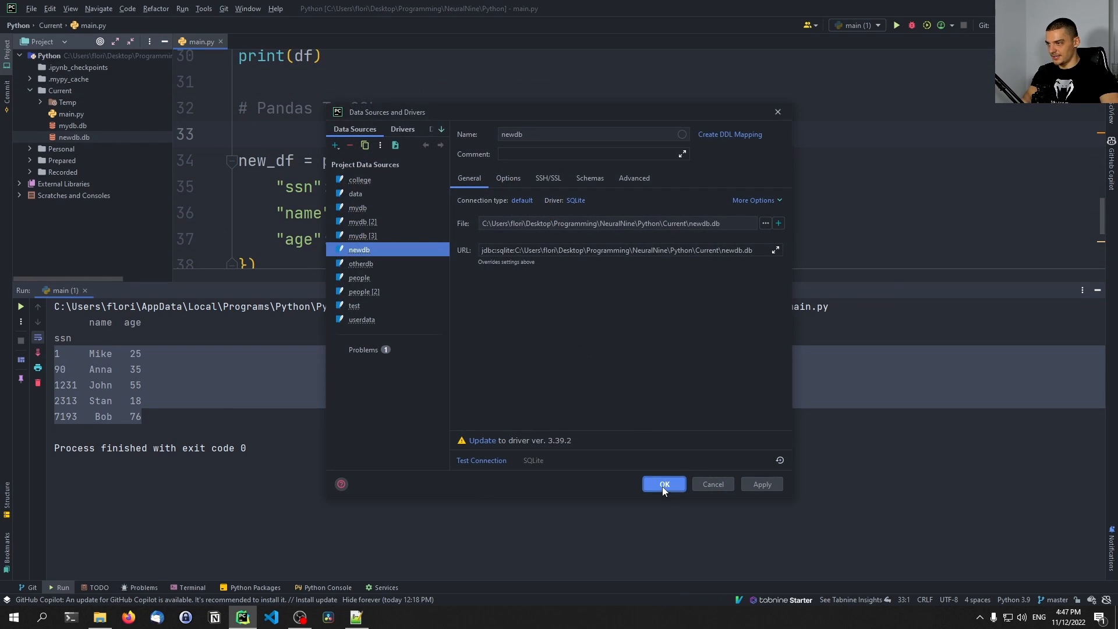
- Confirm the newdb data source, run SELECT * FROM people showing eight rows, and return to main.py
click(662, 484)
text(SELECT *)
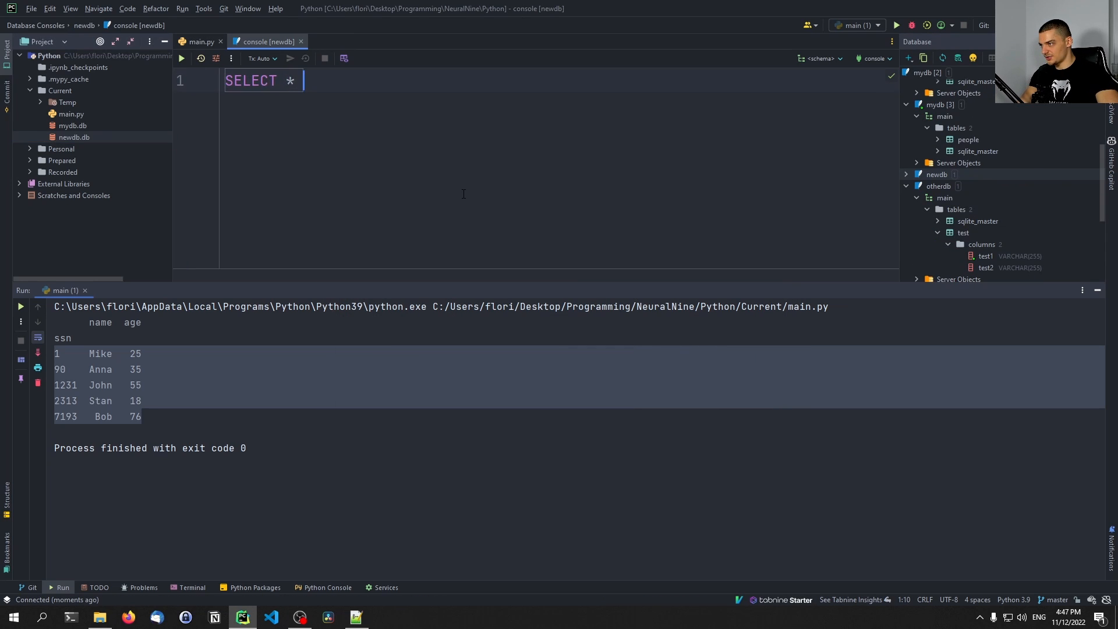
text(FOR)
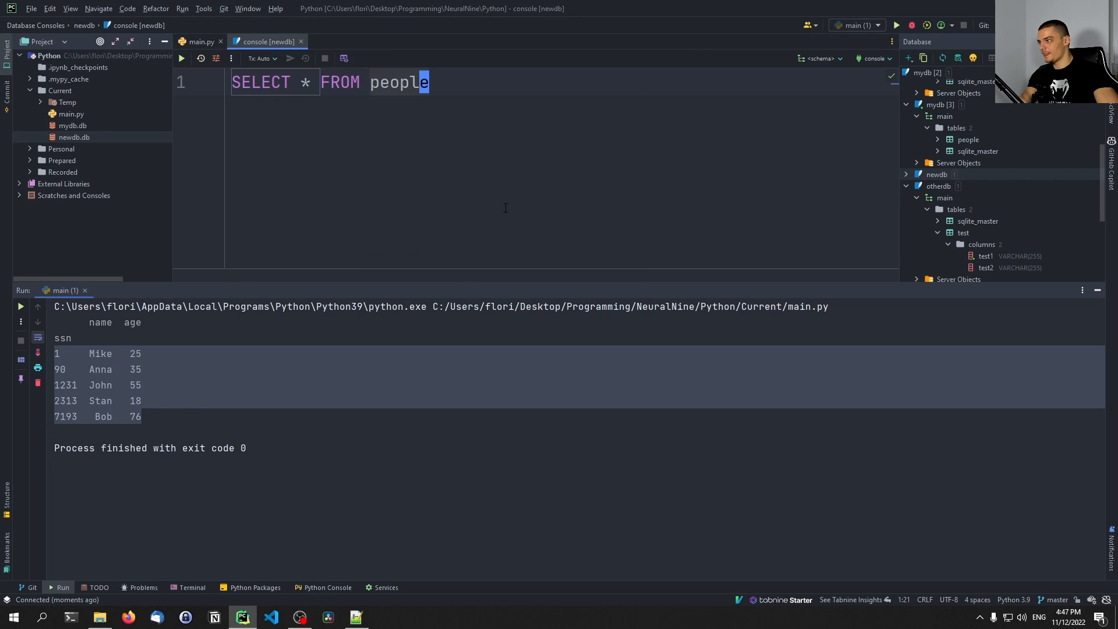
click(181, 58)
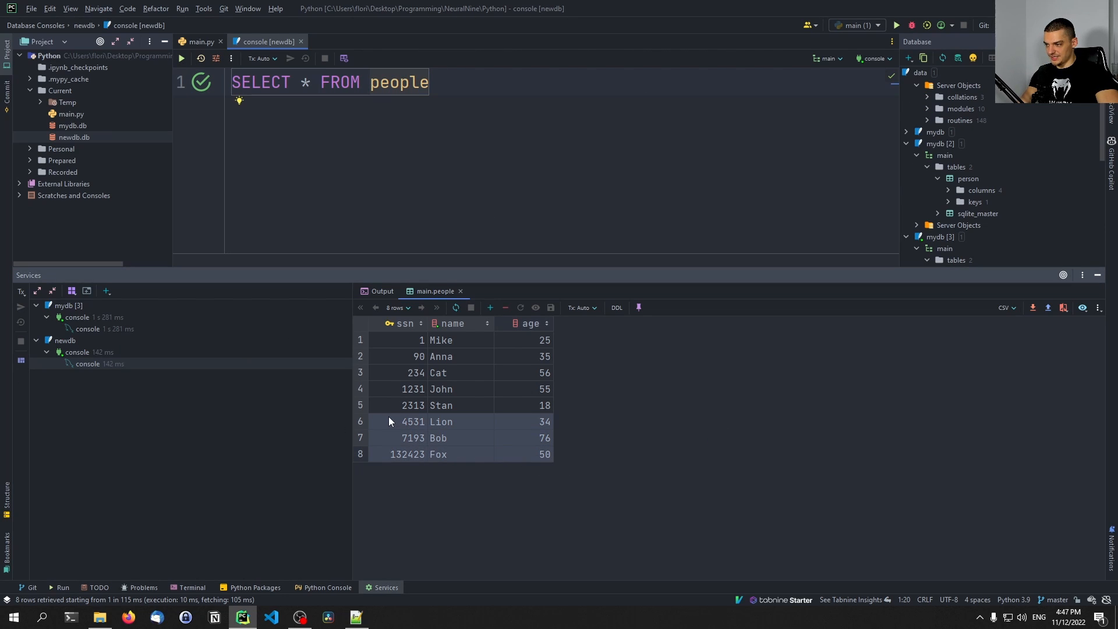
click(440, 373)
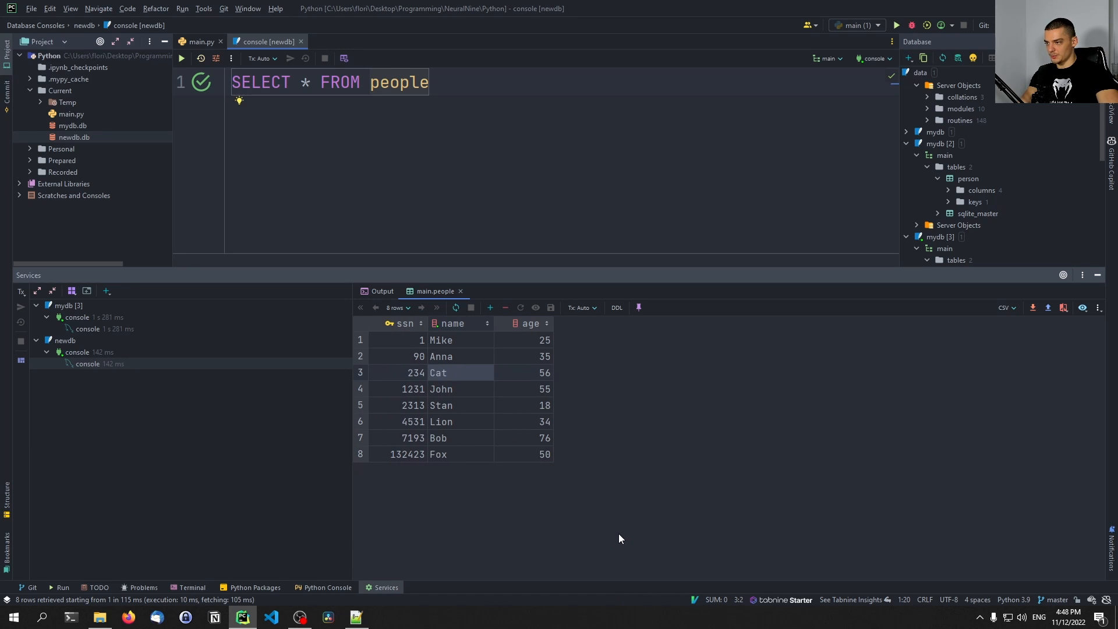
click(199, 42)
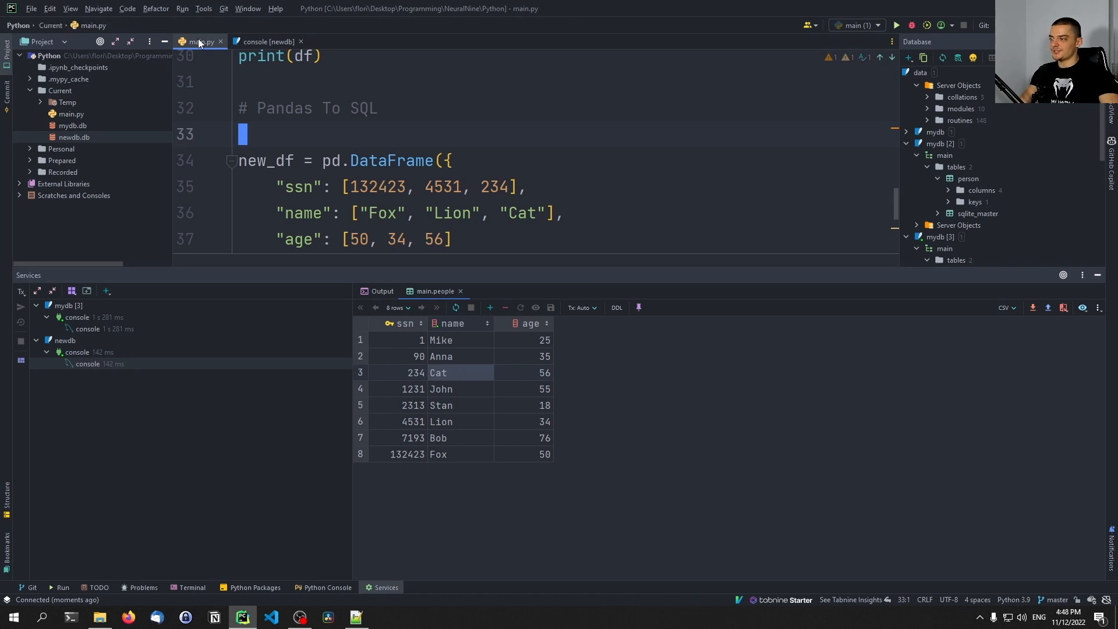